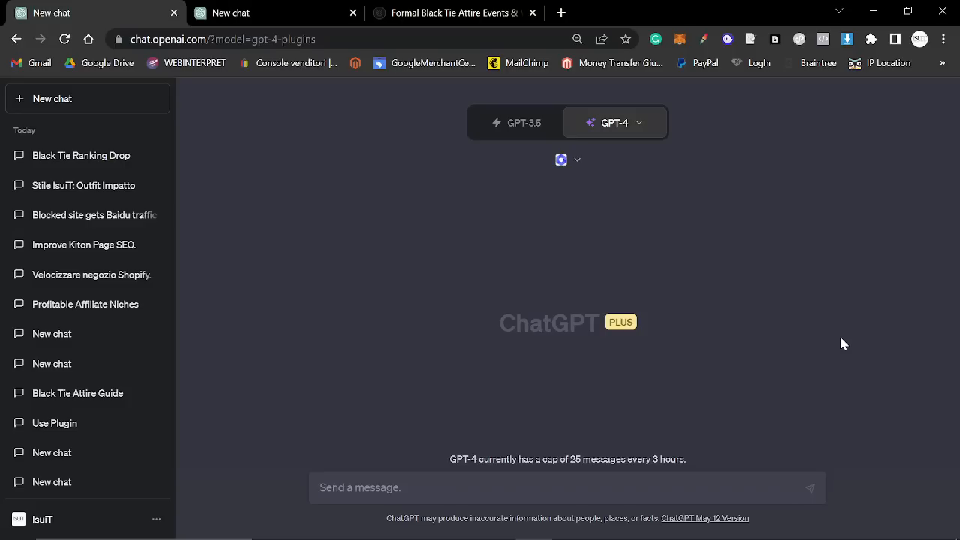
pyautogui.moveTo(684, 275)
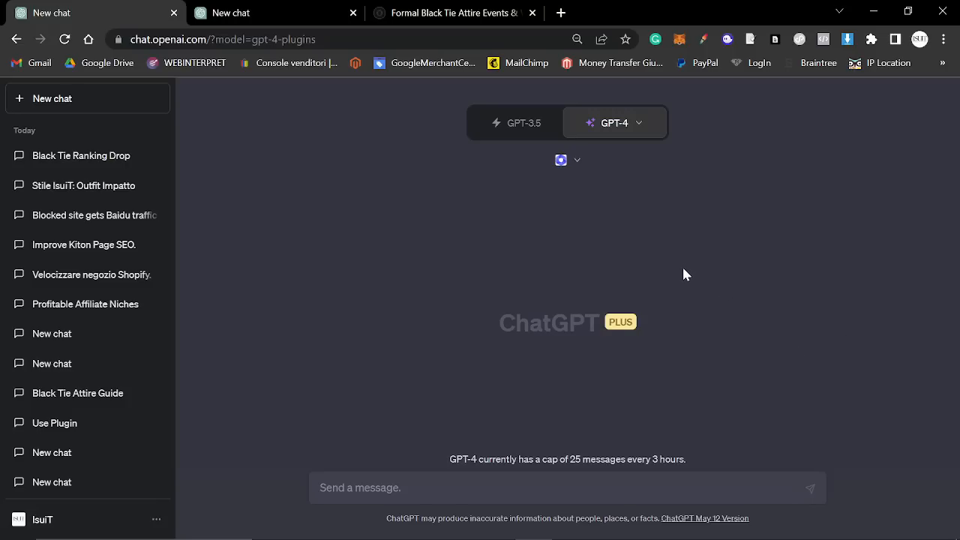
pyautogui.moveTo(718, 275)
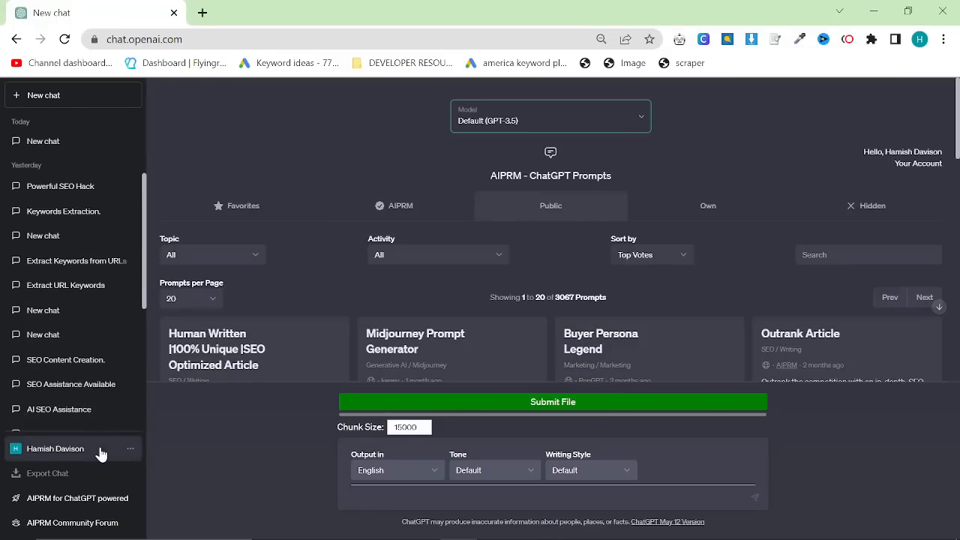
pyautogui.moveTo(489, 295)
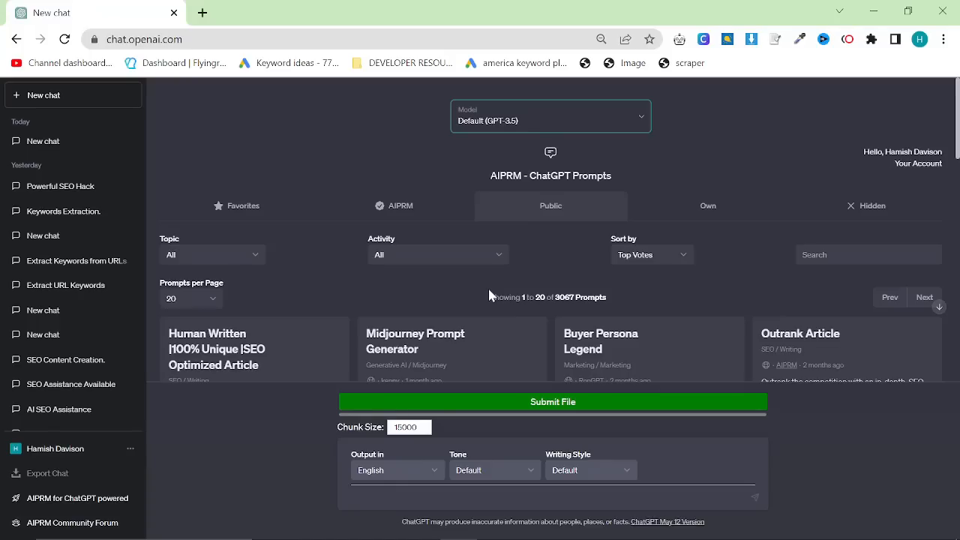
# Switch the chat to GPT-4 with Plugins (Beta) and bring up the plugin store
pyautogui.click(550, 117)
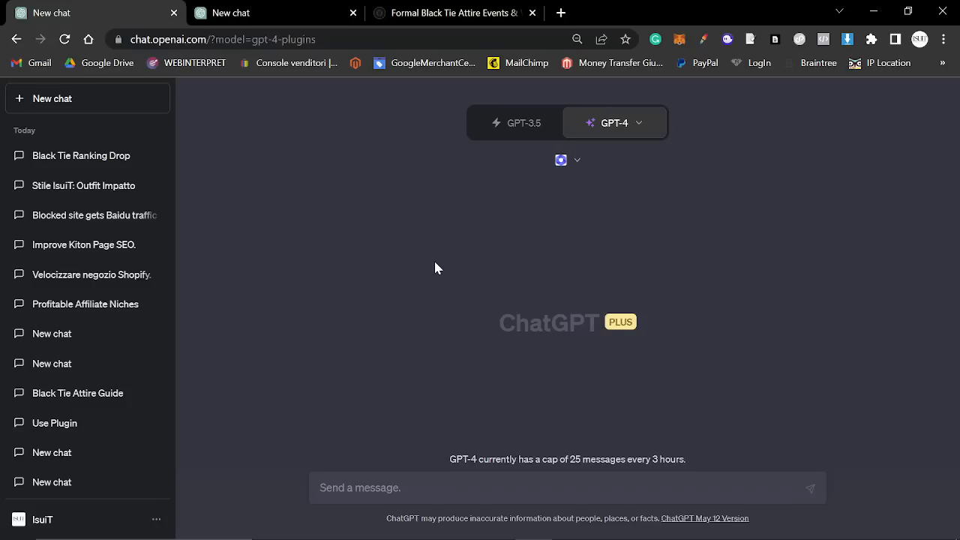
pyautogui.moveTo(441, 291)
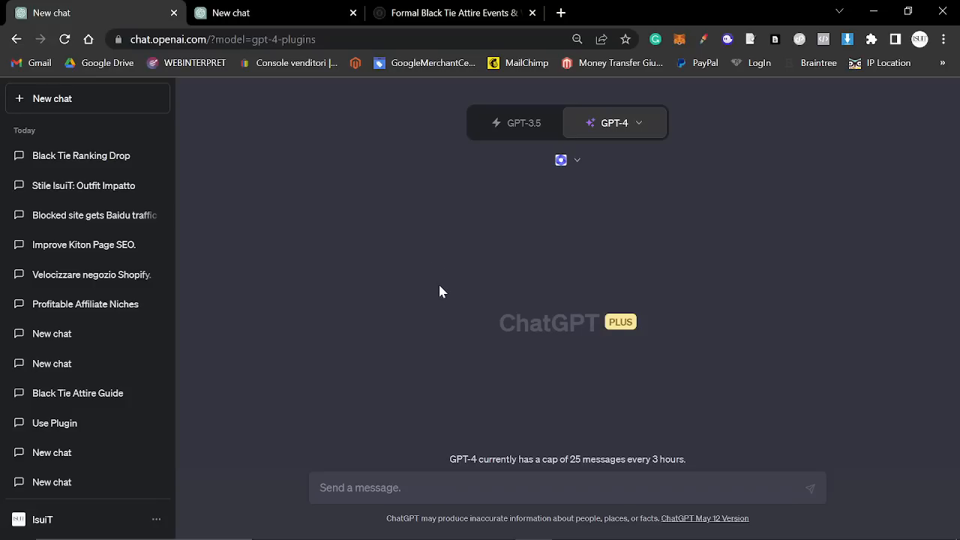
pyautogui.moveTo(522, 123)
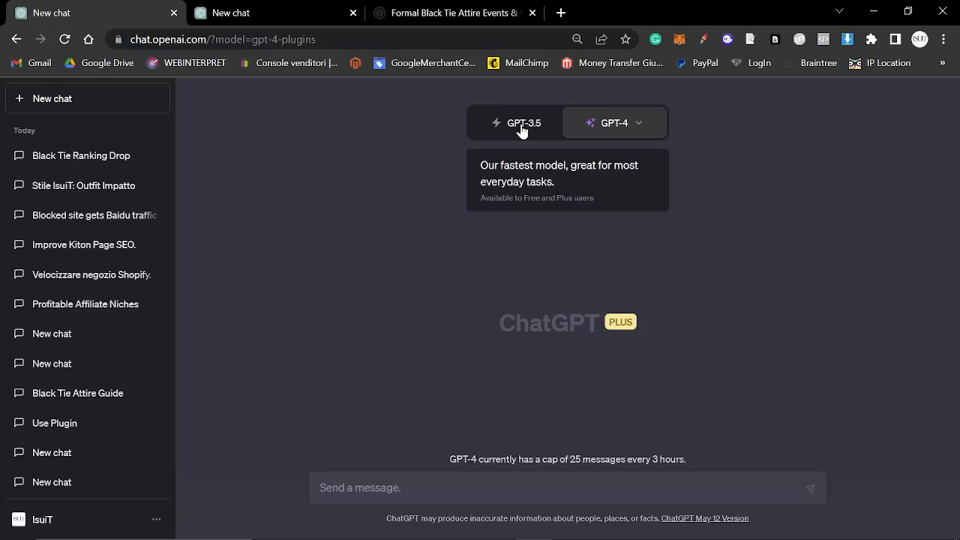
pyautogui.click(615, 123)
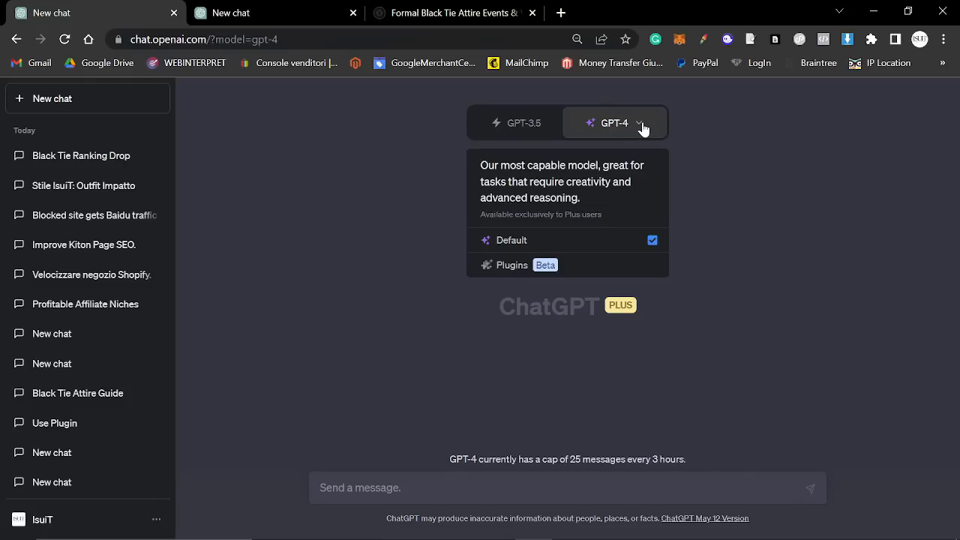
pyautogui.click(511, 264)
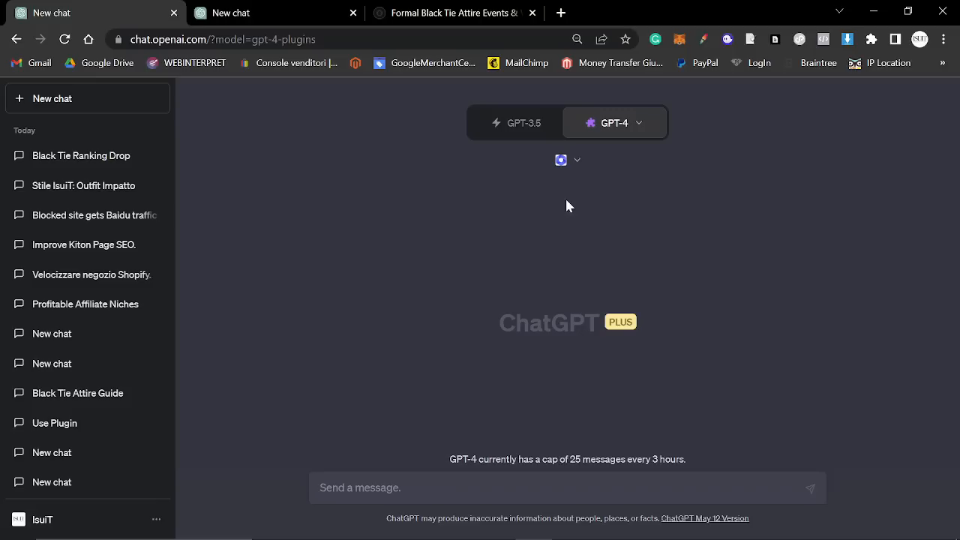
pyautogui.click(567, 160)
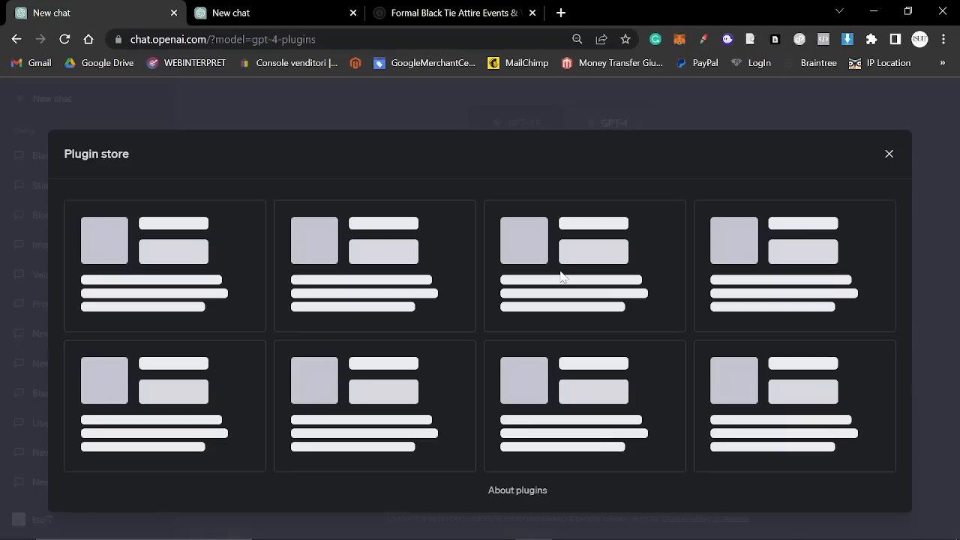
pyautogui.moveTo(530, 301)
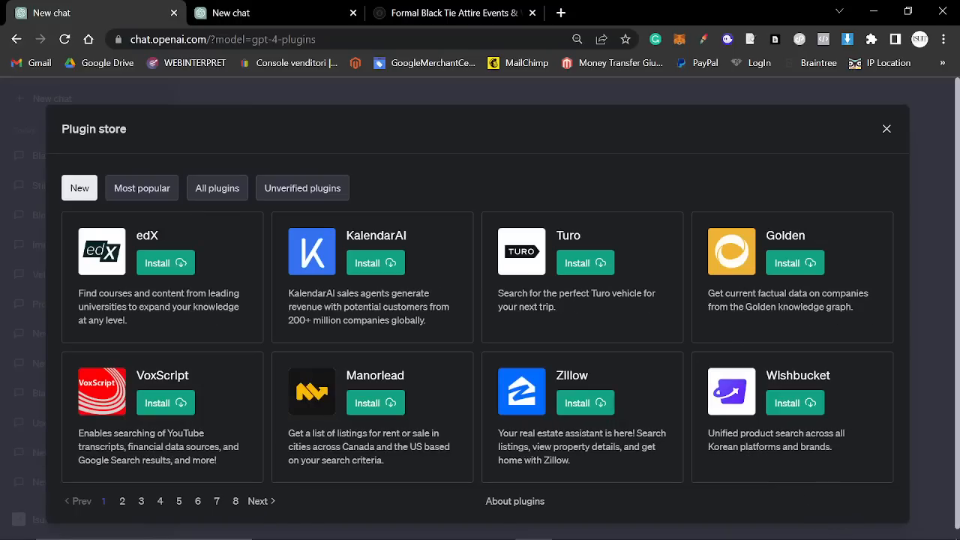
pyautogui.moveTo(938, 513)
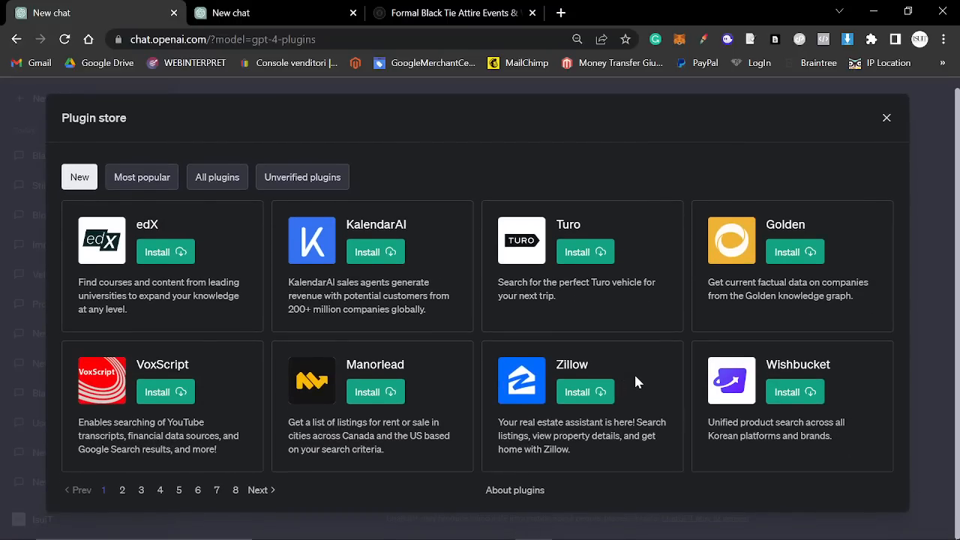
pyautogui.click(886, 117)
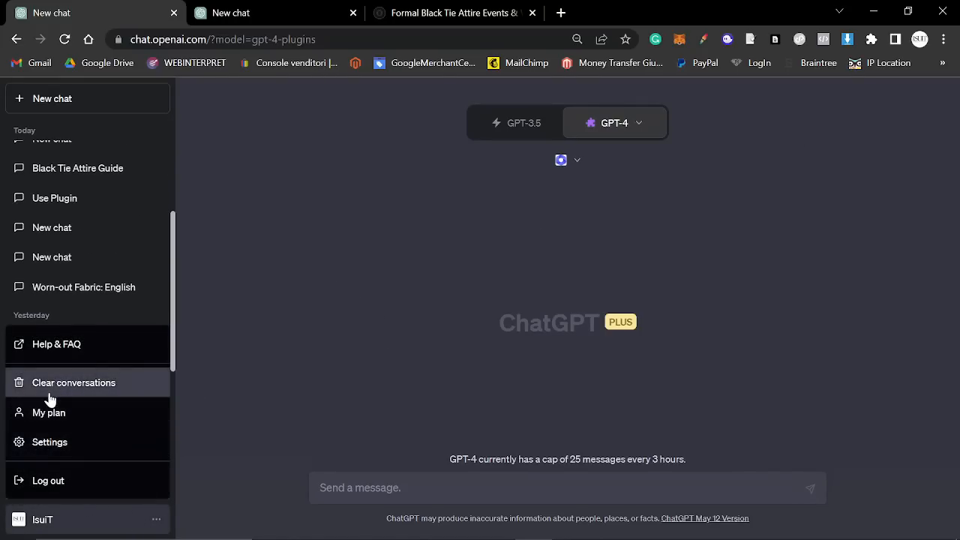
pyautogui.moveTo(50, 441)
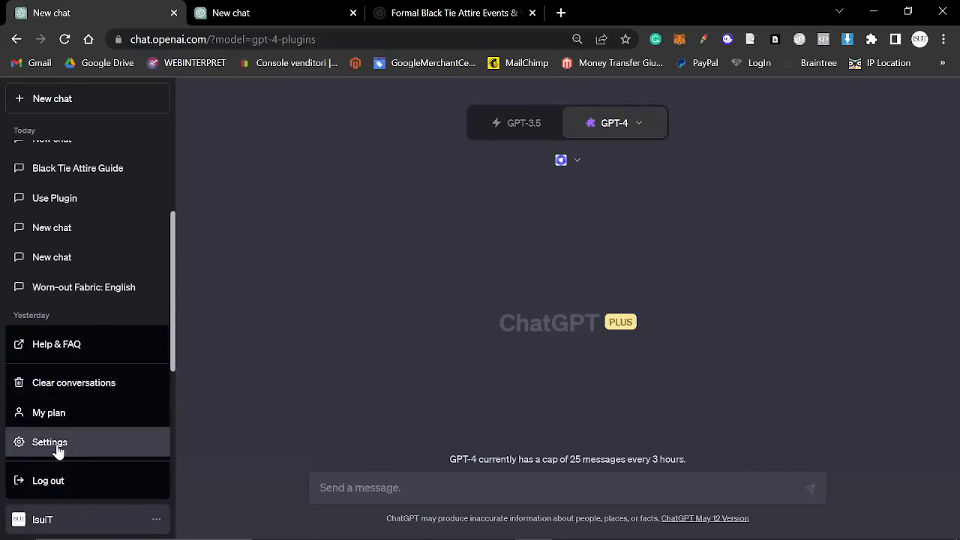
pyautogui.click(49, 441)
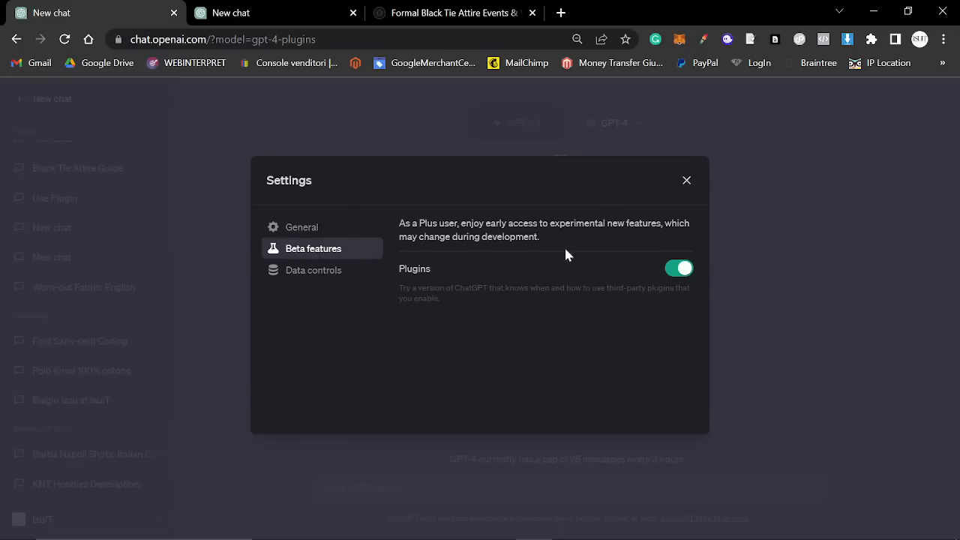
pyautogui.moveTo(488, 300)
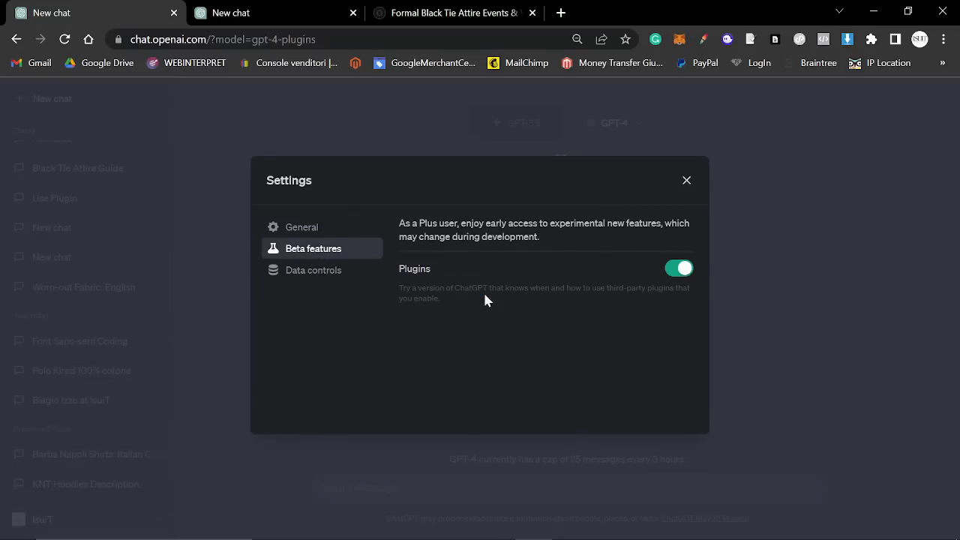
pyautogui.click(686, 181)
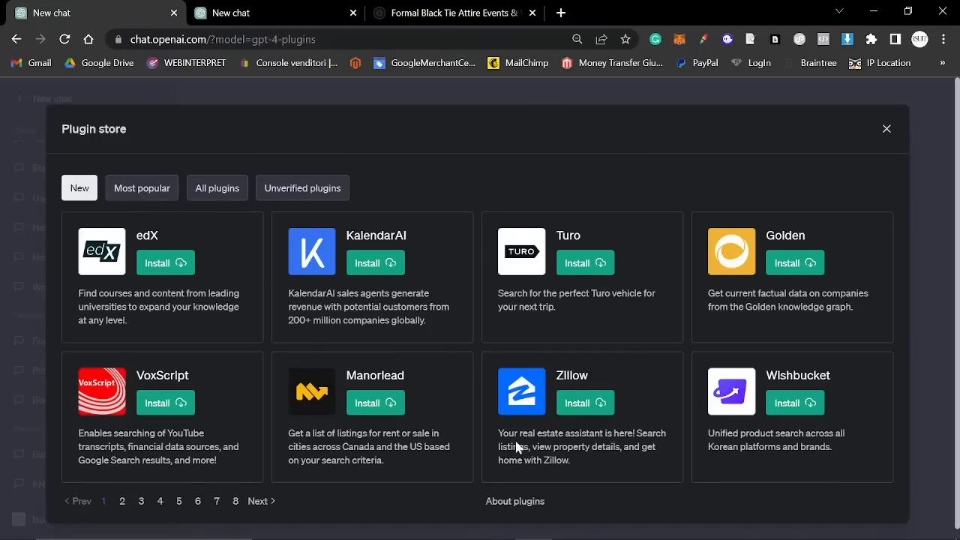
# Move to page 2 of the plugin store, dismissing the Windows storage notification
pyautogui.click(123, 502)
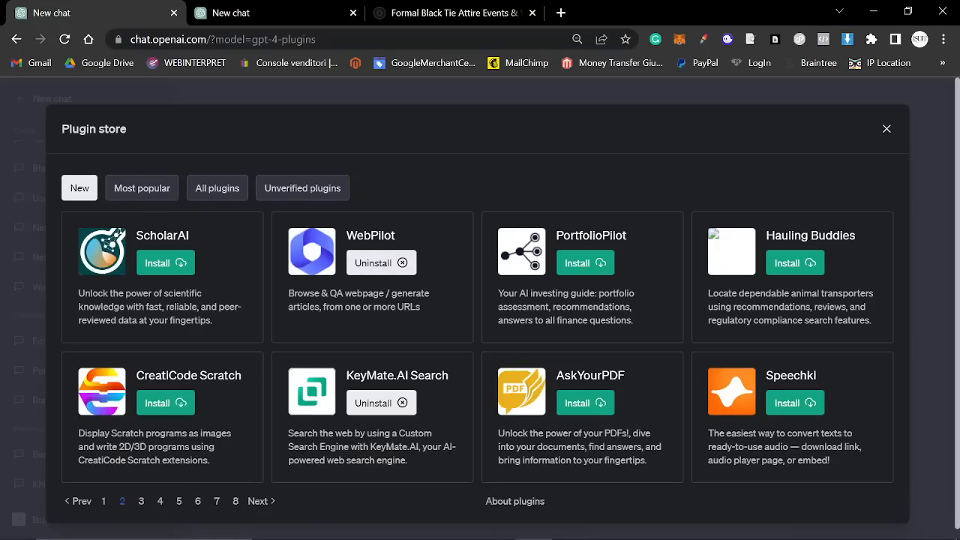
pyautogui.moveTo(372, 321)
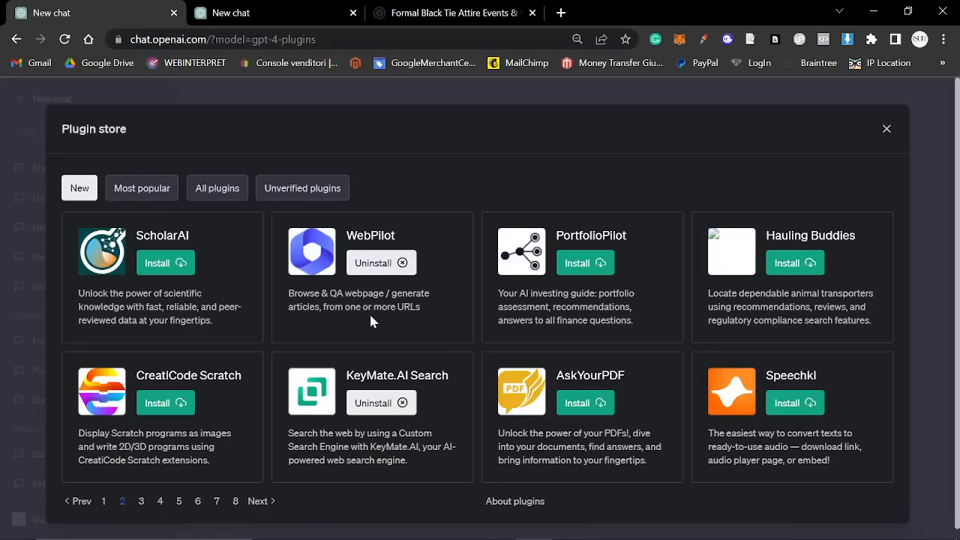
pyautogui.moveTo(494, 336)
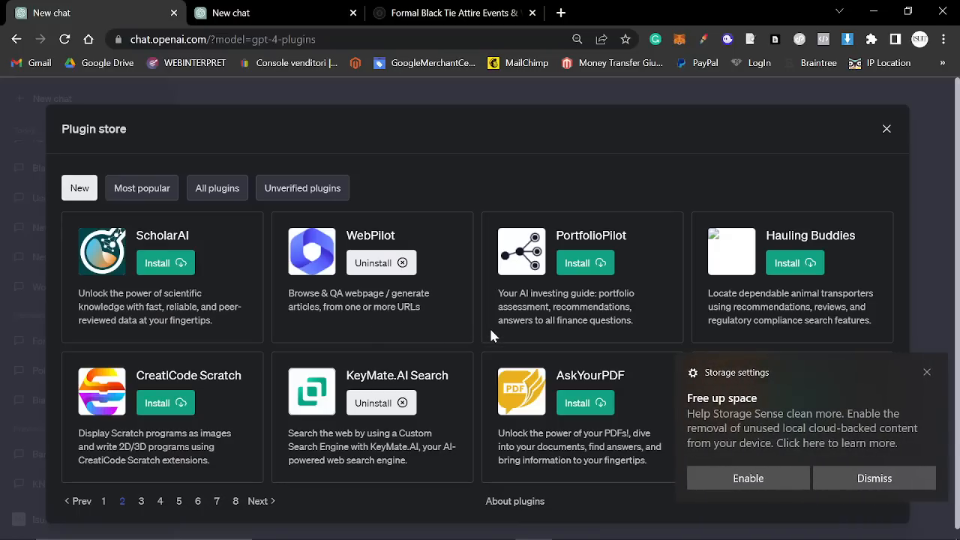
pyautogui.click(873, 477)
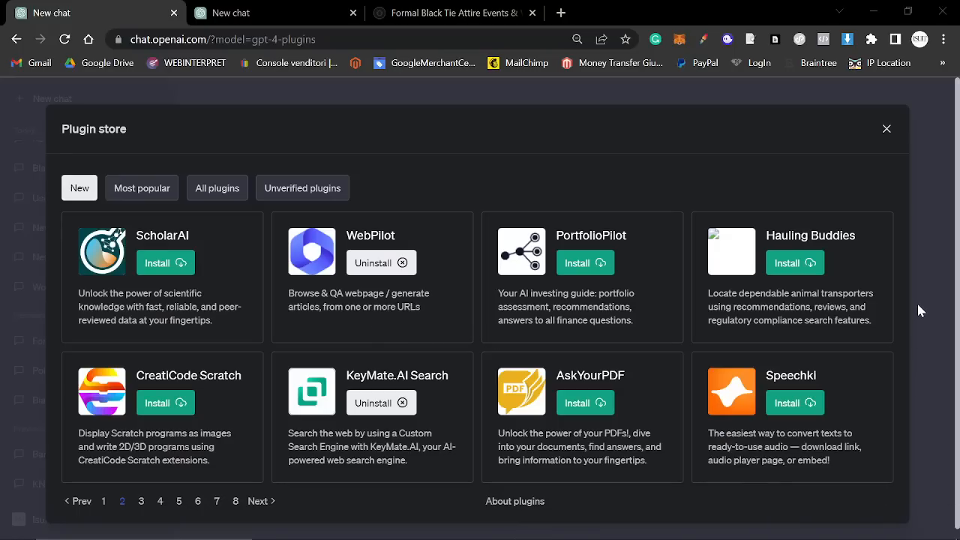
pyautogui.moveTo(547, 405)
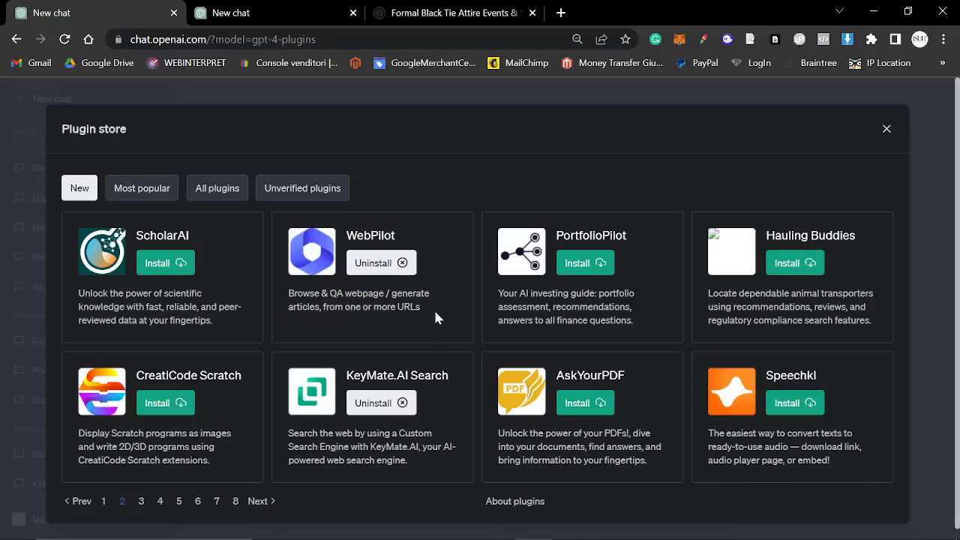
pyautogui.moveTo(472, 375)
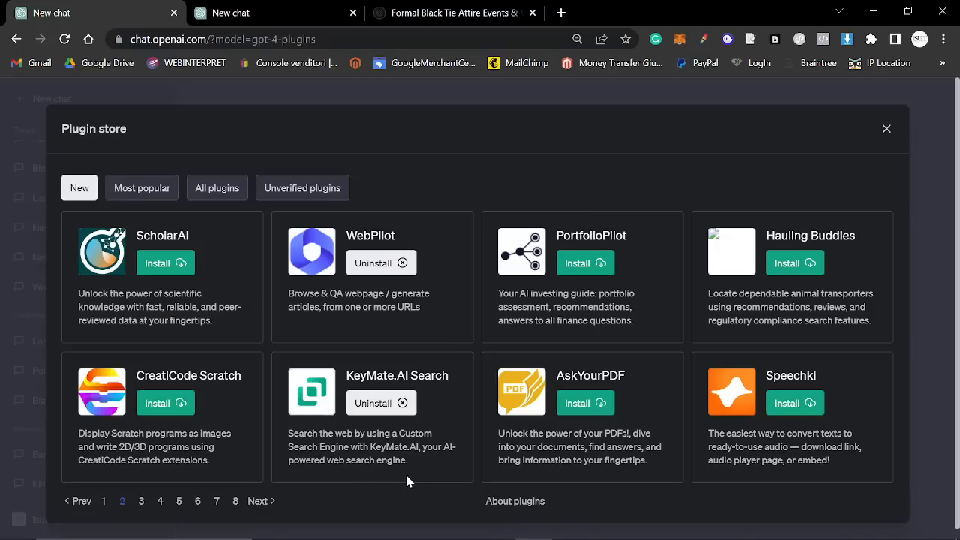
pyautogui.moveTo(513, 399)
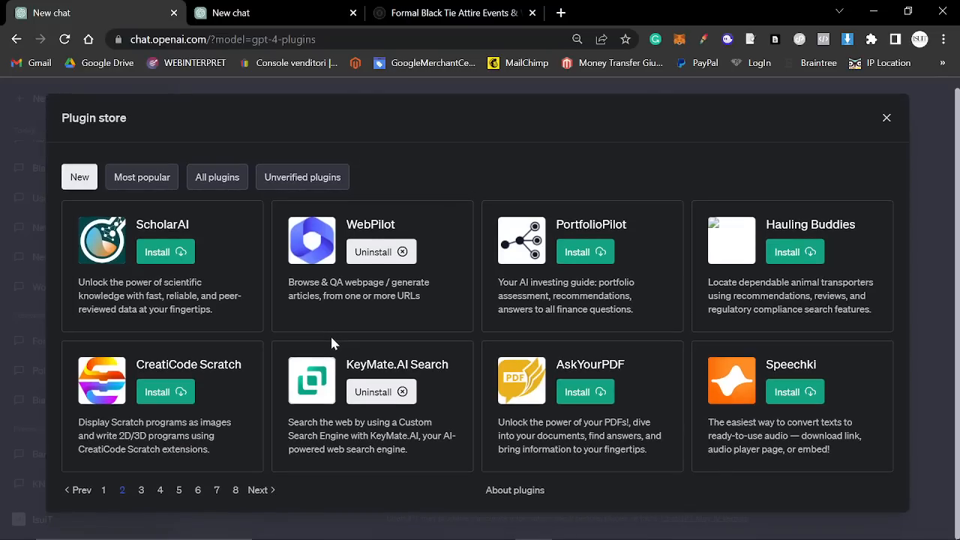
pyautogui.moveTo(258, 297)
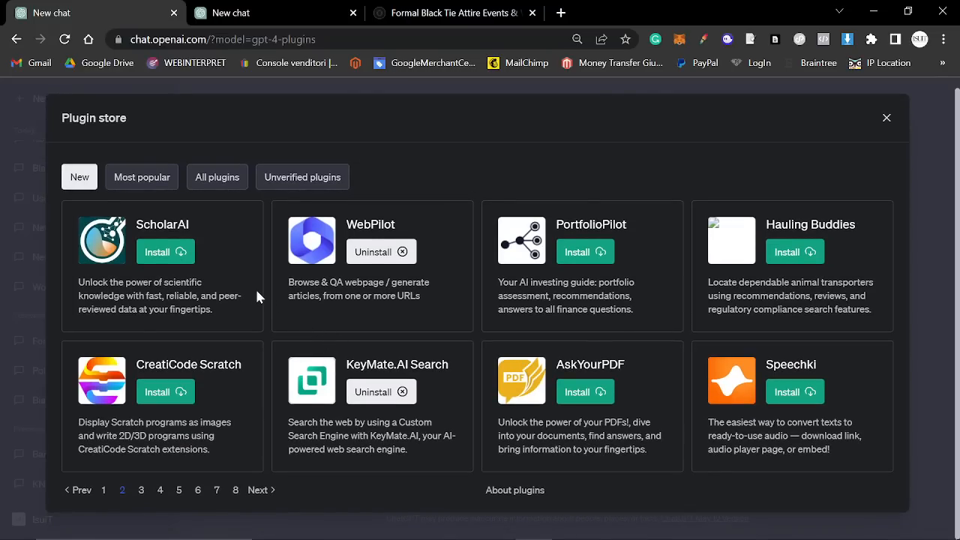
pyautogui.moveTo(258, 297)
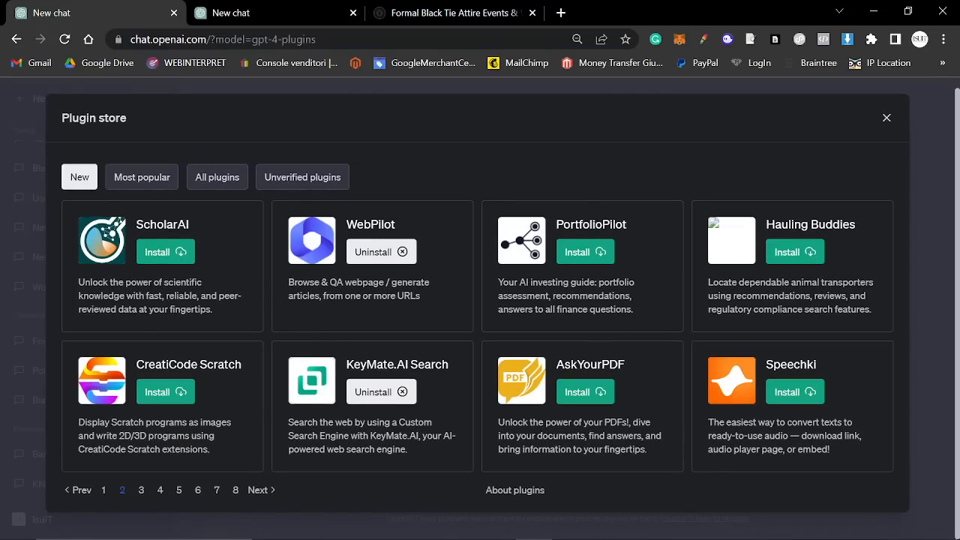
pyautogui.moveTo(890, 120)
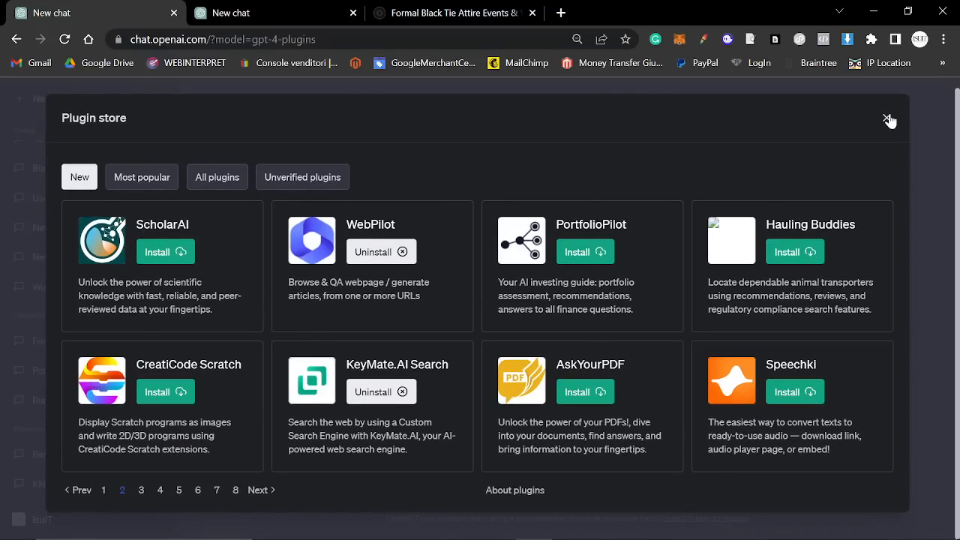
# Close the plugin store and return to the empty GPT-4 plugins chat page
pyautogui.click(890, 120)
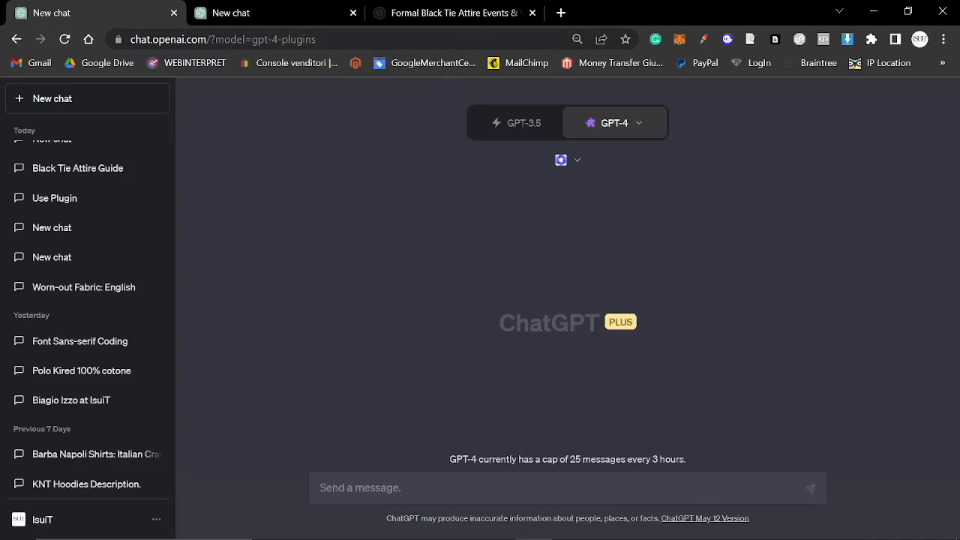
pyautogui.moveTo(503, 280)
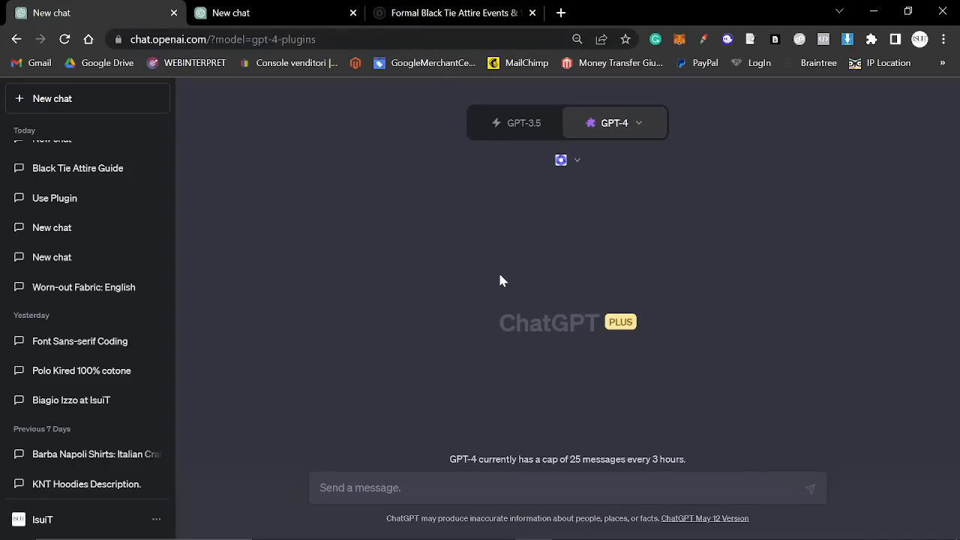
pyautogui.click(450, 12)
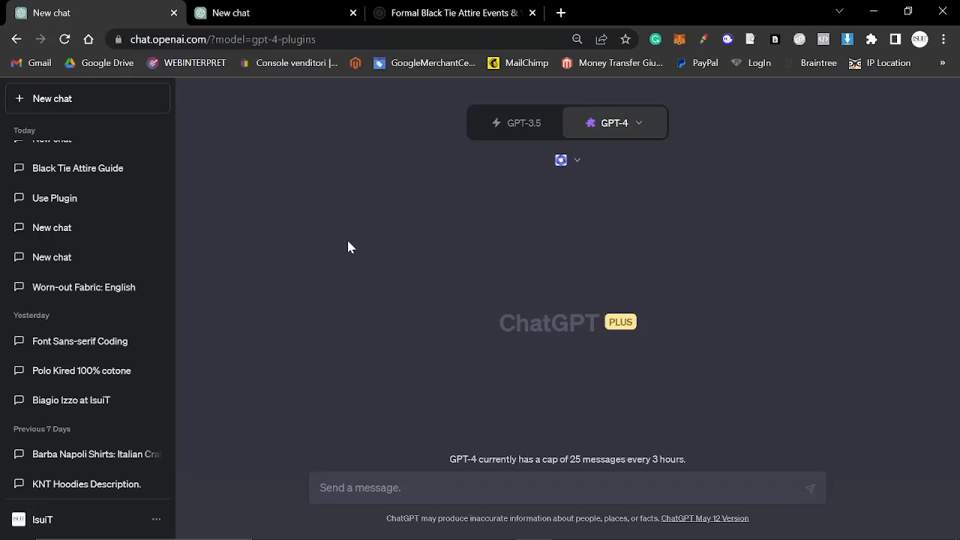
pyautogui.moveTo(708, 364)
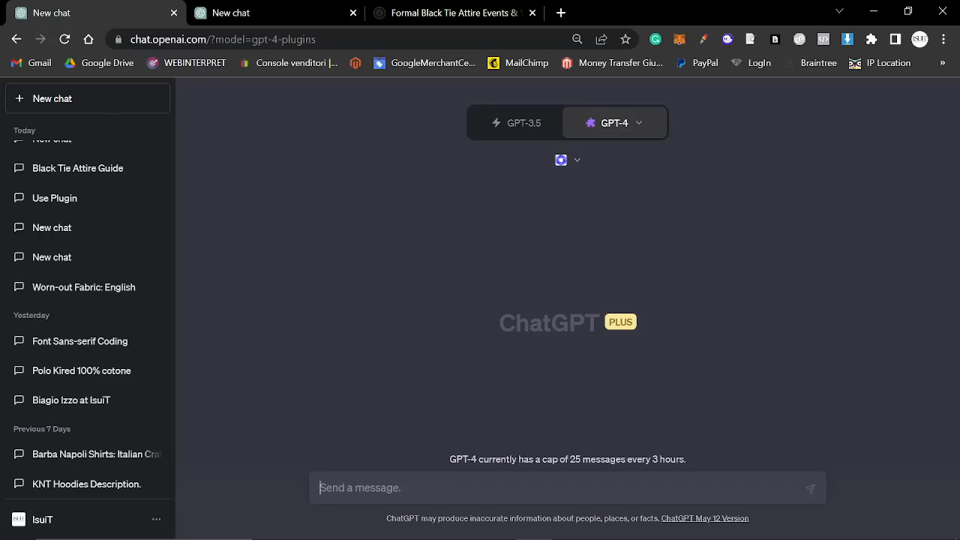
# Write a prompt asking why the isuit.it black-tie-attire article dropped in Google rankings for "black tie attire"
pyautogui.write('In the past this ar')
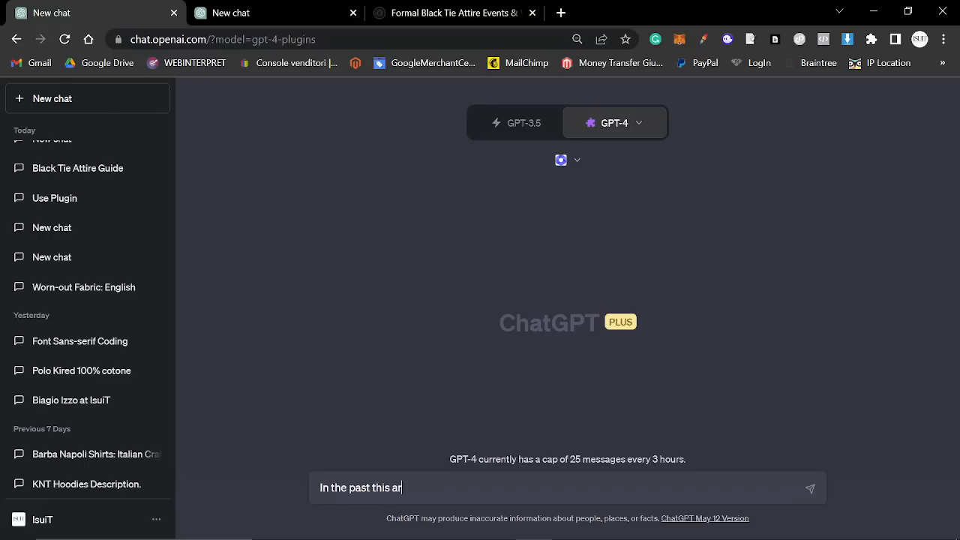
pyautogui.write('article https://isuit.it/blog/black-tie-attire-events-weddings-men-style-guide was ranking')
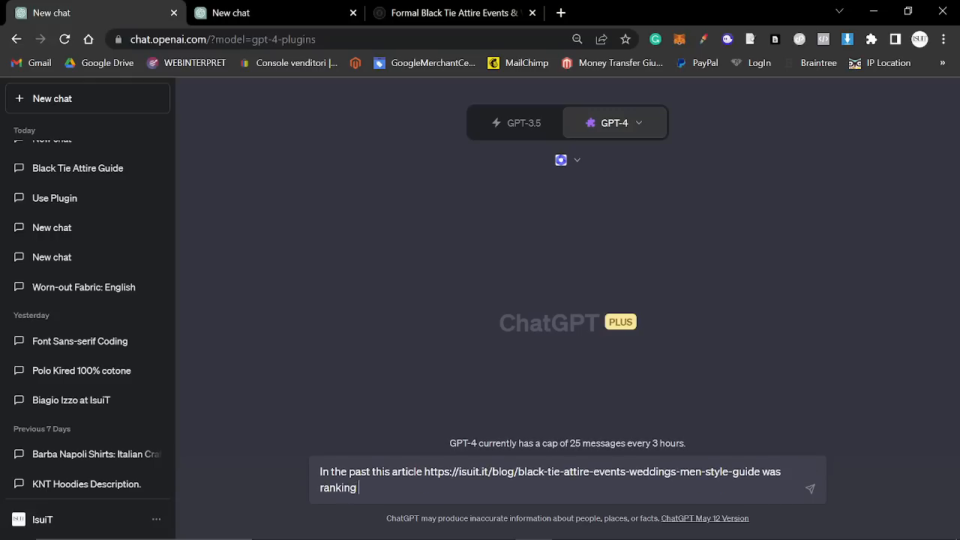
pyautogui.write('well f')
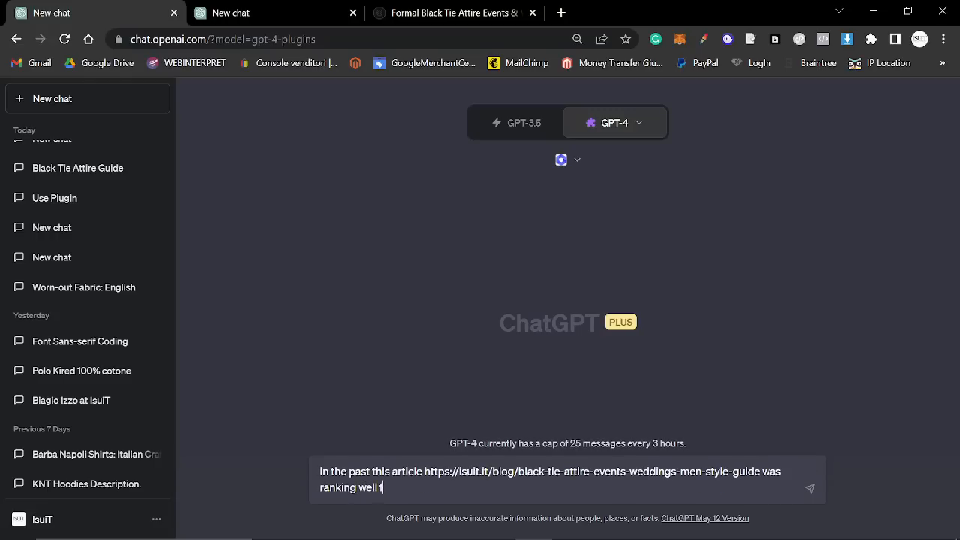
pyautogui.write('or "black')
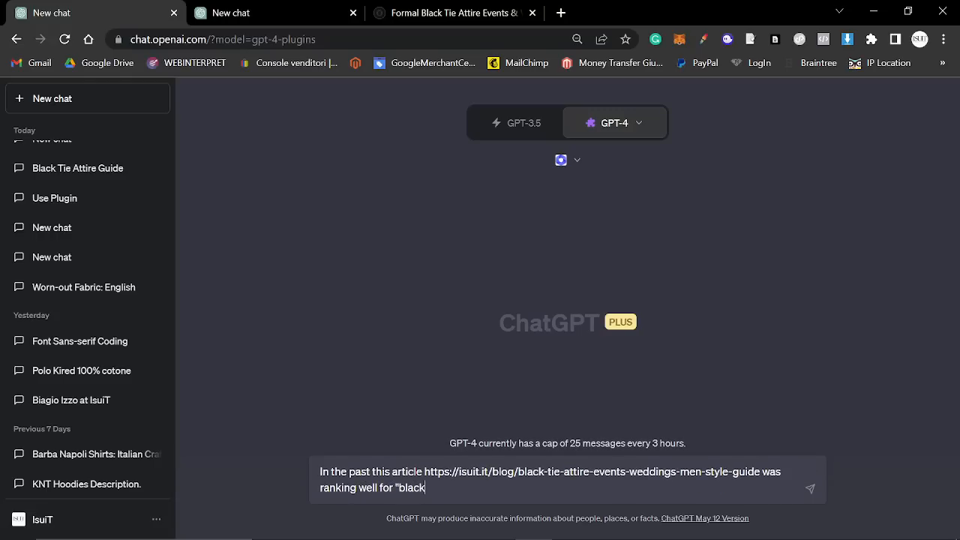
pyautogui.write('tie attire" on google - however we recently dropped down in ranki')
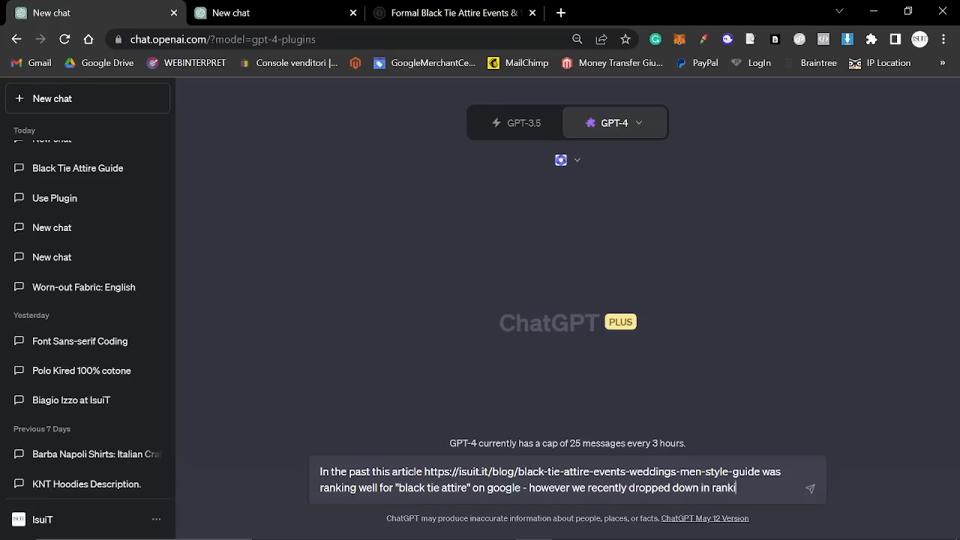
pyautogui.write('ngs. COuld you help me')
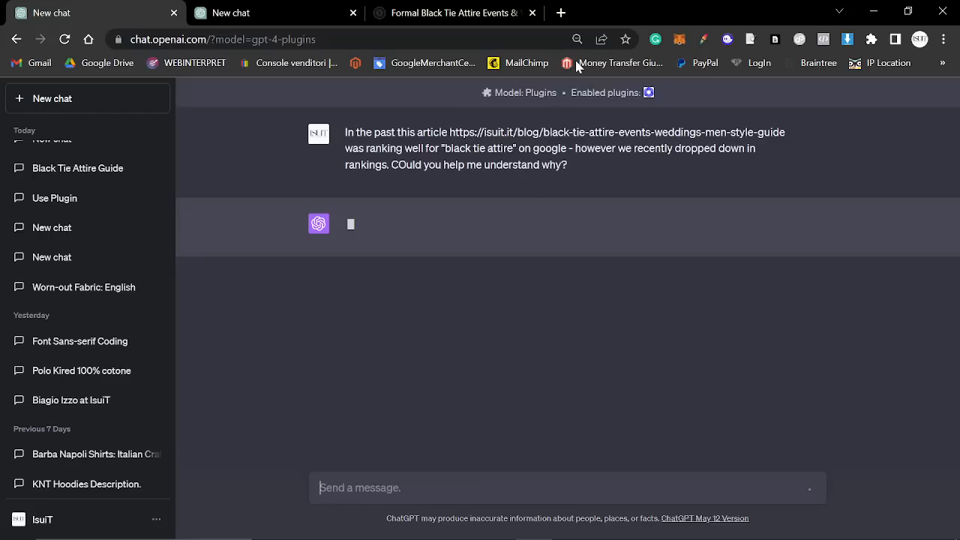
pyautogui.moveTo(468, 252)
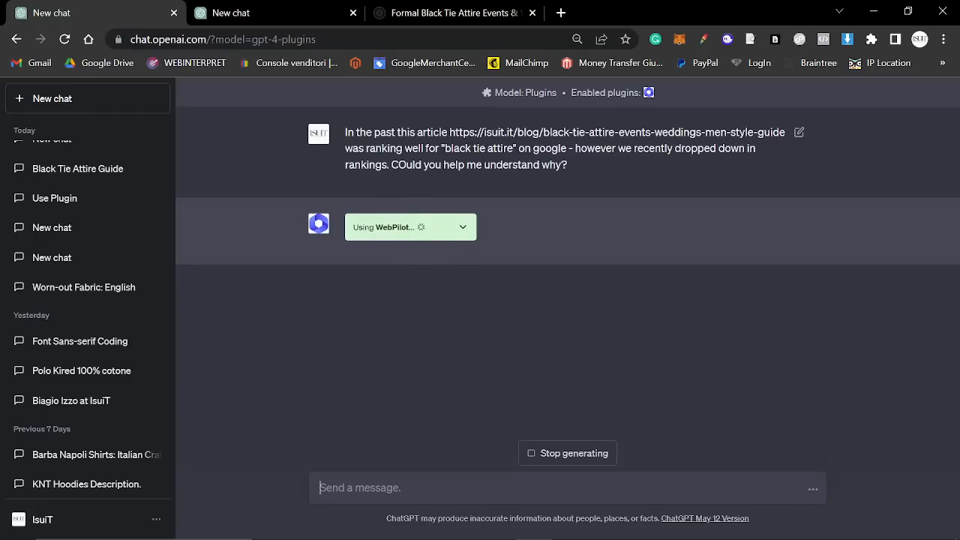
pyautogui.moveTo(698, 213)
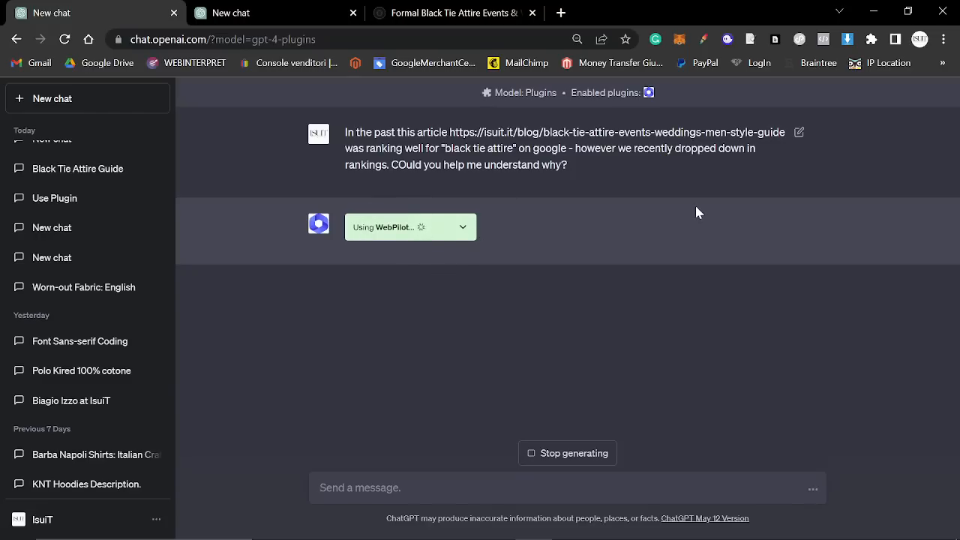
pyautogui.moveTo(682, 315)
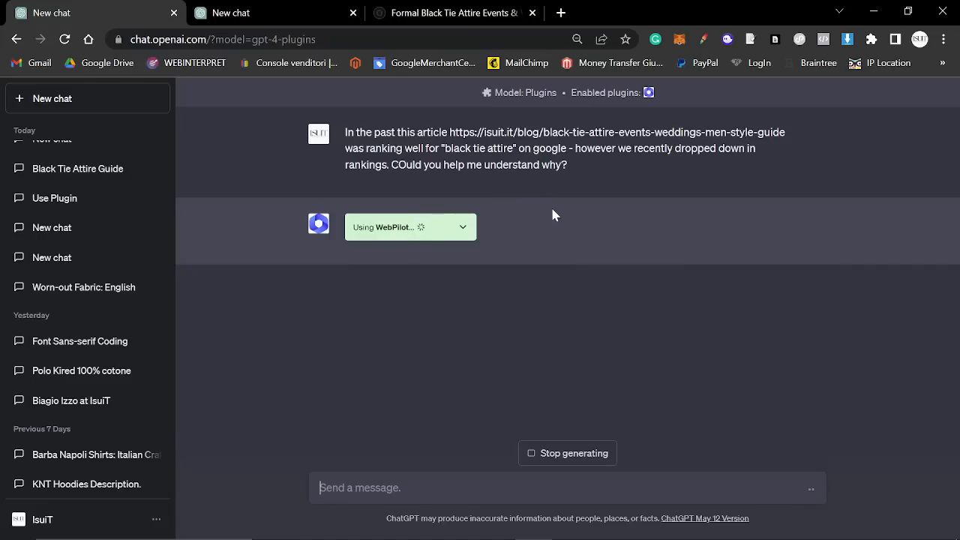
pyautogui.moveTo(448, 217)
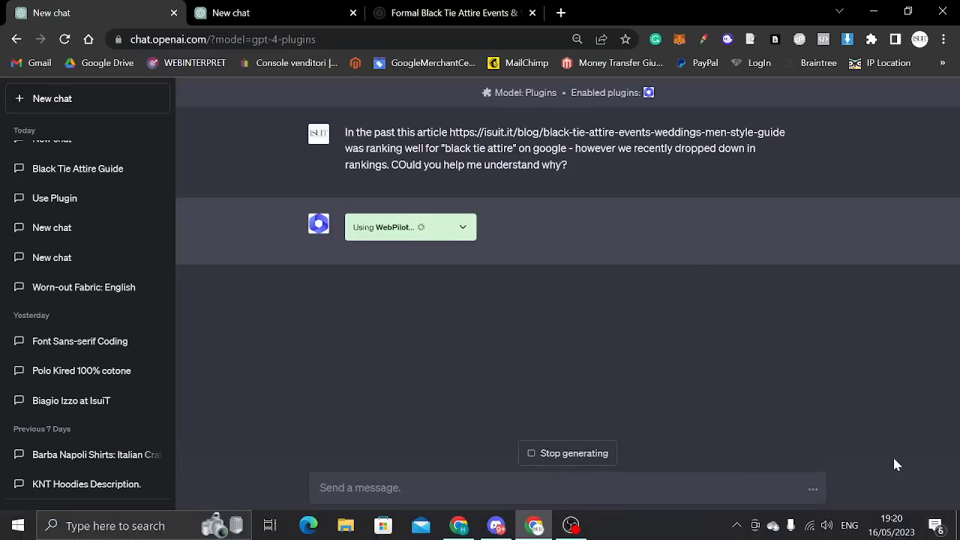
pyautogui.moveTo(289, 12)
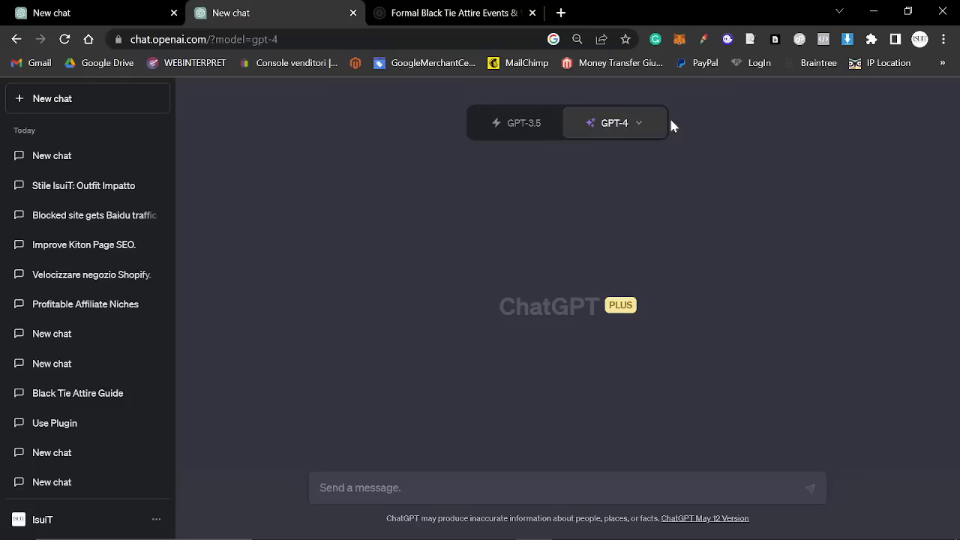
# Put the new chat on the GPT-4 plugins model and reopen the plugin store
pyautogui.click(614, 124)
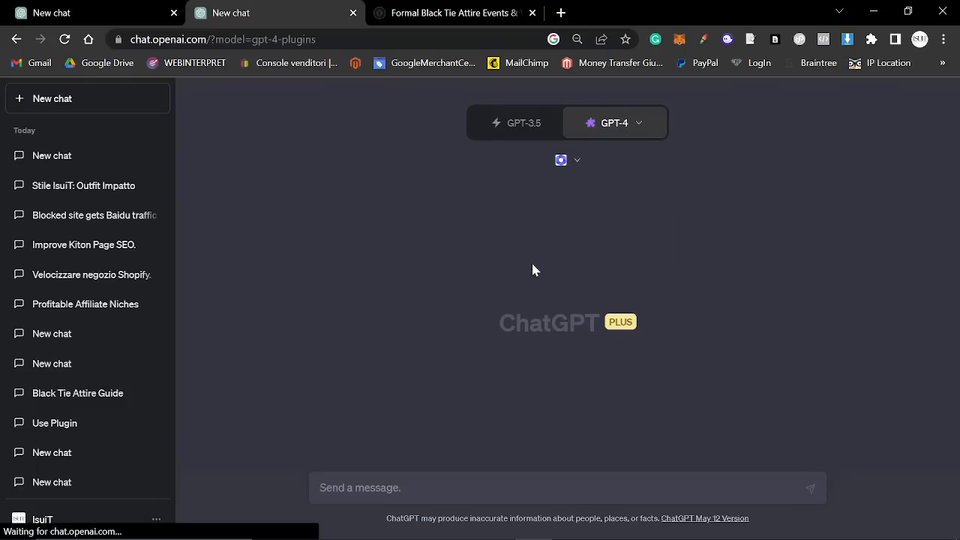
pyautogui.click(568, 159)
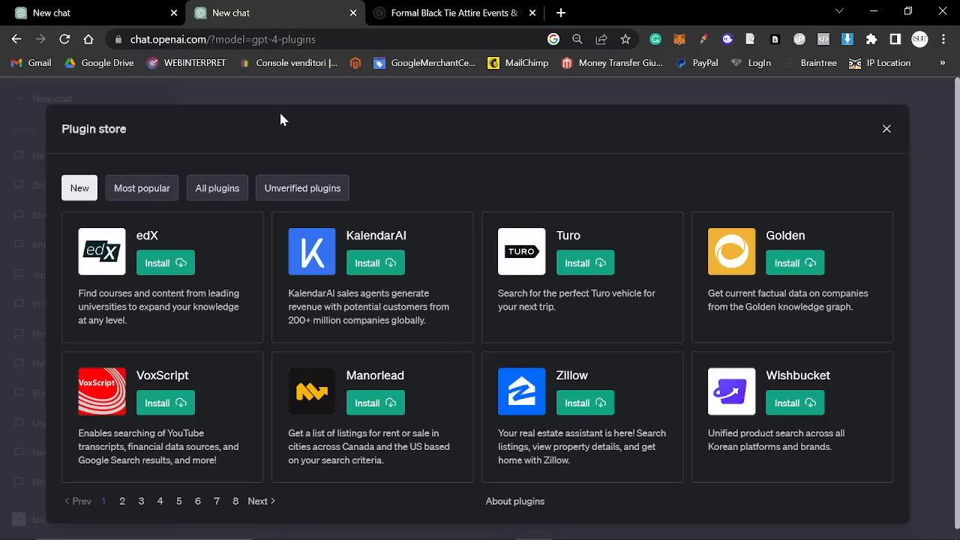
pyautogui.moveTo(362, 27)
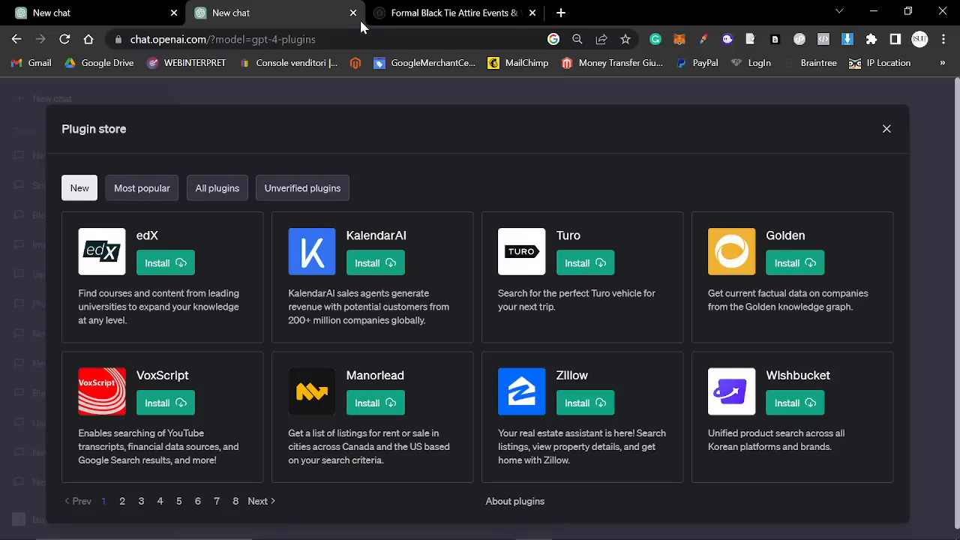
pyautogui.moveTo(516, 502)
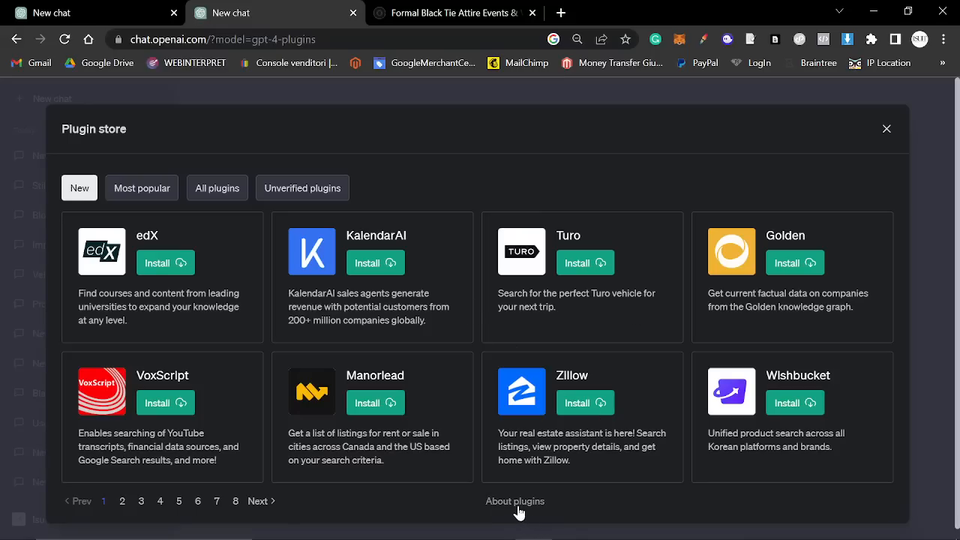
pyautogui.moveTo(612, 176)
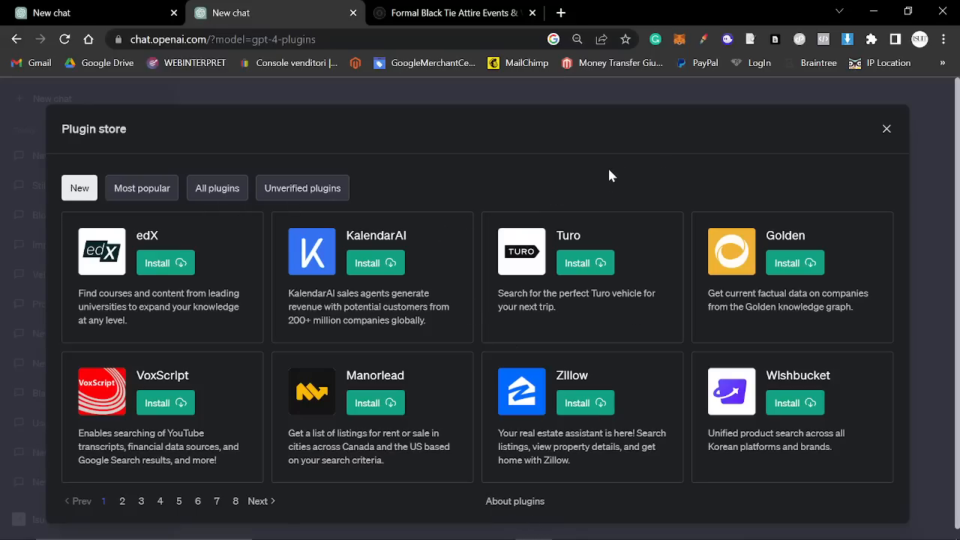
pyautogui.moveTo(493, 183)
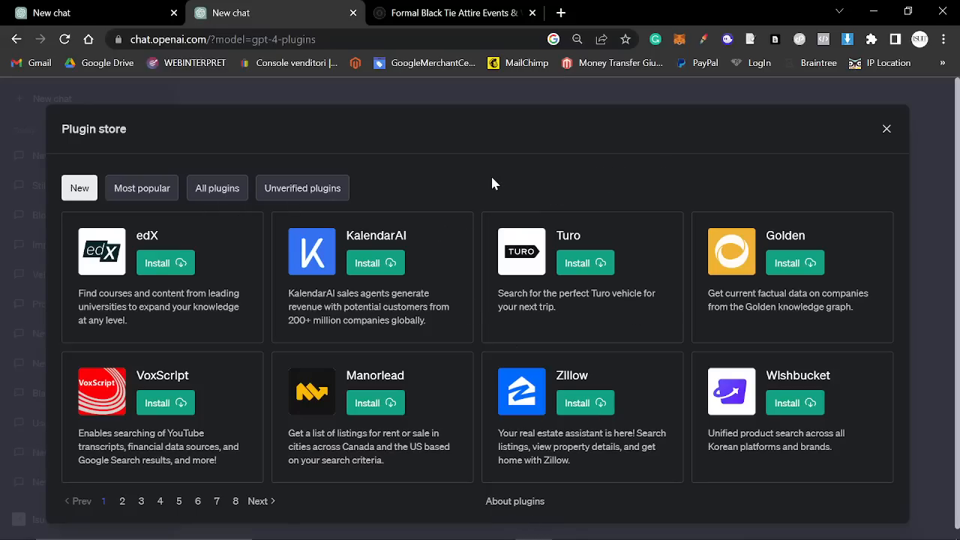
pyautogui.moveTo(513, 162)
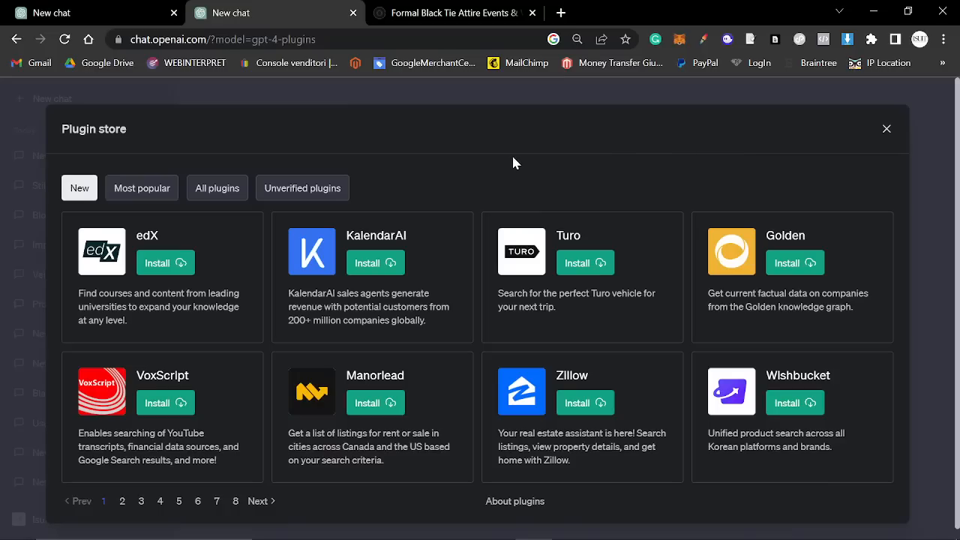
pyautogui.moveTo(195, 64)
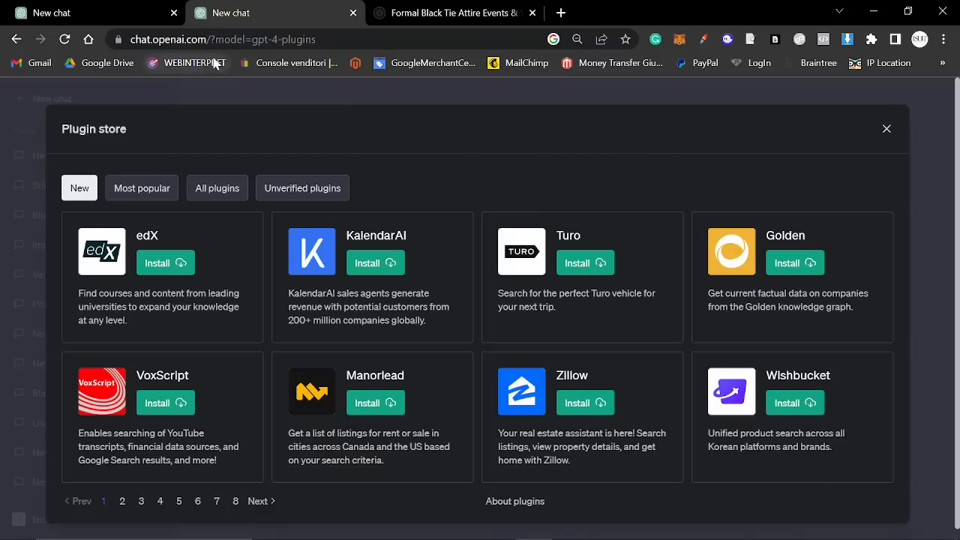
# Return to WebPilot's ranking-drop answer, highlight its Content Quality point, and start a new browser tab
pyautogui.click(885, 129)
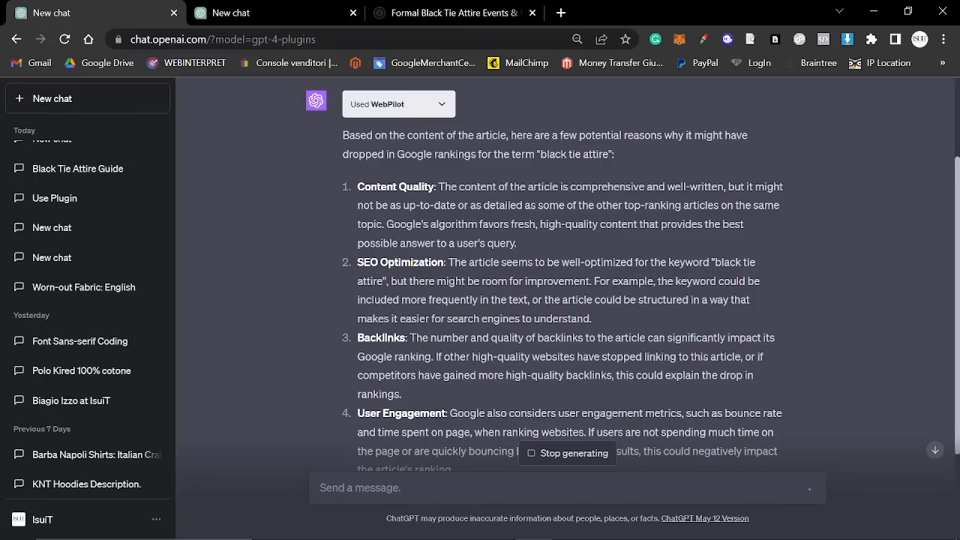
pyautogui.moveTo(438, 186); pyautogui.dragTo(524, 204)
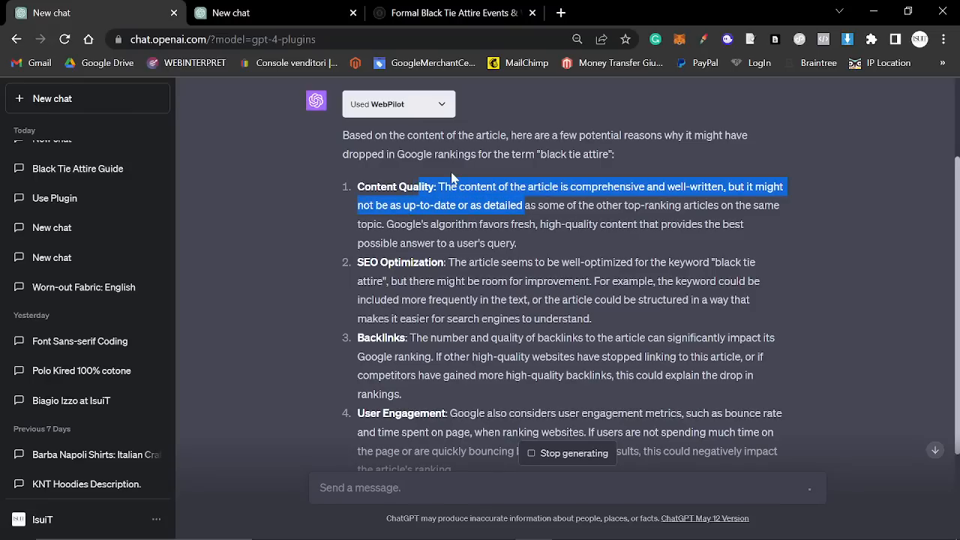
pyautogui.moveTo(453, 179)
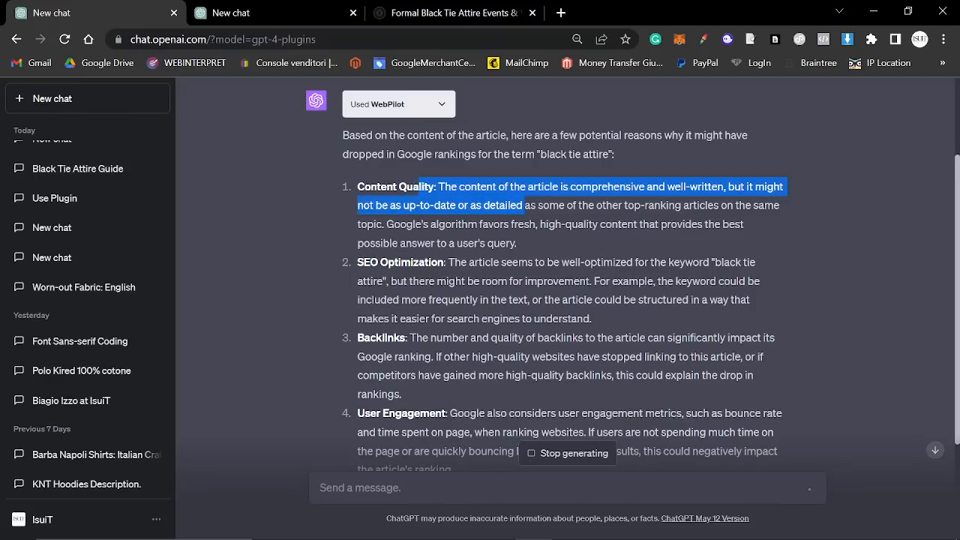
pyautogui.click(561, 12)
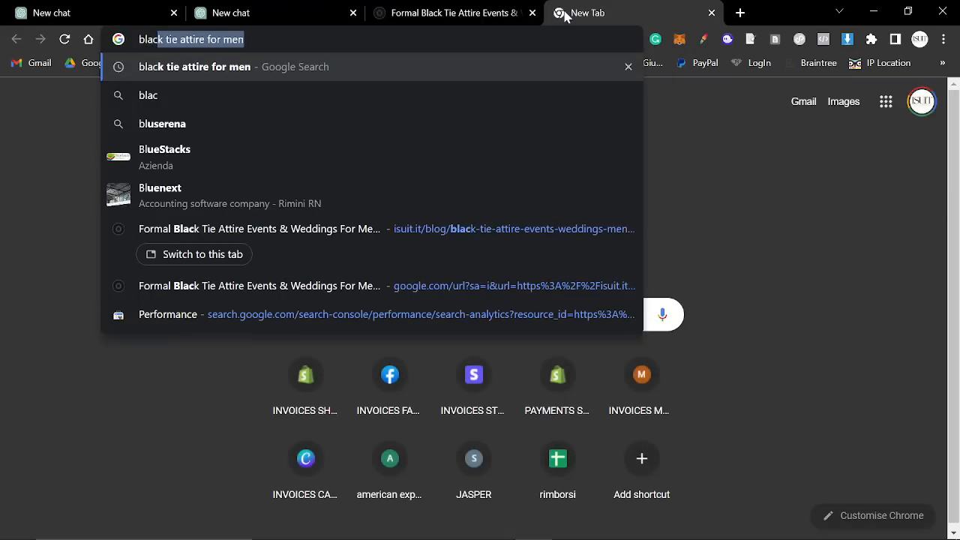
# Search Google for black tie attire and locate the isuit.it article below Wikipedia, marking its date
pyautogui.press('Return')
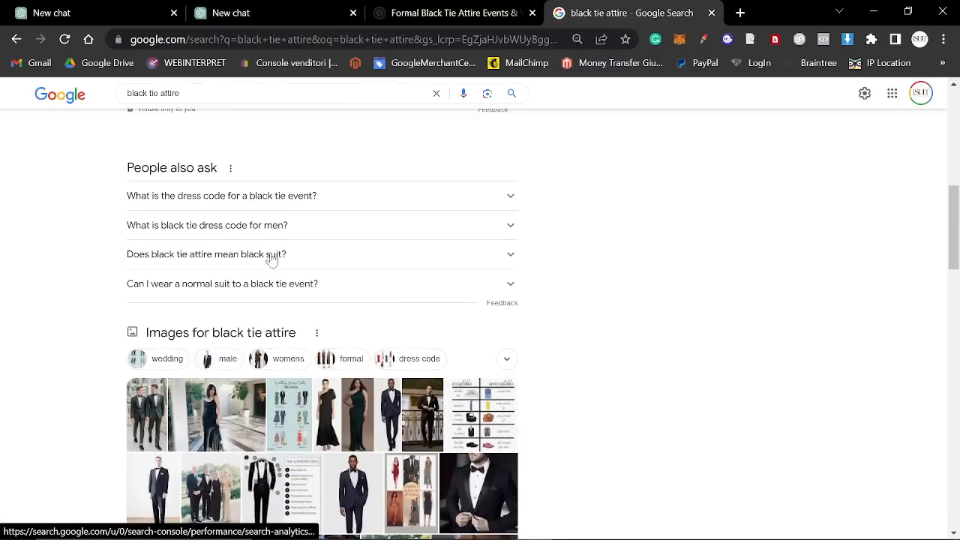
pyautogui.scroll(-3)
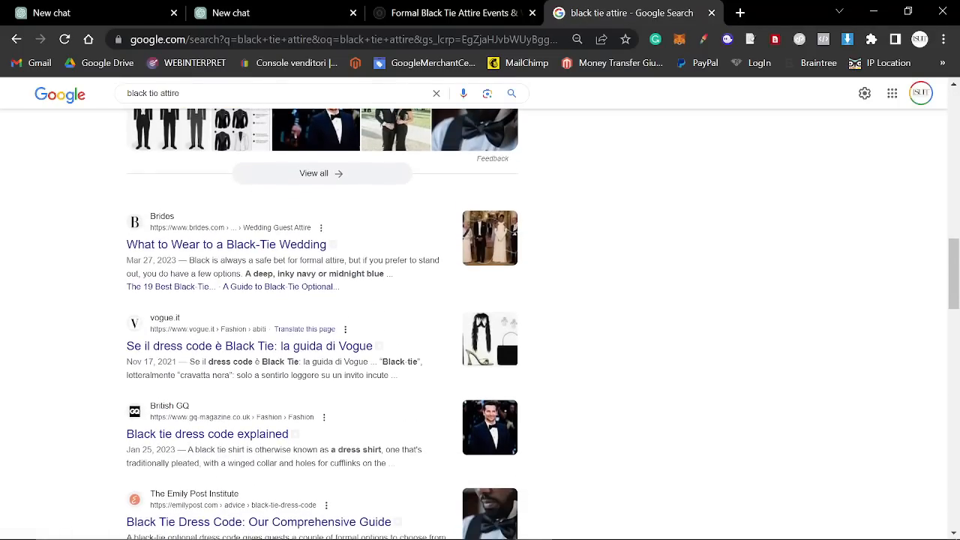
pyautogui.scroll(-3)
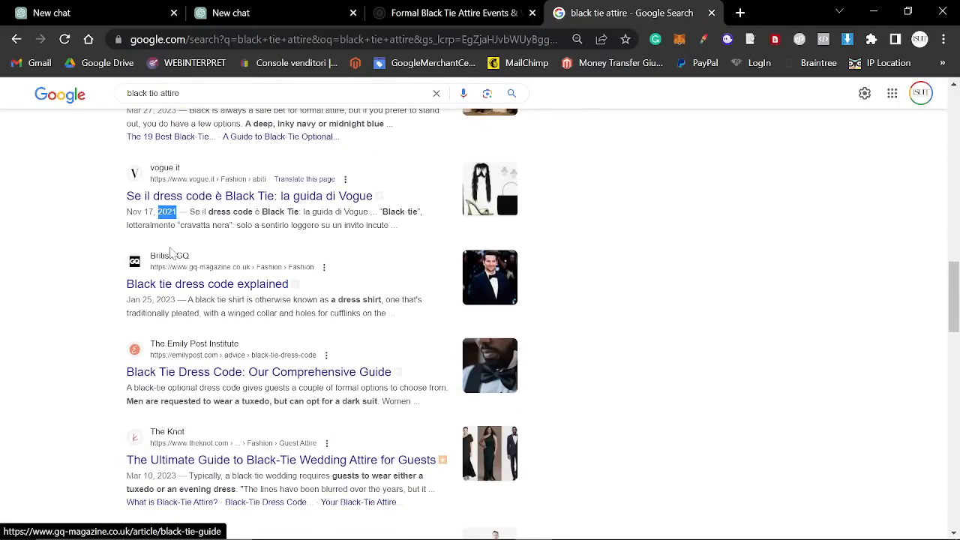
pyautogui.scroll(-3)
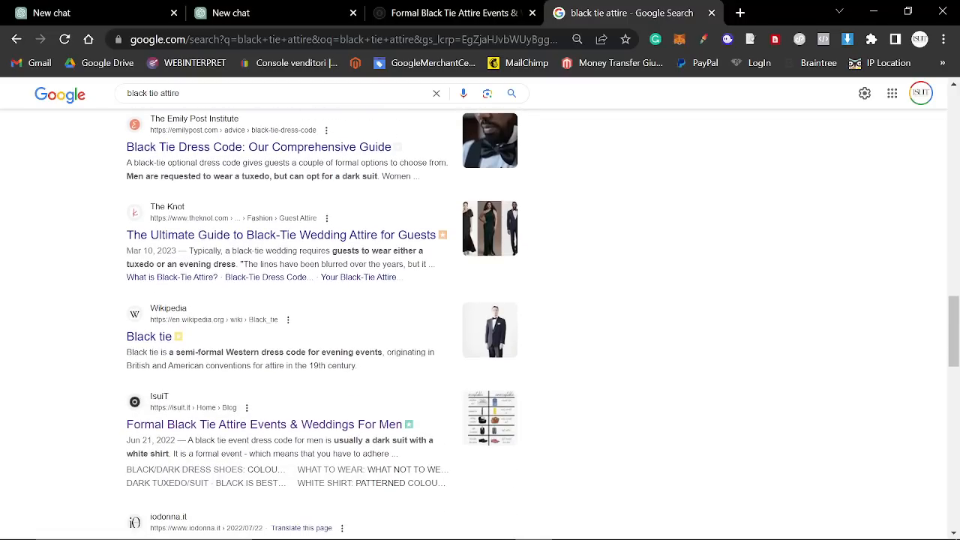
pyautogui.scroll(-3)
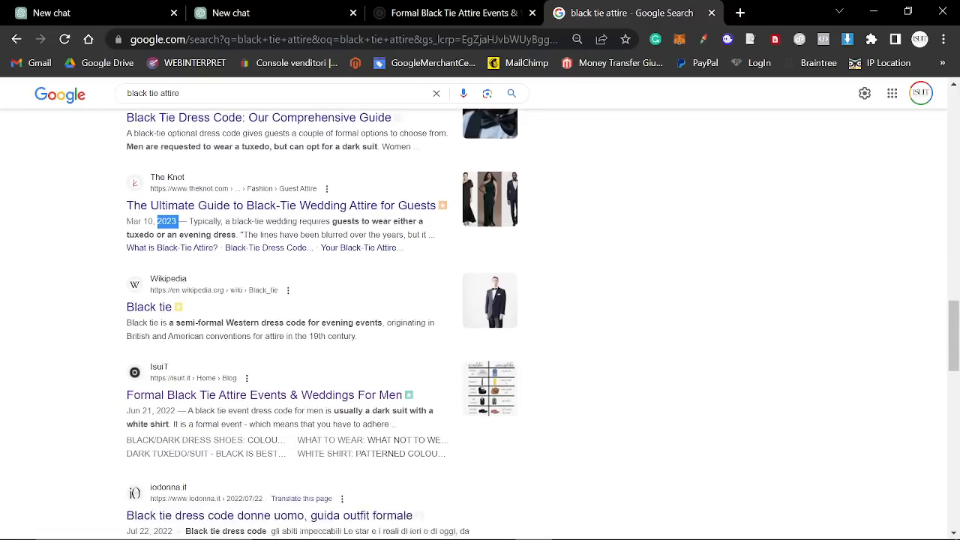
pyautogui.scroll(-3)
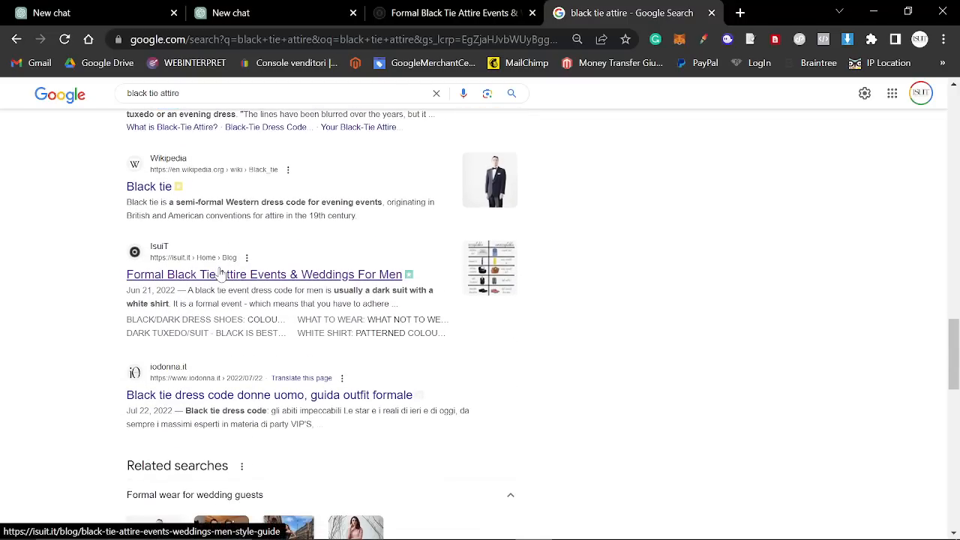
pyautogui.doubleClick(165, 292)
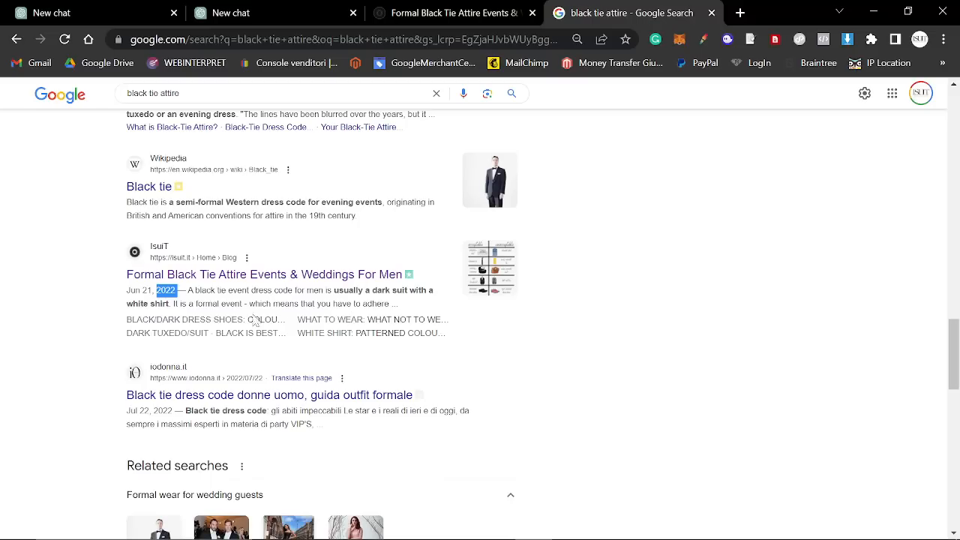
pyautogui.moveTo(189, 300)
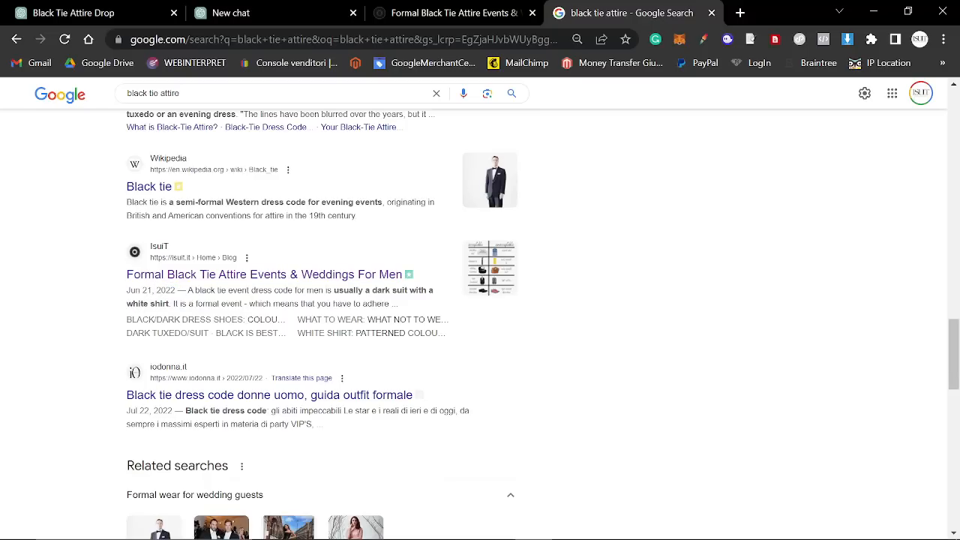
pyautogui.scroll(-3)
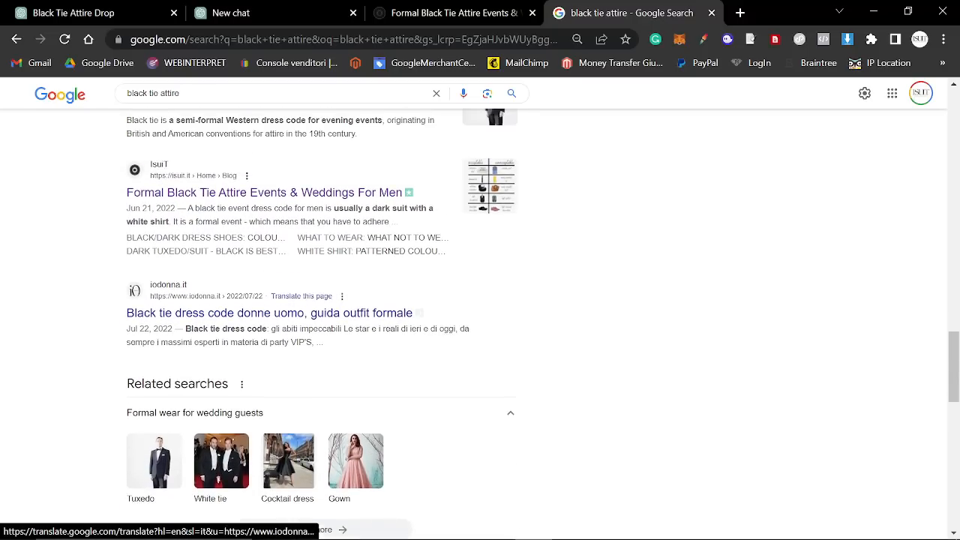
pyautogui.scroll(-3)
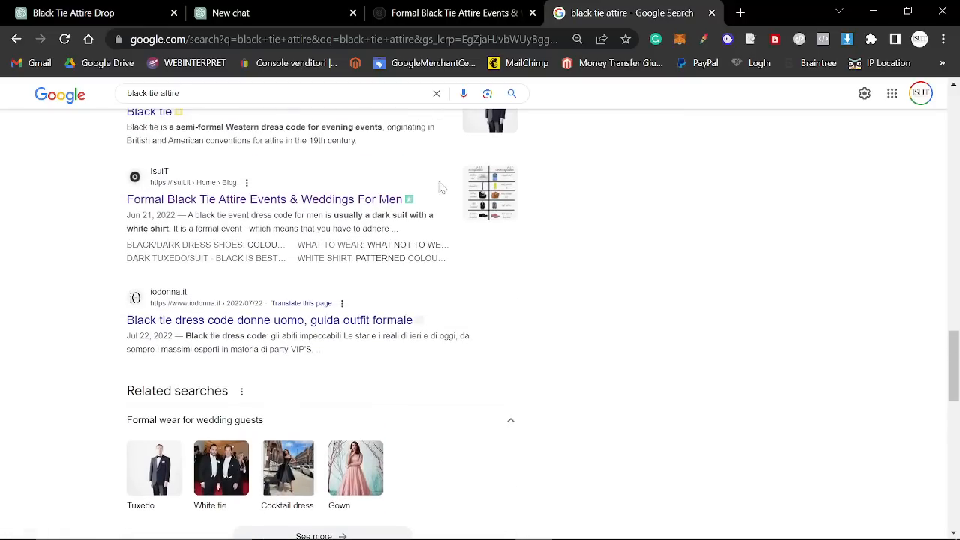
pyautogui.scroll(-3)
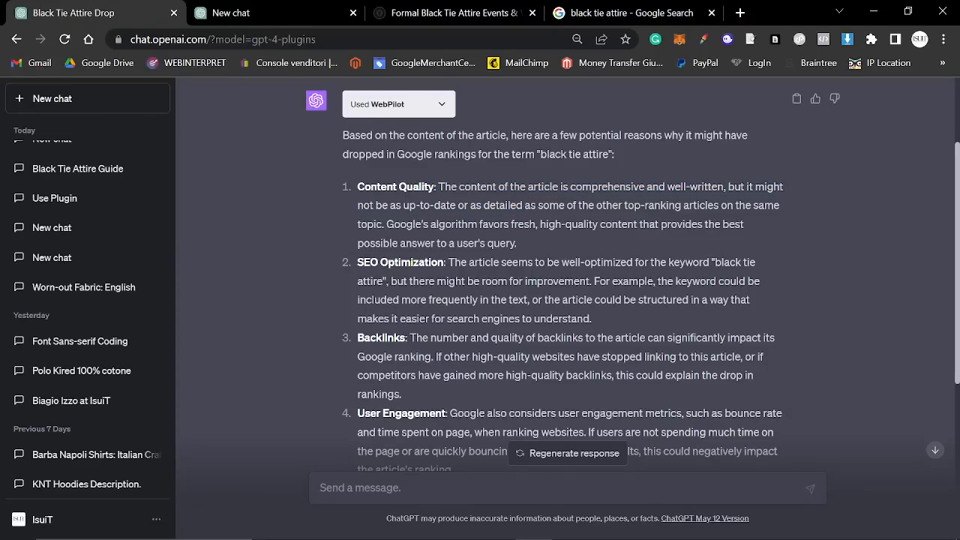
pyautogui.moveTo(900, 279)
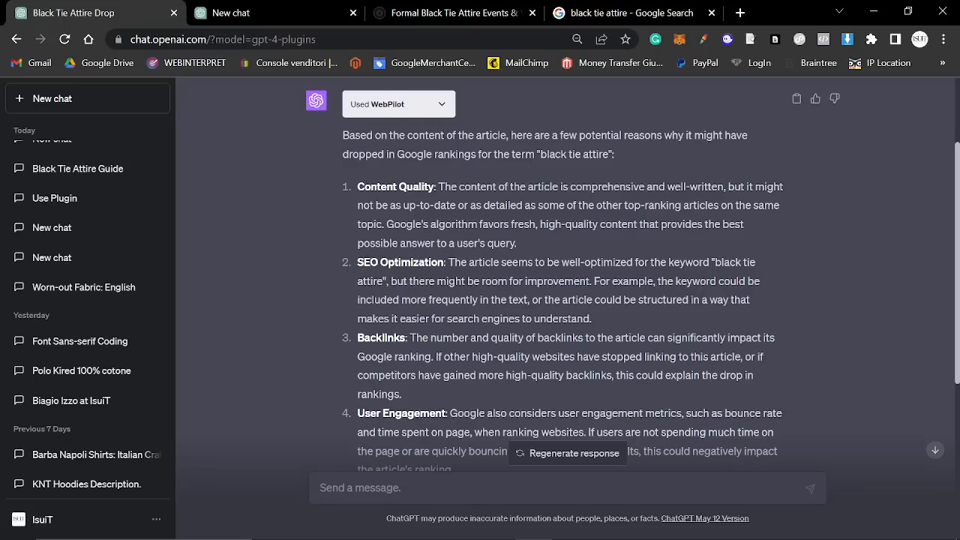
# Highlight WebPilot's points about fresh high-quality content and keyword (SEO) optimization
pyautogui.moveTo(388, 223); pyautogui.dragTo(516, 243)
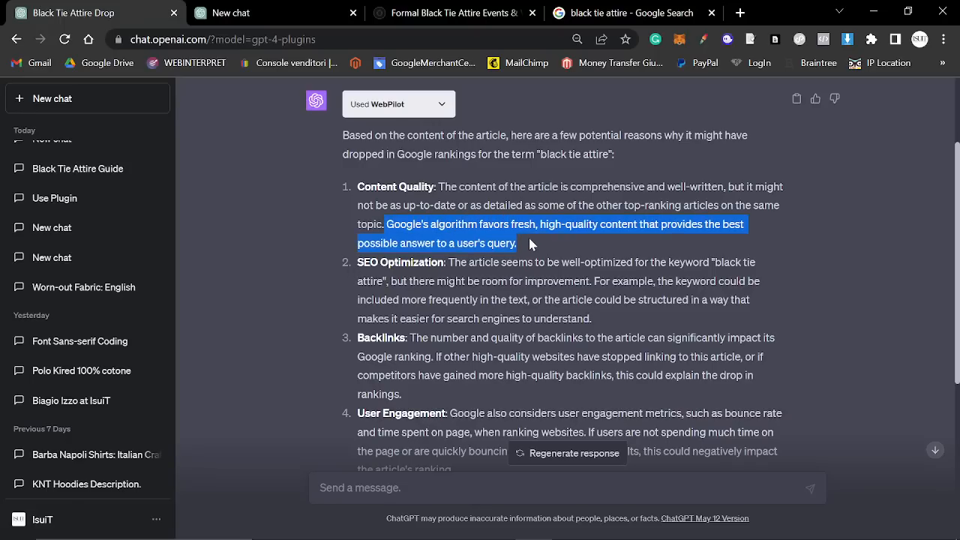
pyautogui.moveTo(558, 246)
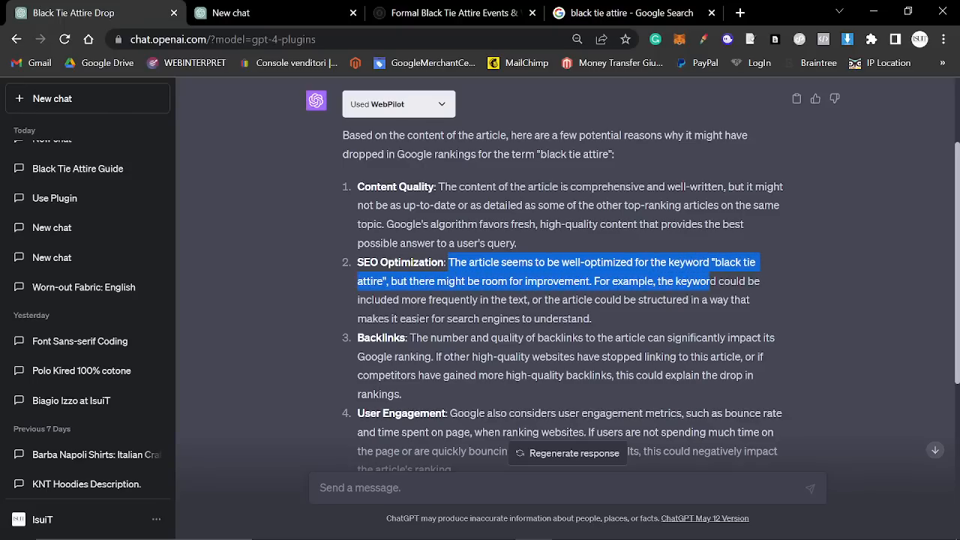
pyautogui.moveTo(708, 281); pyautogui.dragTo(525, 301)
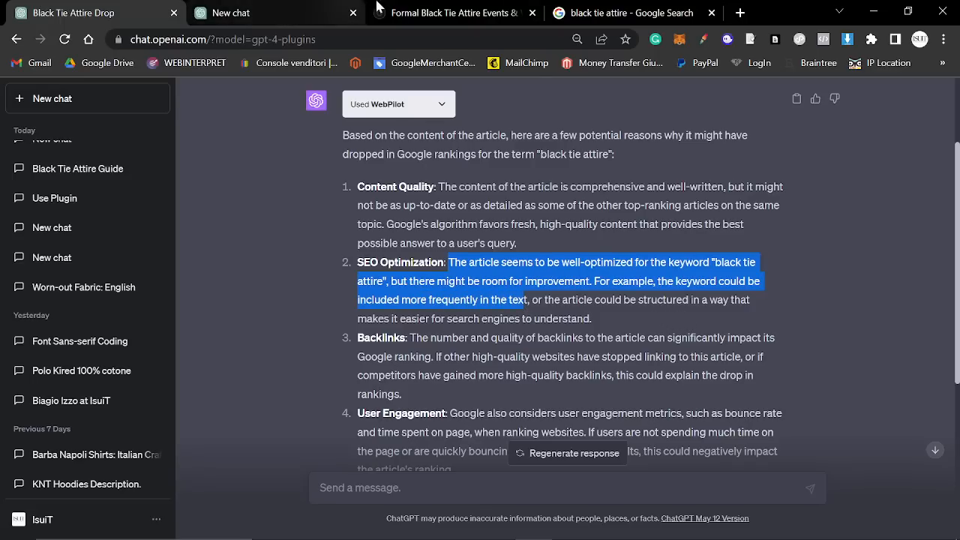
# Step through 'black tie attire' matches in the iSuit article, then move to the Search Console report
pyautogui.click(450, 12)
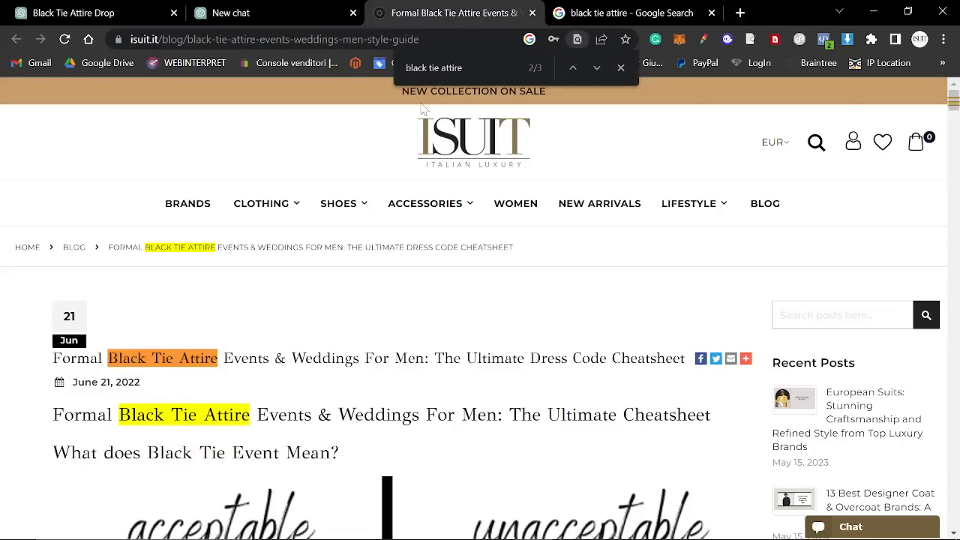
pyautogui.scroll(-3)
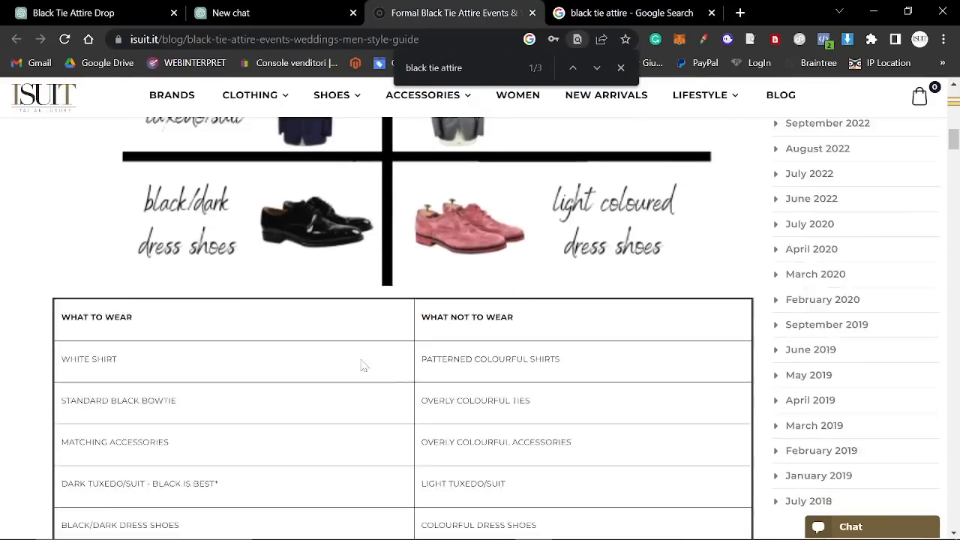
pyautogui.click(537, 66)
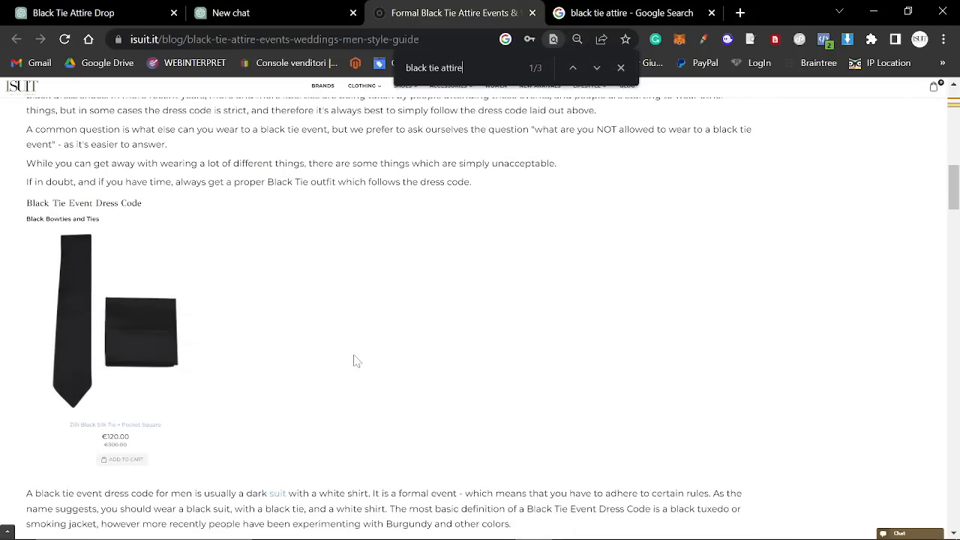
pyautogui.click(598, 68)
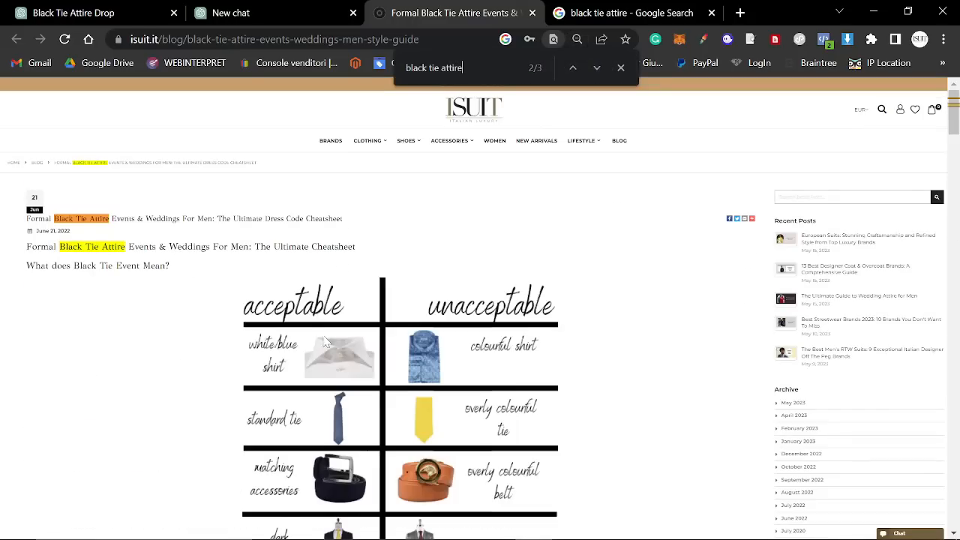
pyautogui.scroll(-3)
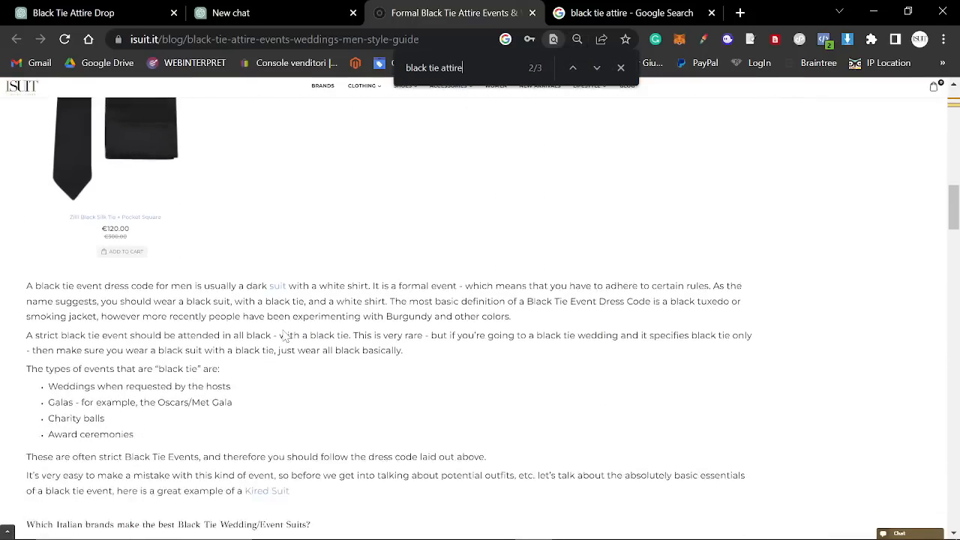
pyautogui.scroll(-3)
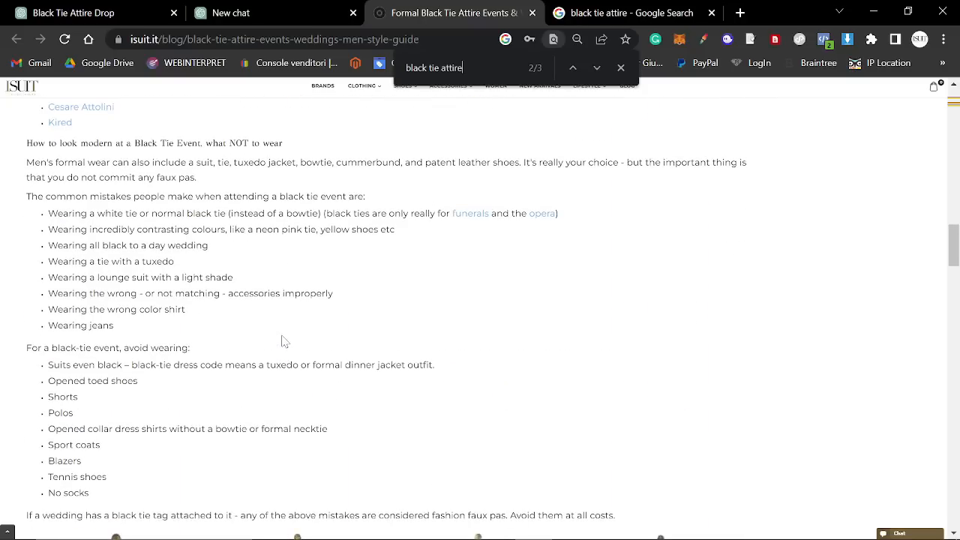
pyautogui.scroll(-3)
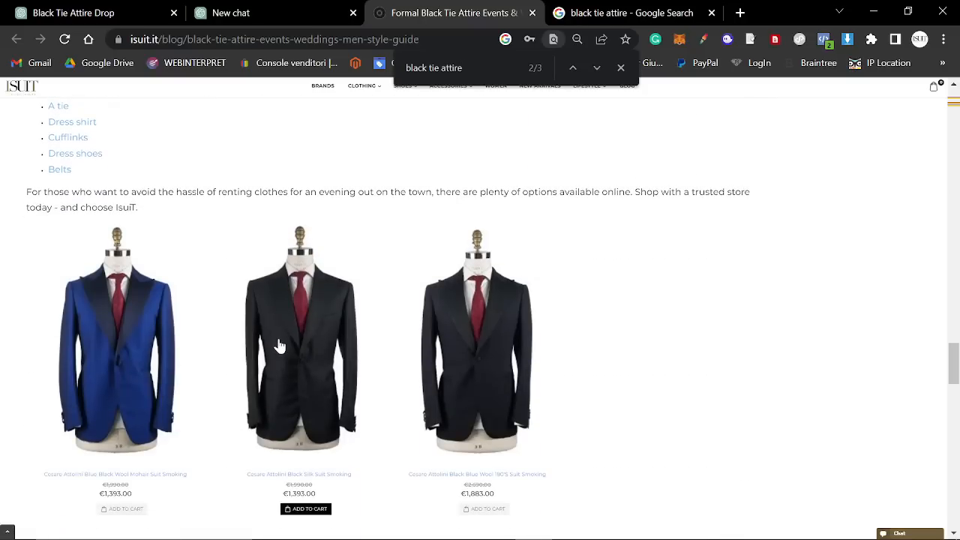
pyautogui.scroll(-3)
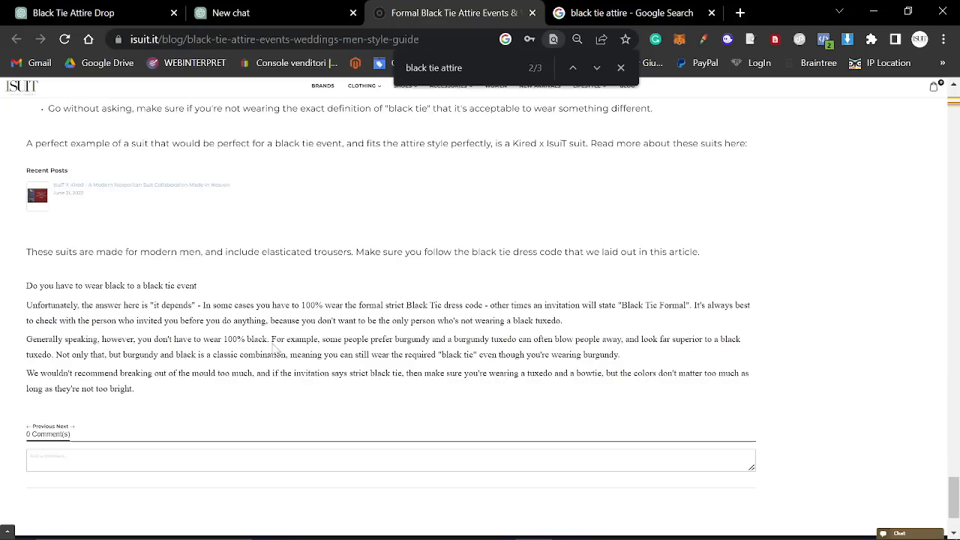
pyautogui.click(630, 12)
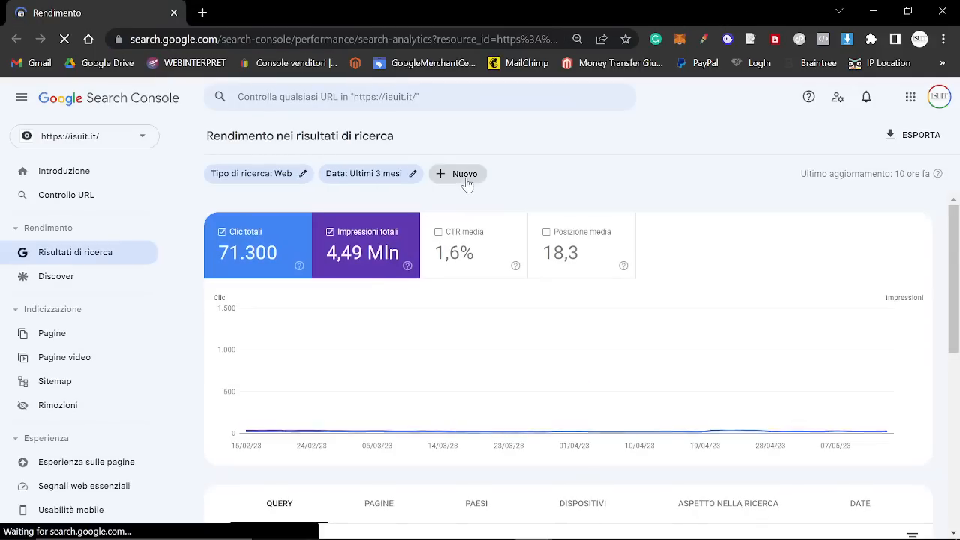
# Filter the performance report to the black tie article page (Pagina) and set the range to Ultimi 16 mesi
pyautogui.click(457, 174)
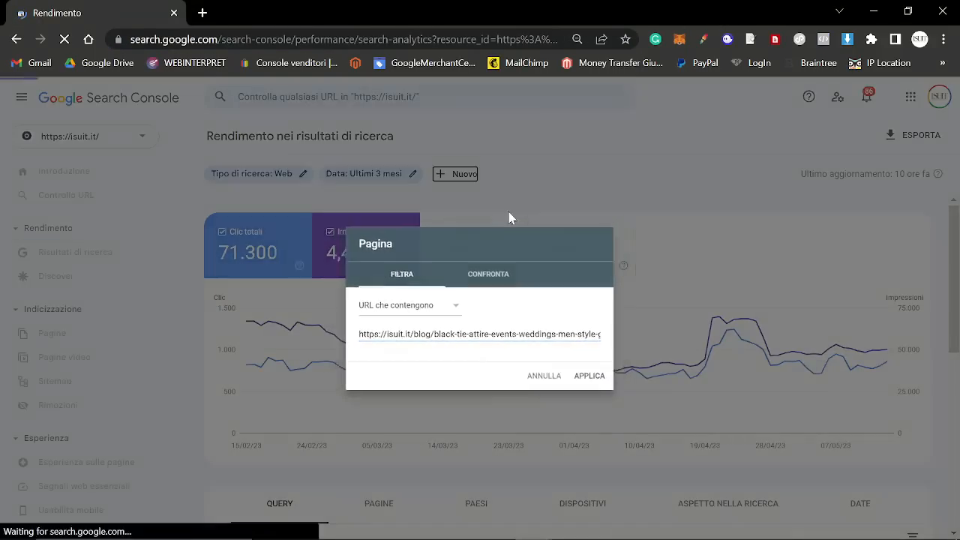
pyautogui.click(588, 375)
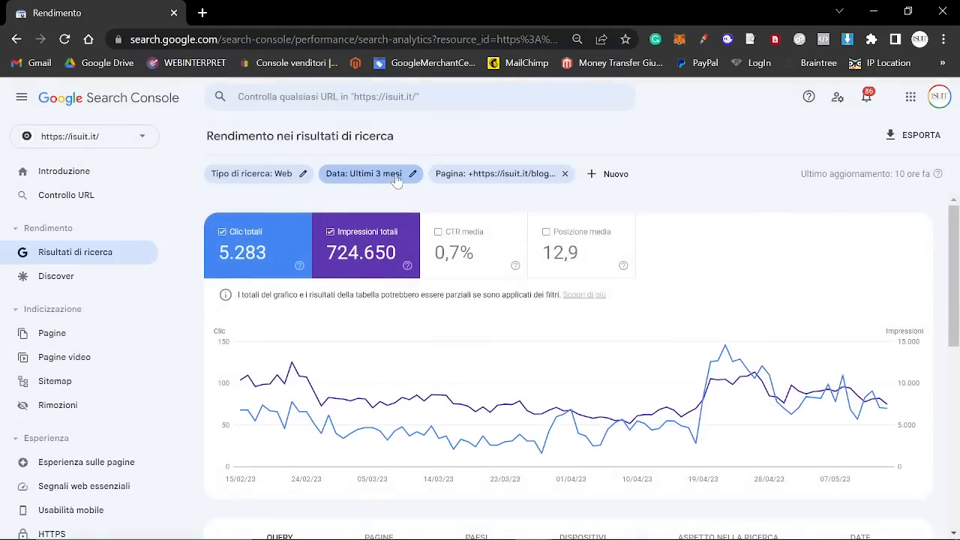
pyautogui.click(366, 174)
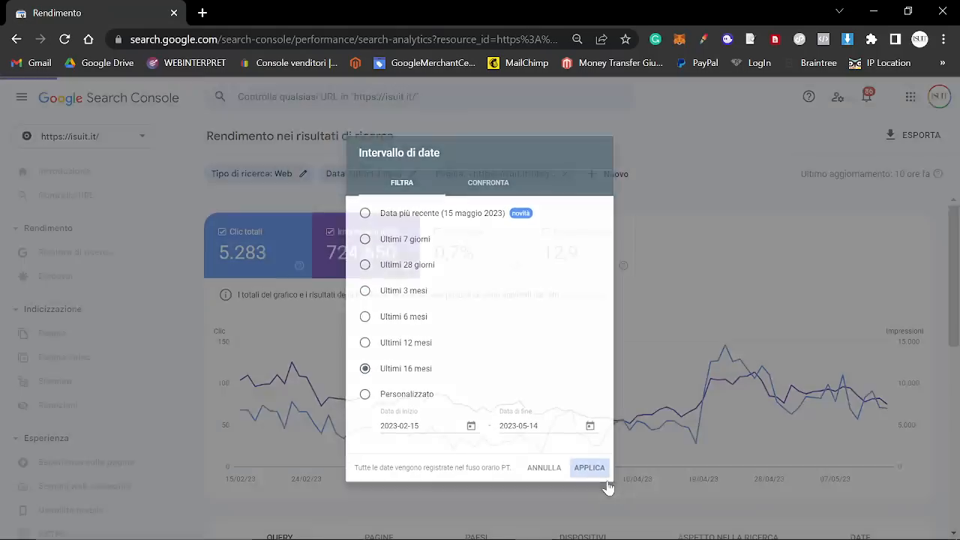
pyautogui.click(590, 468)
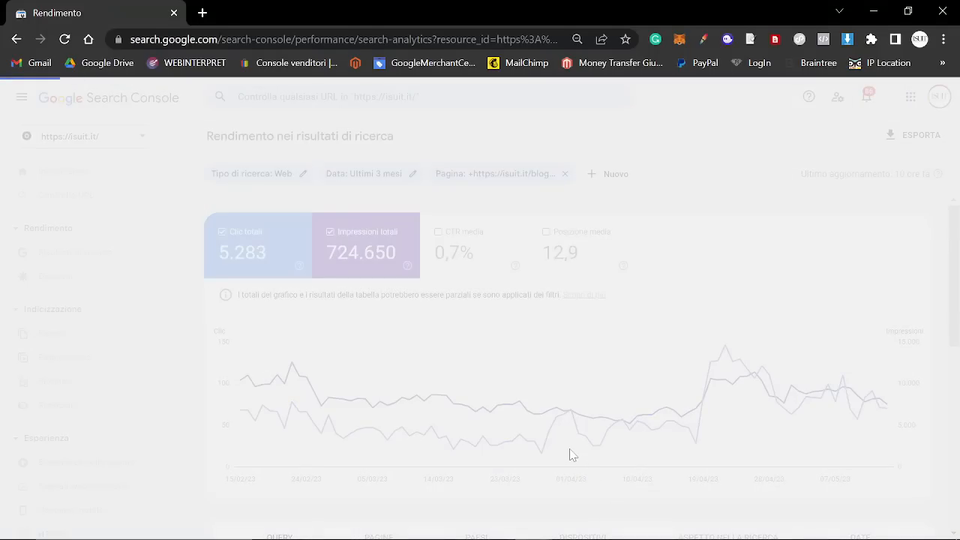
pyautogui.moveTo(587, 434)
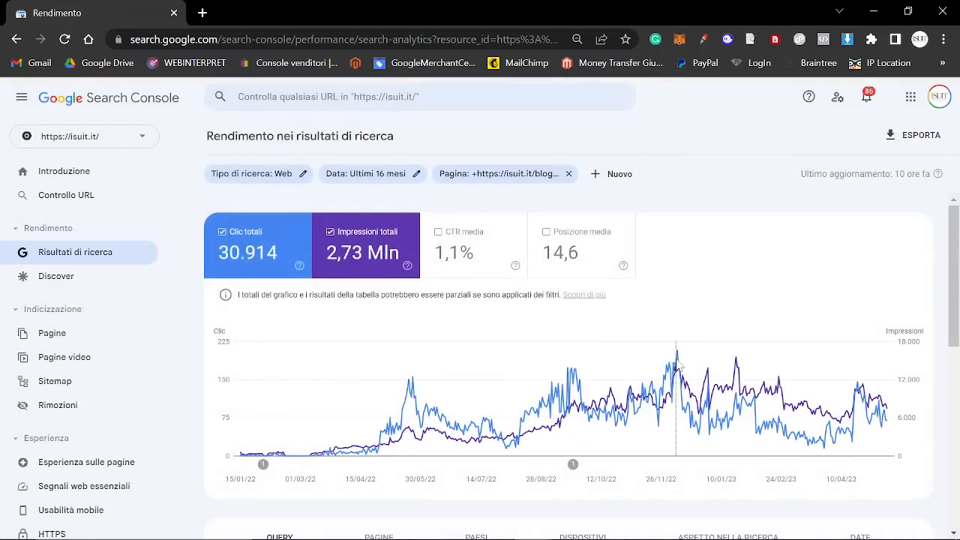
pyautogui.moveTo(677, 357)
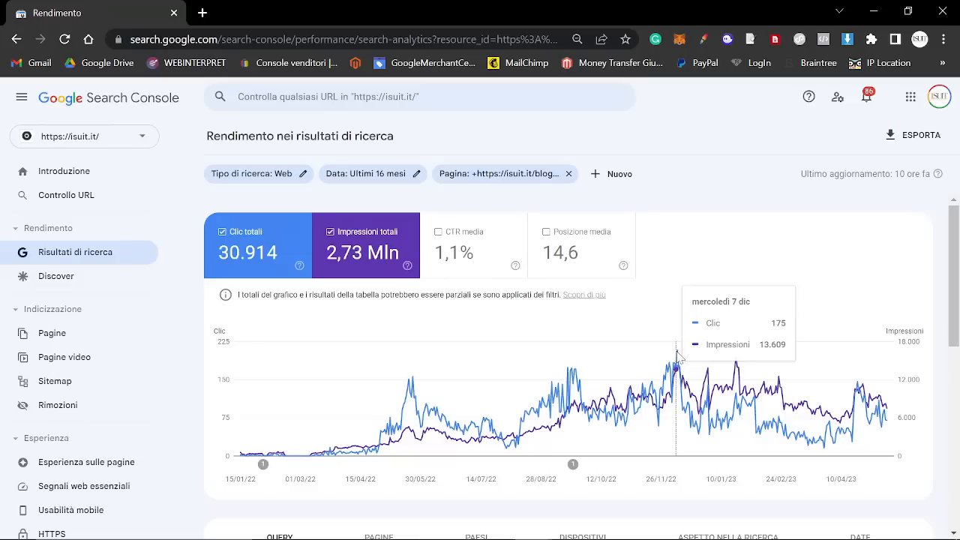
pyautogui.moveTo(679, 357)
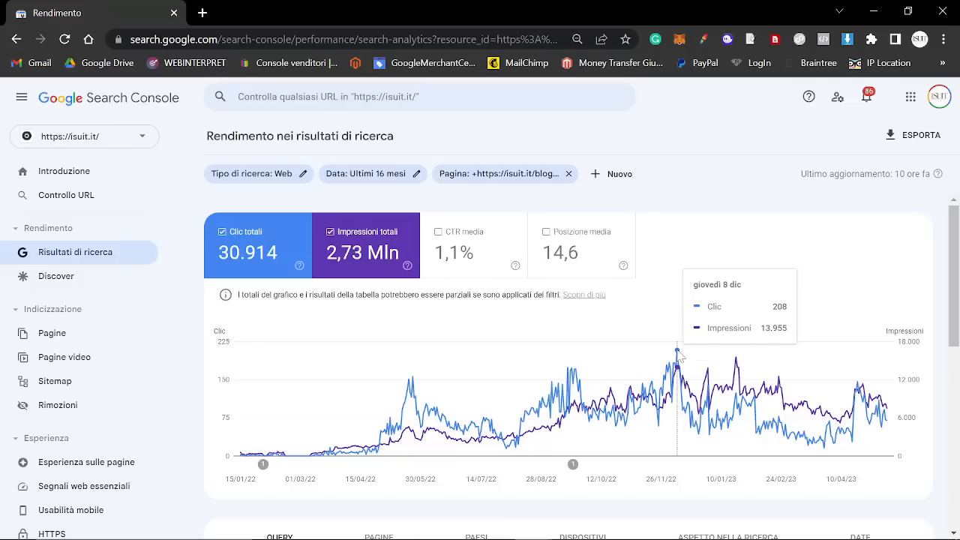
pyautogui.moveTo(249, 227)
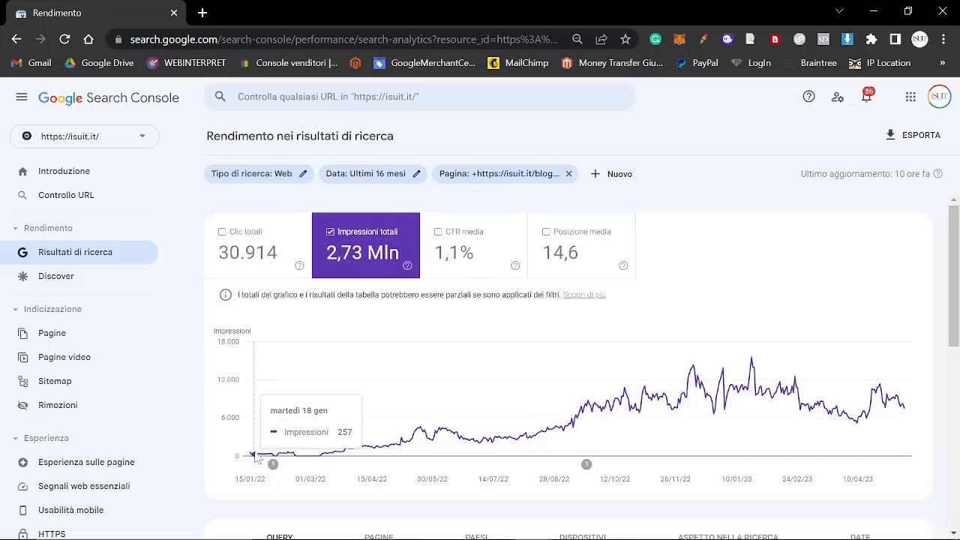
pyautogui.moveTo(420, 432)
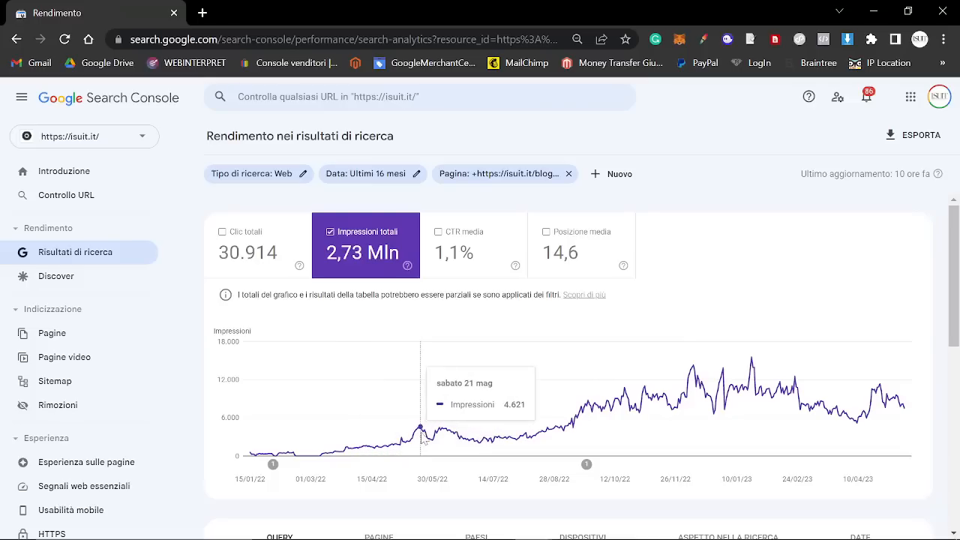
pyautogui.moveTo(542, 439)
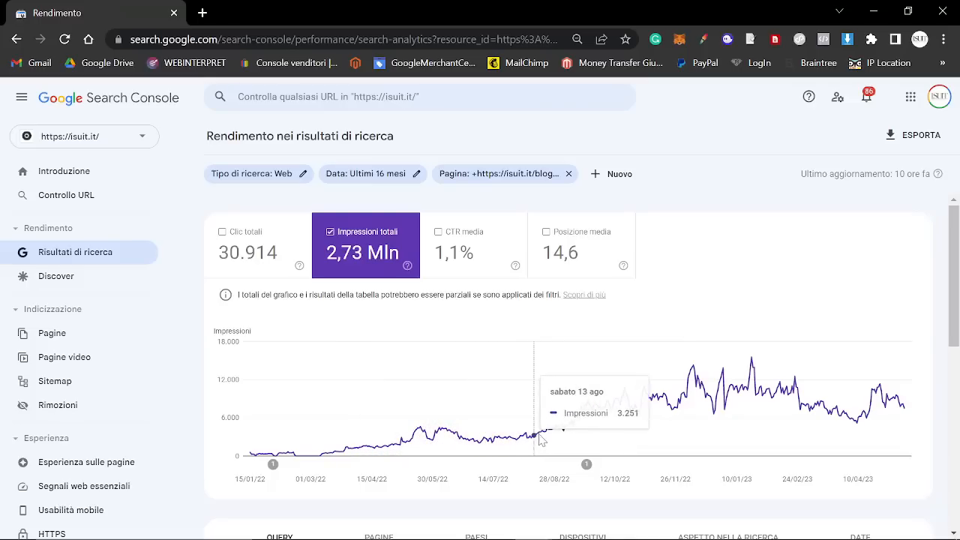
pyautogui.moveTo(753, 358)
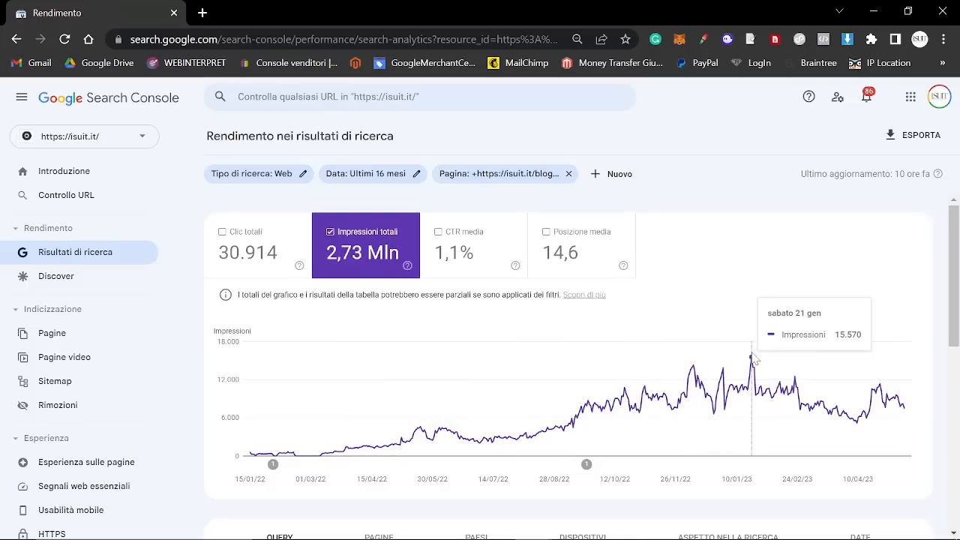
# Chart total clicks in the Search Console report, glance at the article, and return to WebPilot's ranking-drop reply
pyautogui.click(247, 243)
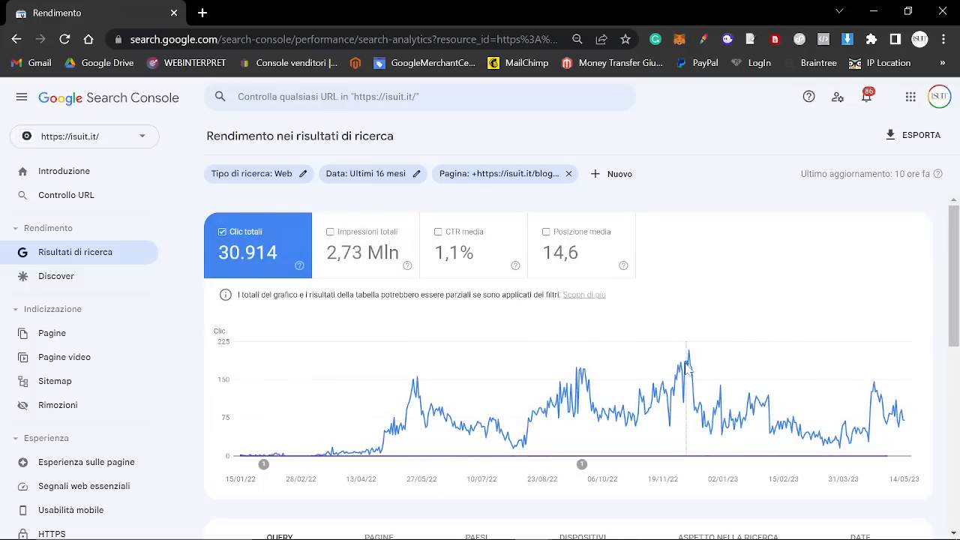
pyautogui.moveTo(689, 354)
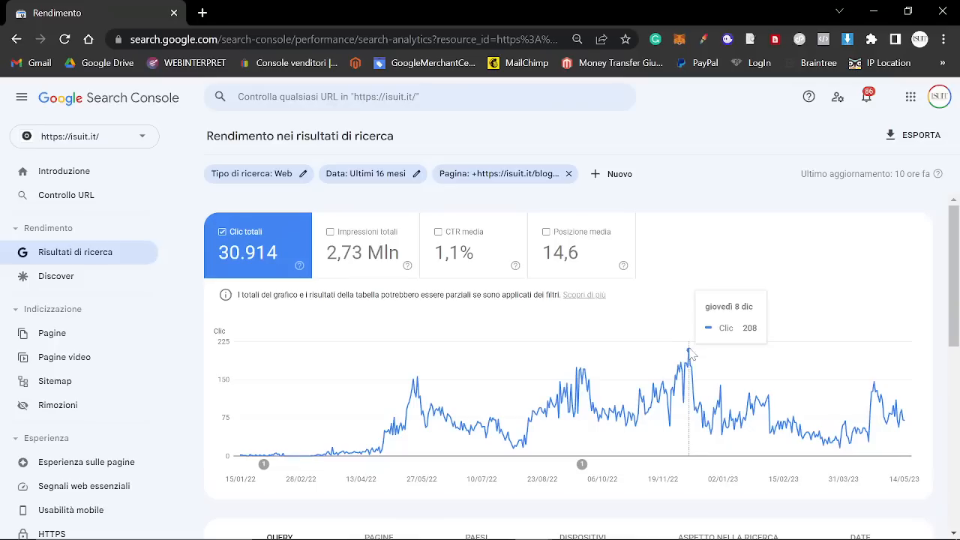
pyautogui.moveTo(839, 420)
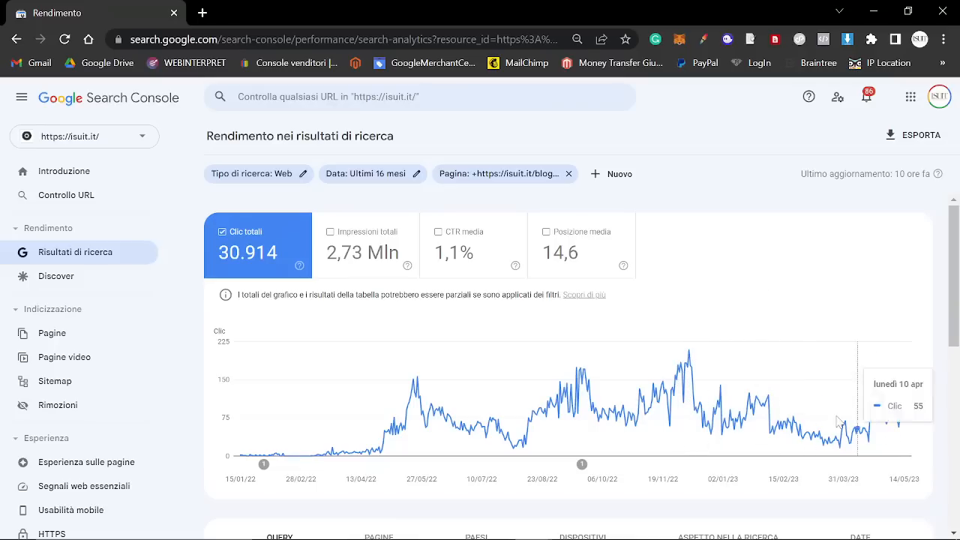
pyautogui.moveTo(689, 360)
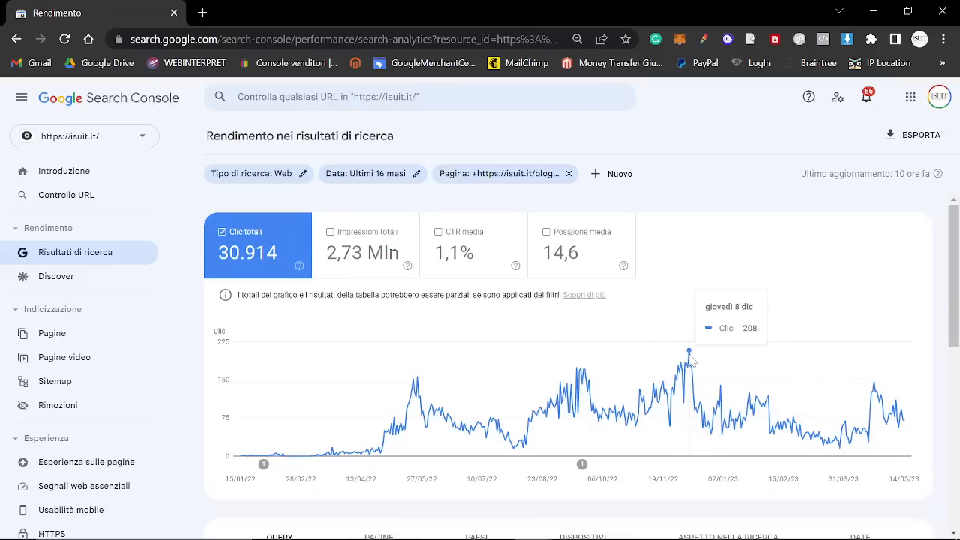
pyautogui.moveTo(869, 438)
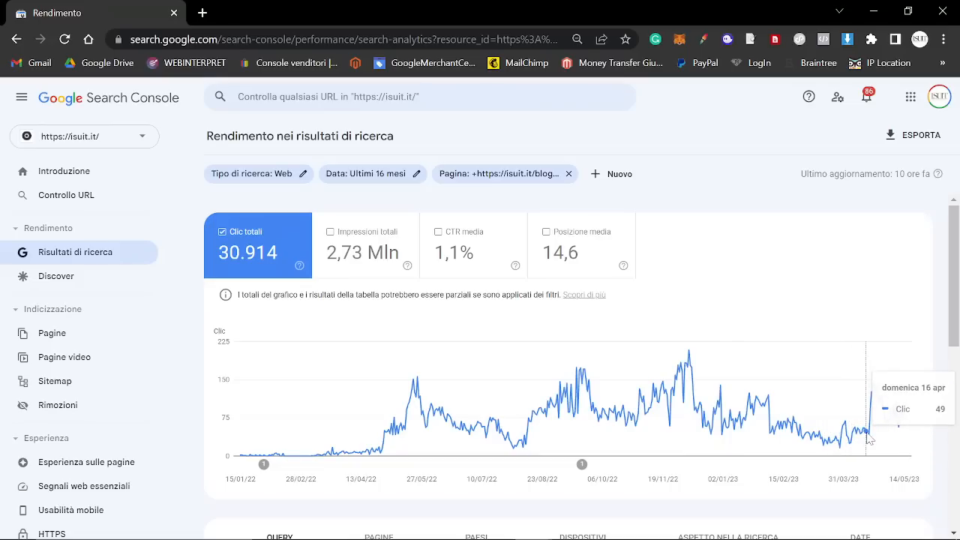
pyautogui.moveTo(683, 358)
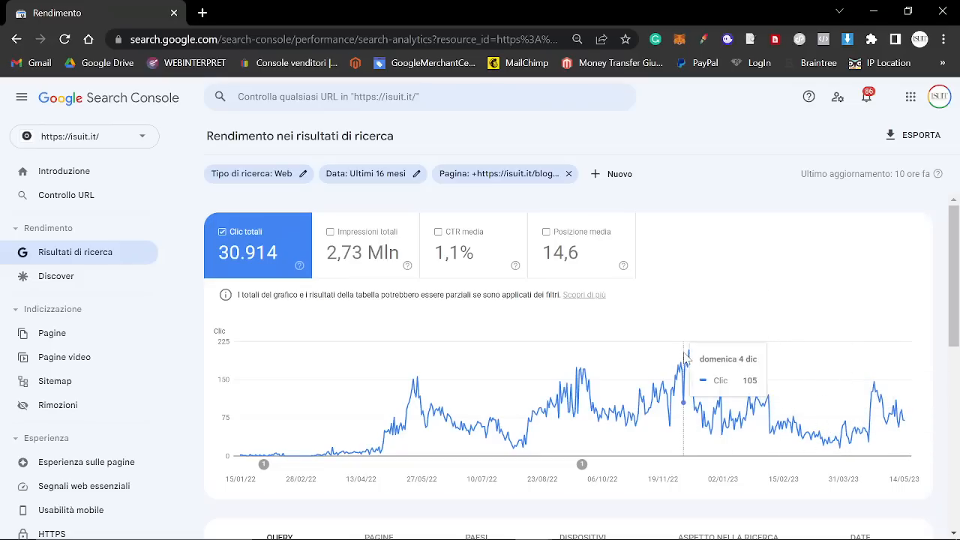
pyautogui.moveTo(579, 368)
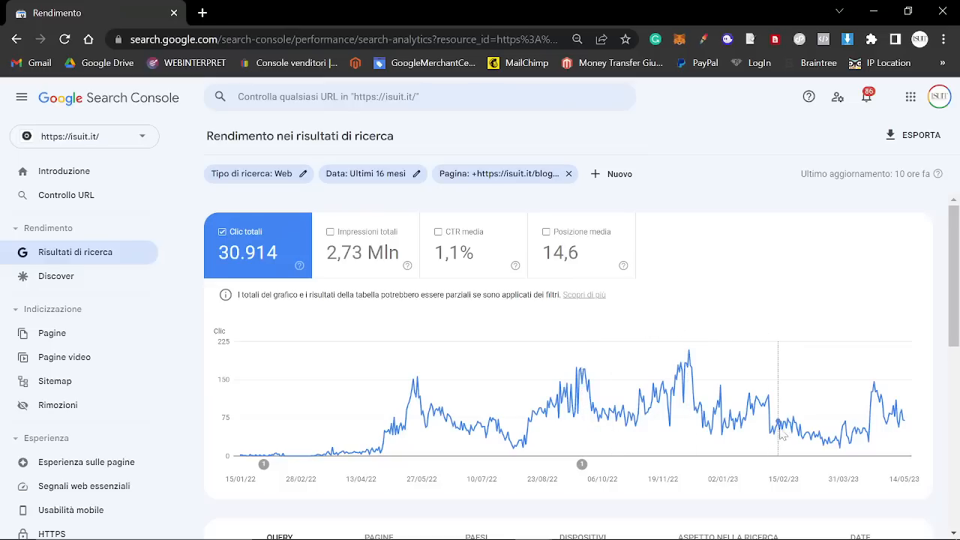
pyautogui.moveTo(858, 398)
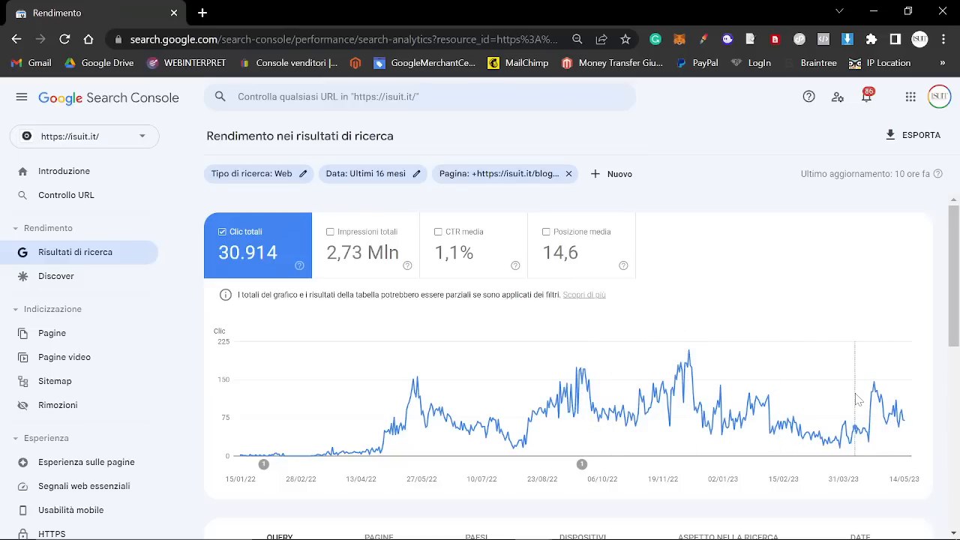
pyautogui.moveTo(786, 382)
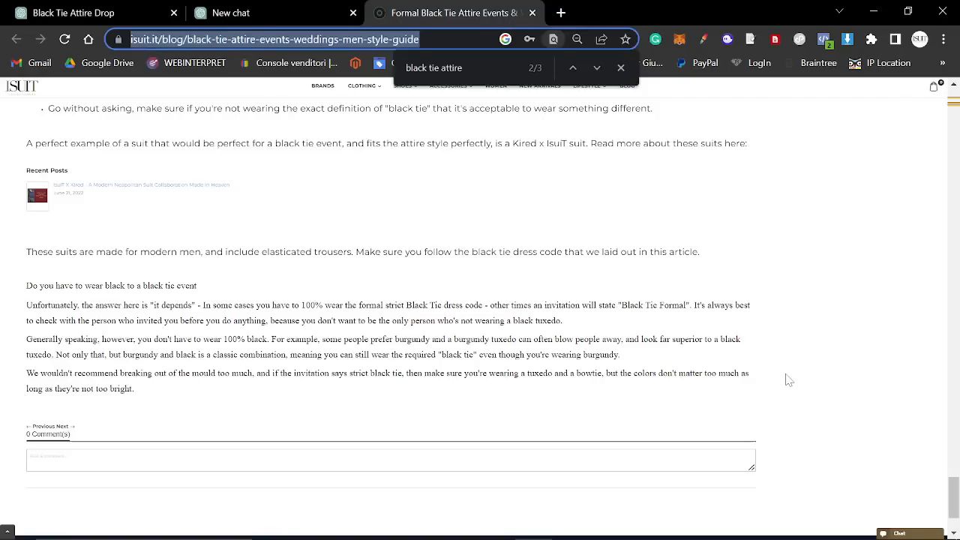
pyautogui.scroll(3)
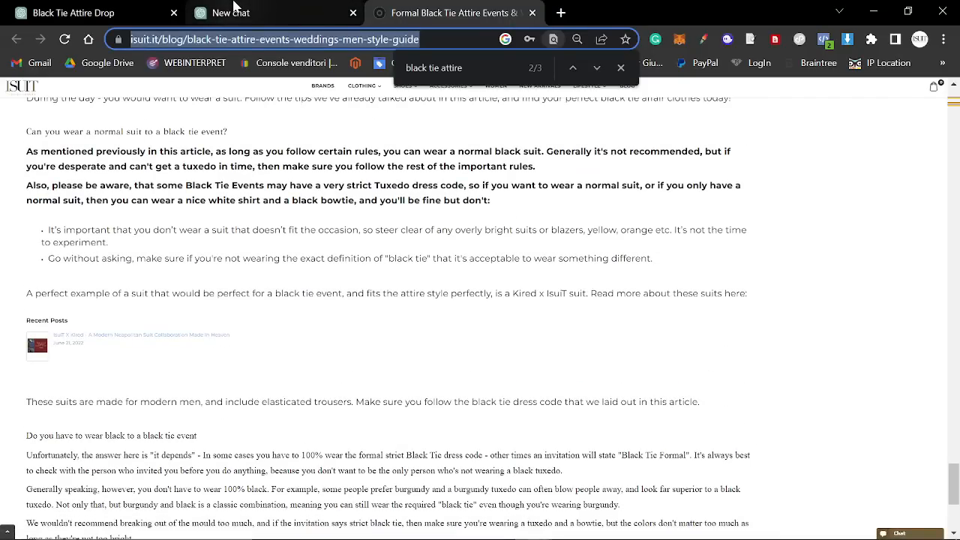
pyautogui.click(231, 12)
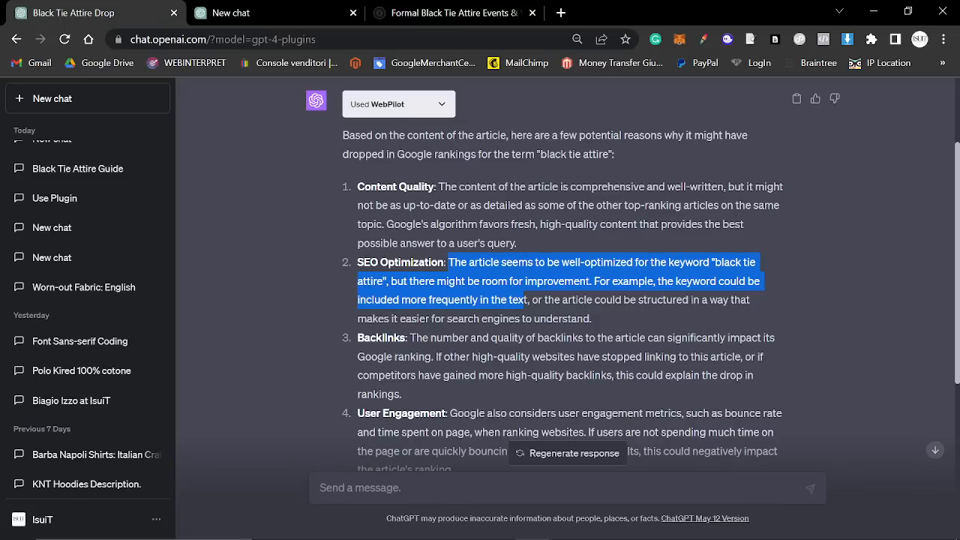
# Read WebPilot's remaining reasons for the ranking drop, highlighting a passage in the reply
pyautogui.click(617, 330)
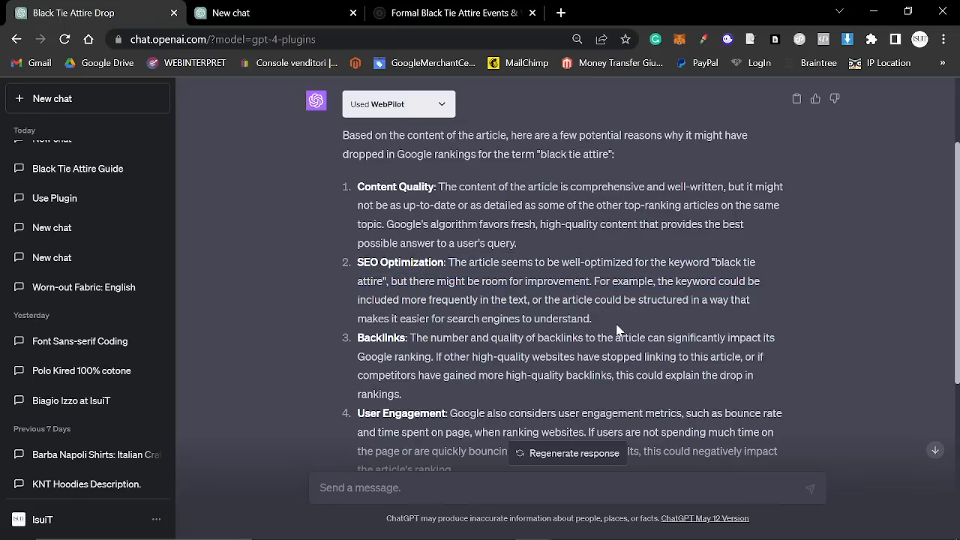
pyautogui.scroll(-3)
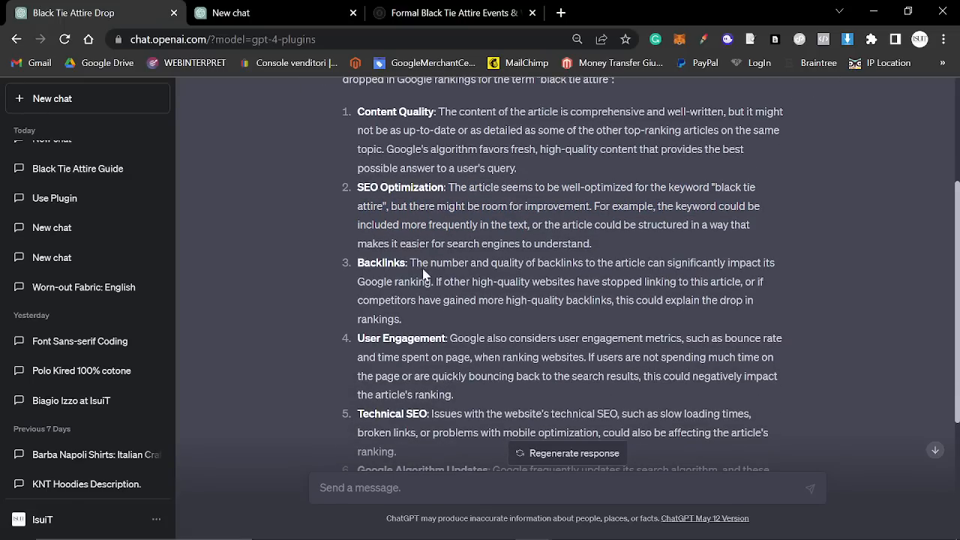
pyautogui.moveTo(474, 329)
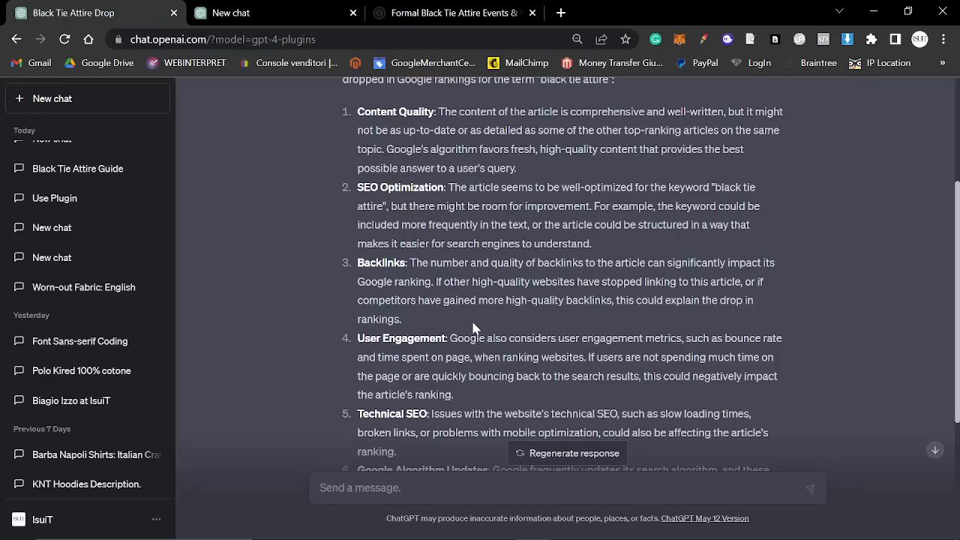
pyautogui.moveTo(471, 332)
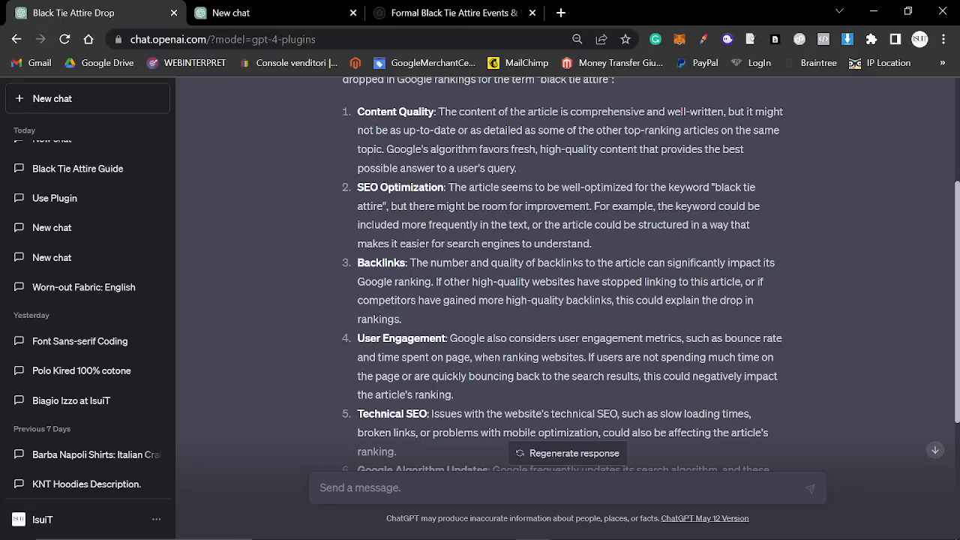
pyautogui.scroll(-3)
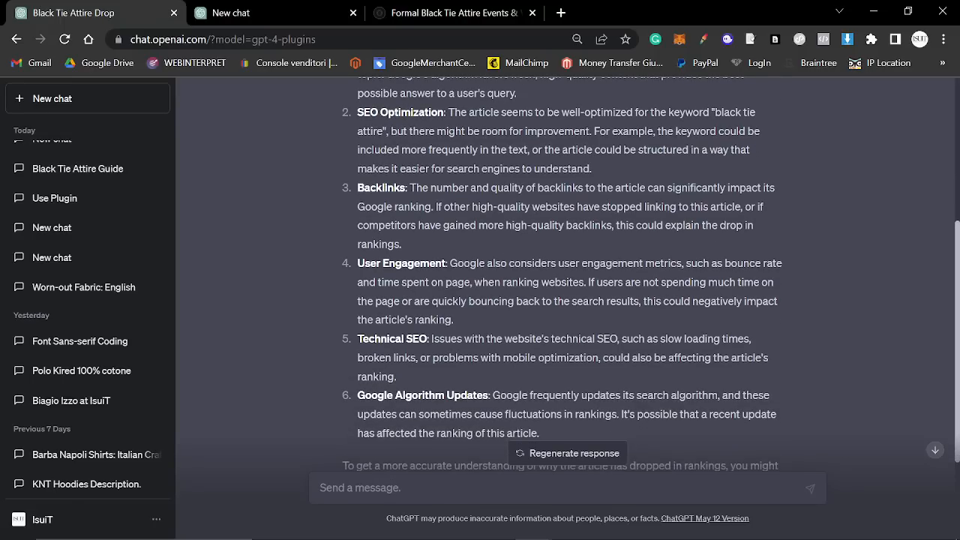
pyautogui.moveTo(585, 318)
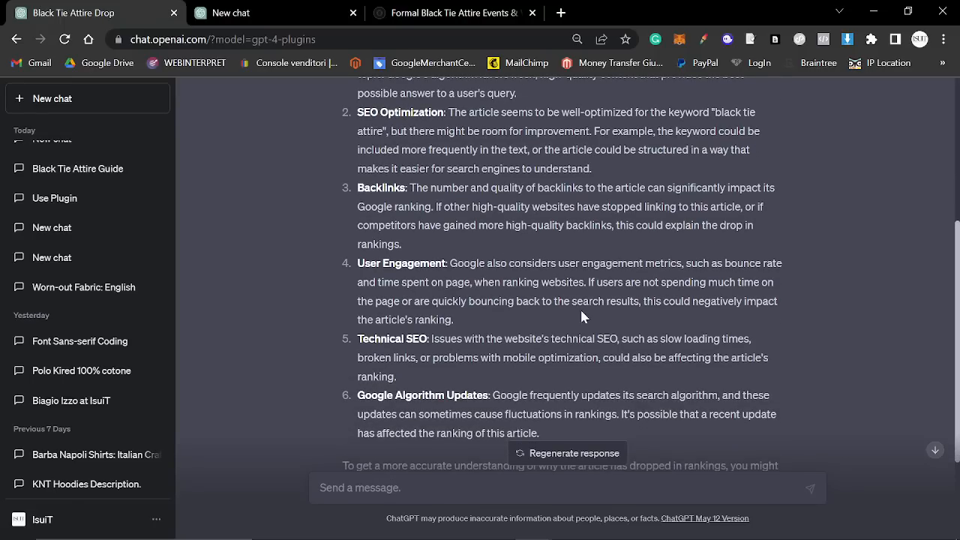
pyautogui.moveTo(548, 276)
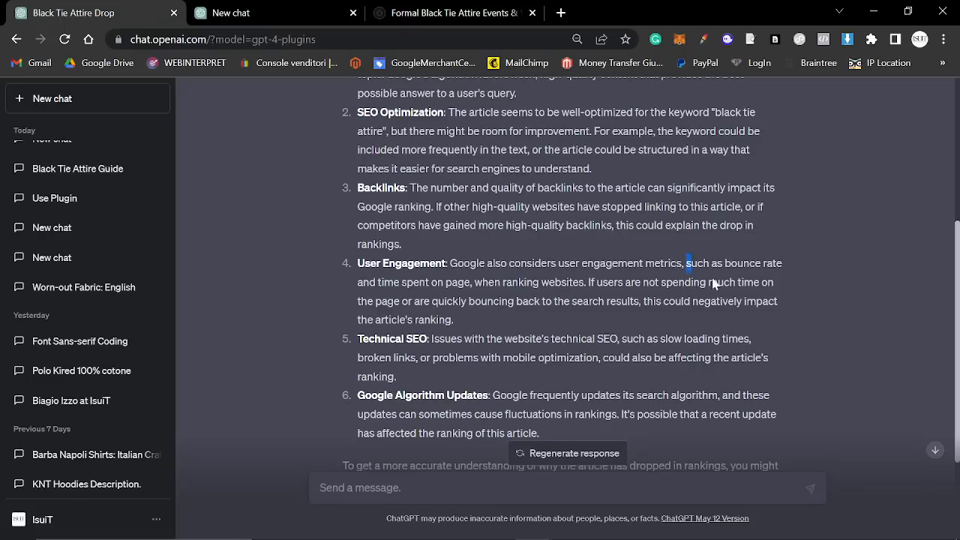
pyautogui.moveTo(685, 264); pyautogui.dragTo(453, 320)
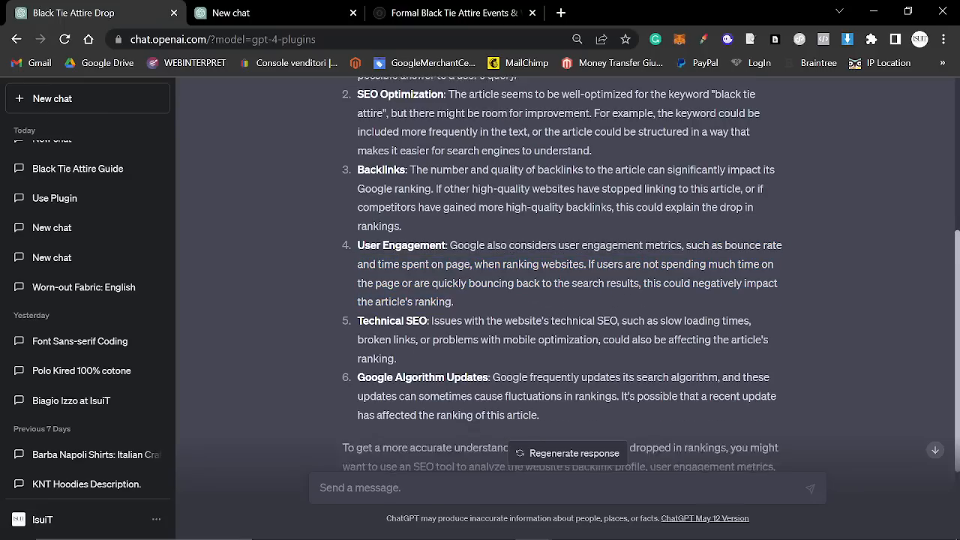
# Skim the black tie attire article, then close the spare chat showing the plugin store
pyautogui.click(450, 12)
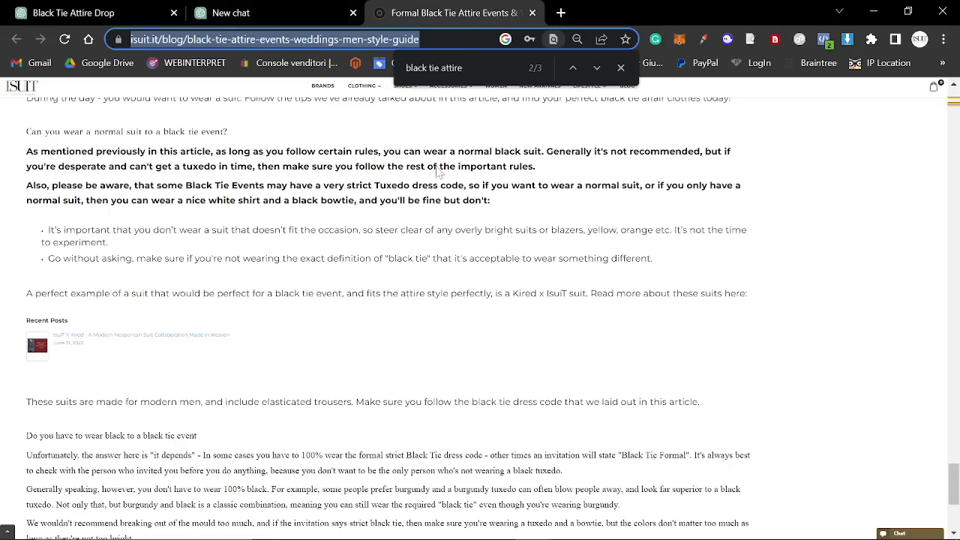
pyautogui.scroll(3)
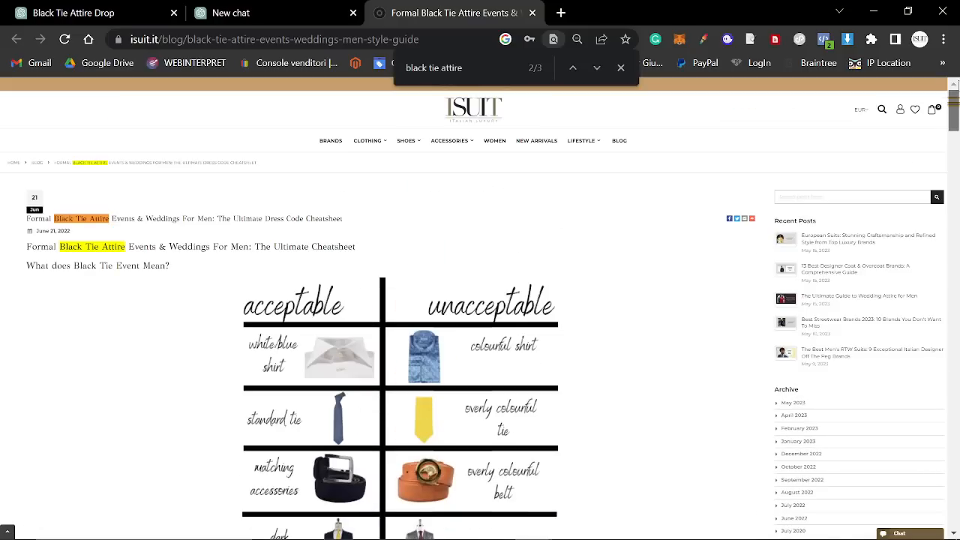
pyautogui.scroll(-3)
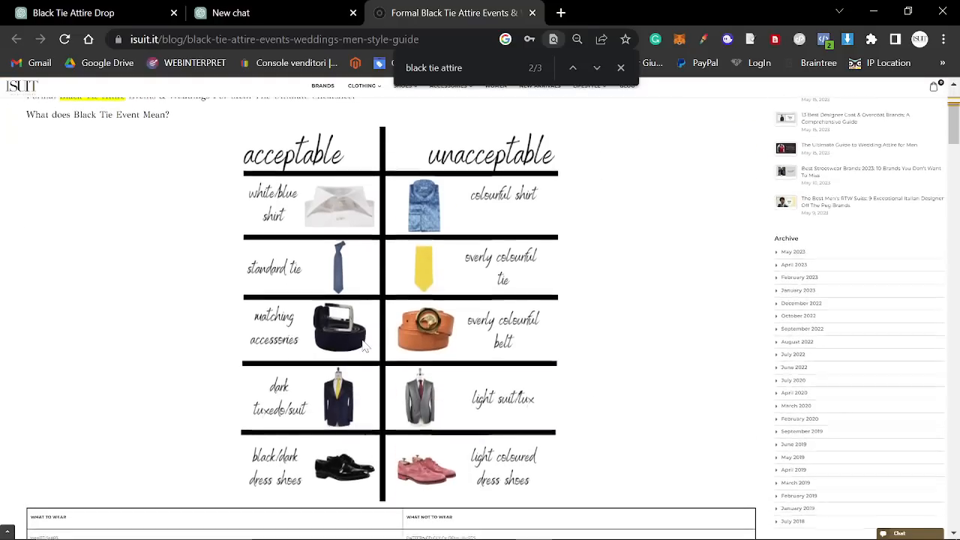
pyautogui.scroll(-3)
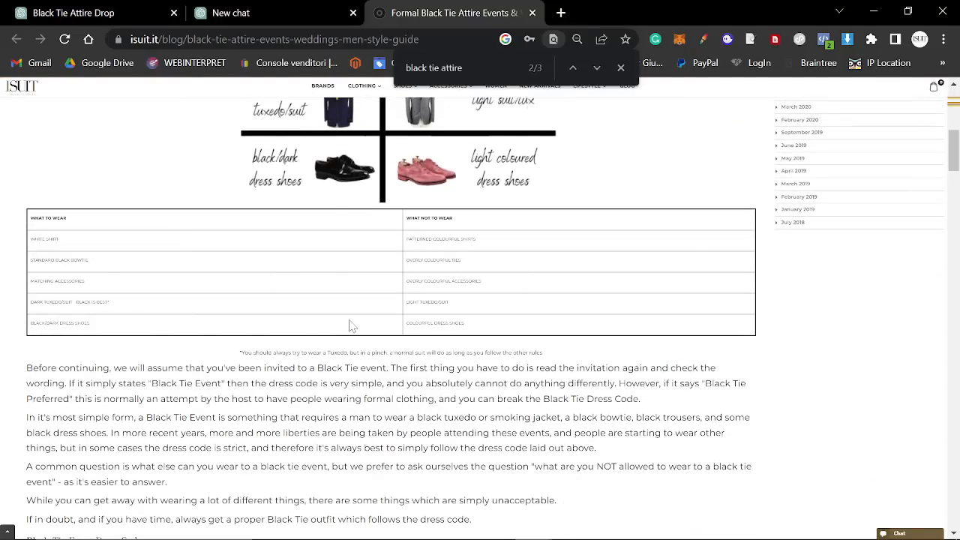
pyautogui.scroll(-3)
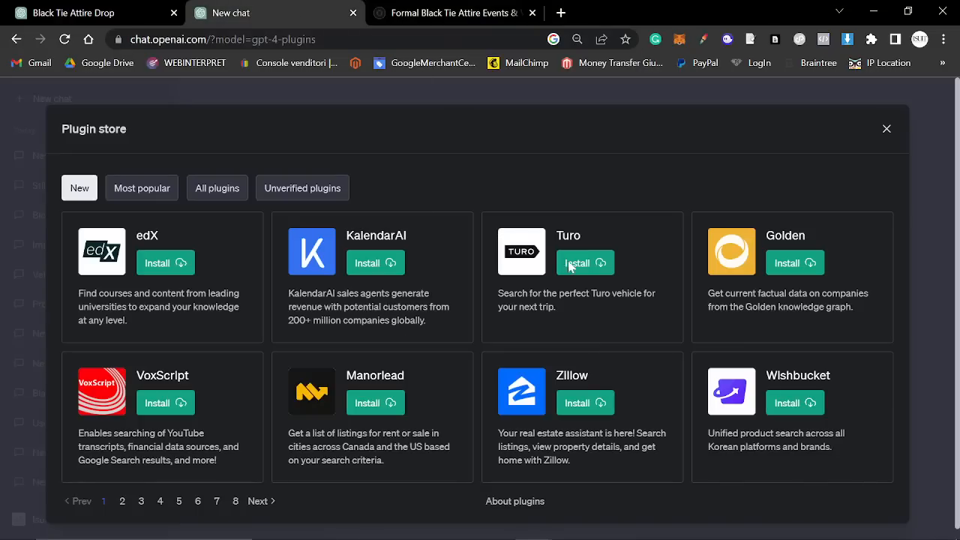
pyautogui.click(885, 129)
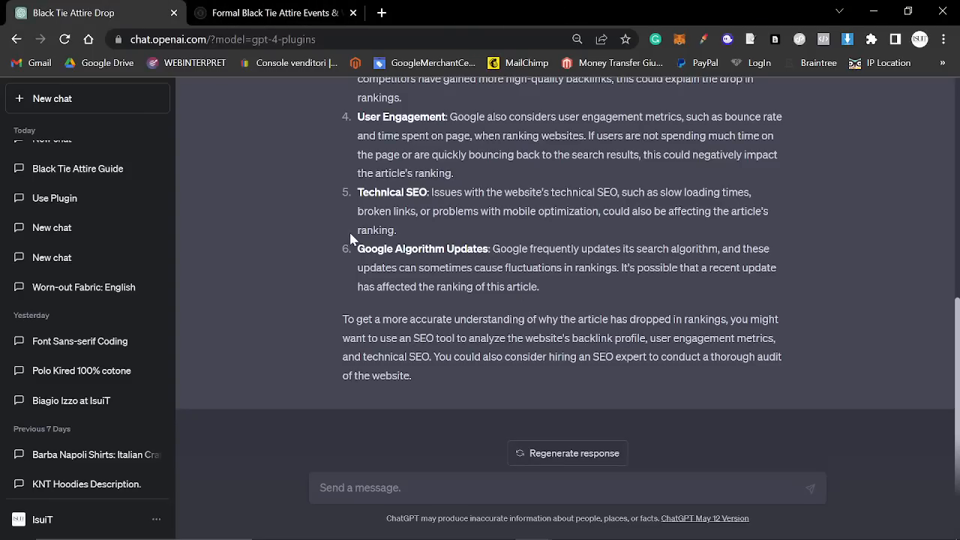
# Ask ChatGPT 'Can you check if there are any broken links on the page' and return to the article
pyautogui.scroll(3)
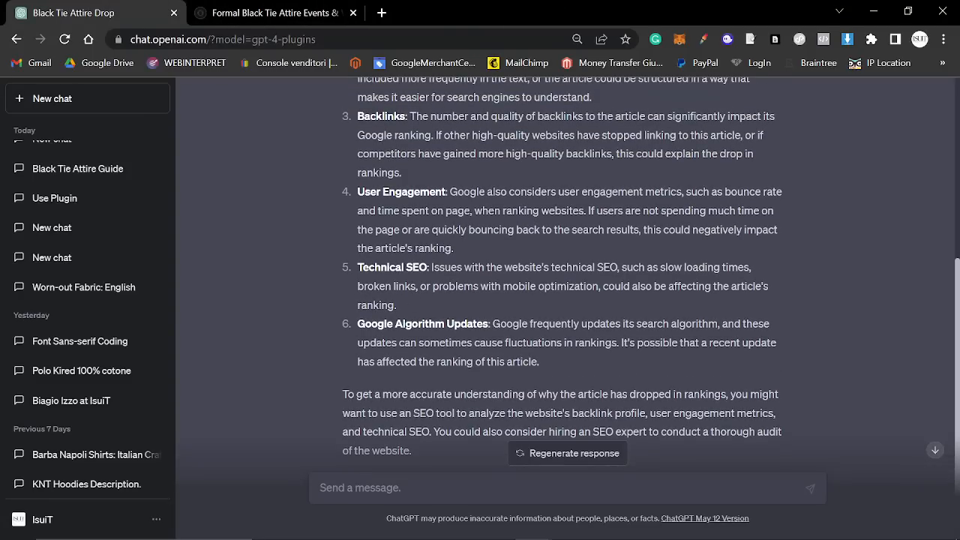
pyautogui.moveTo(655, 267); pyautogui.dragTo(762, 285)
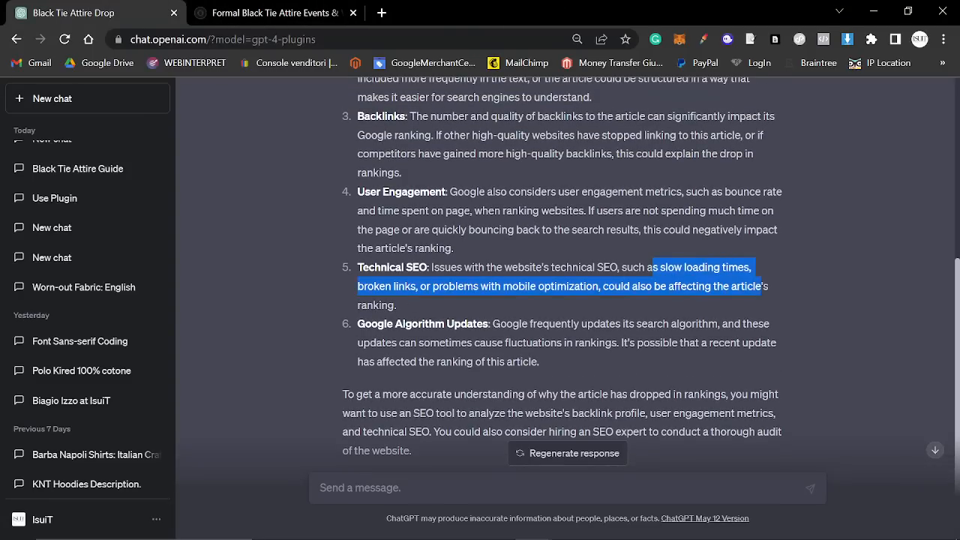
pyautogui.scroll(-3)
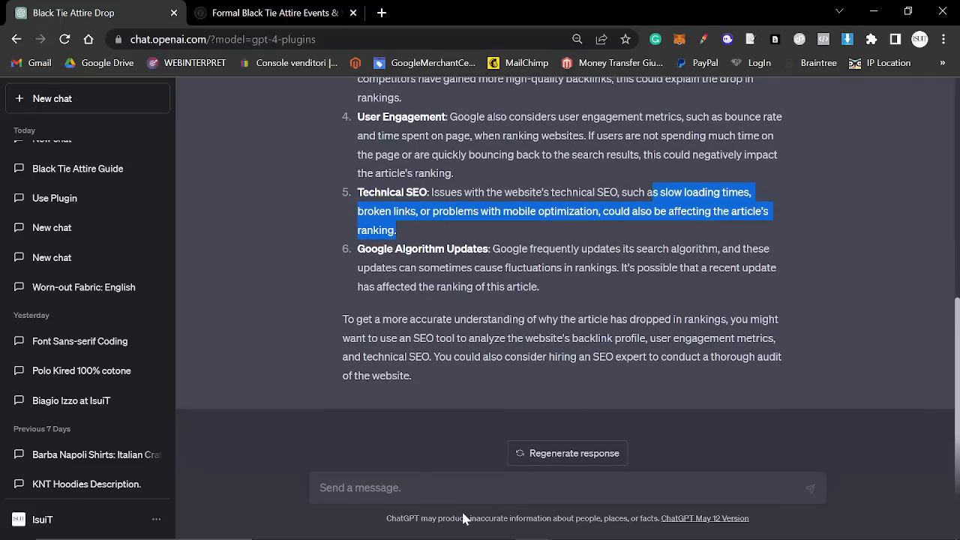
pyautogui.write('Can you chec')
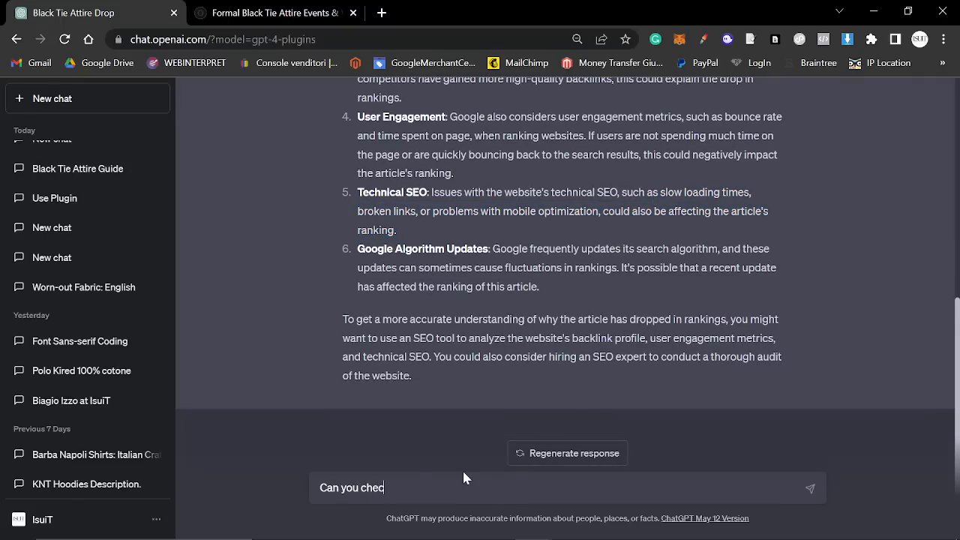
pyautogui.write('k if there are any bro')
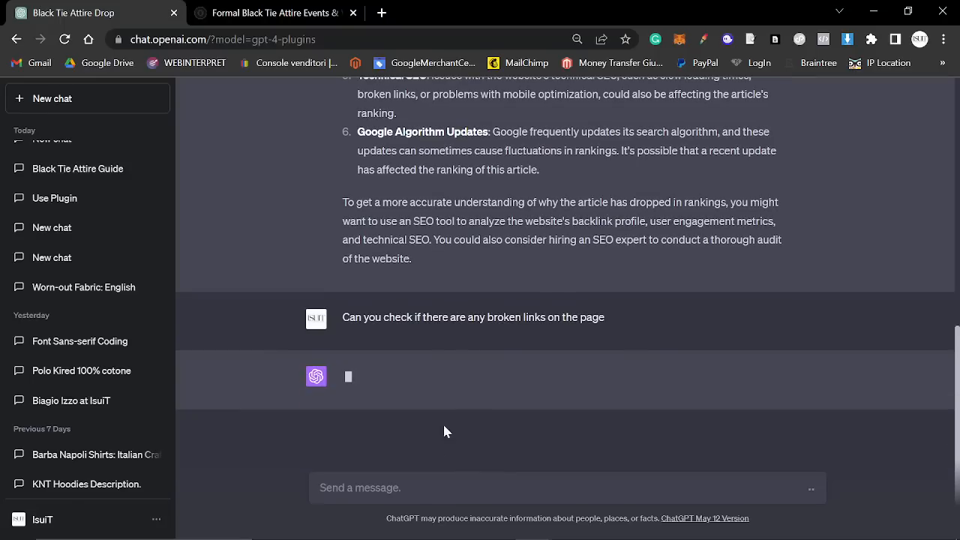
pyautogui.moveTo(523, 438)
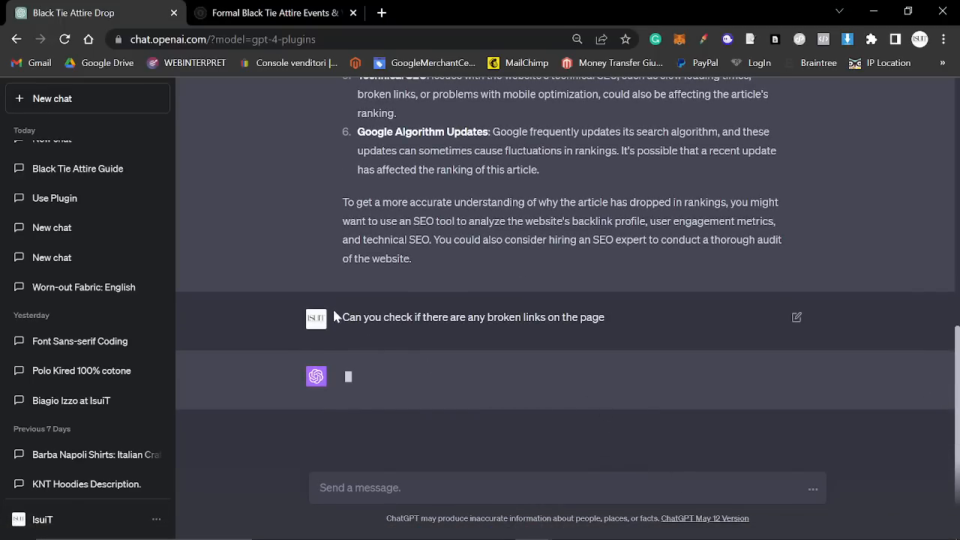
pyautogui.click(276, 12)
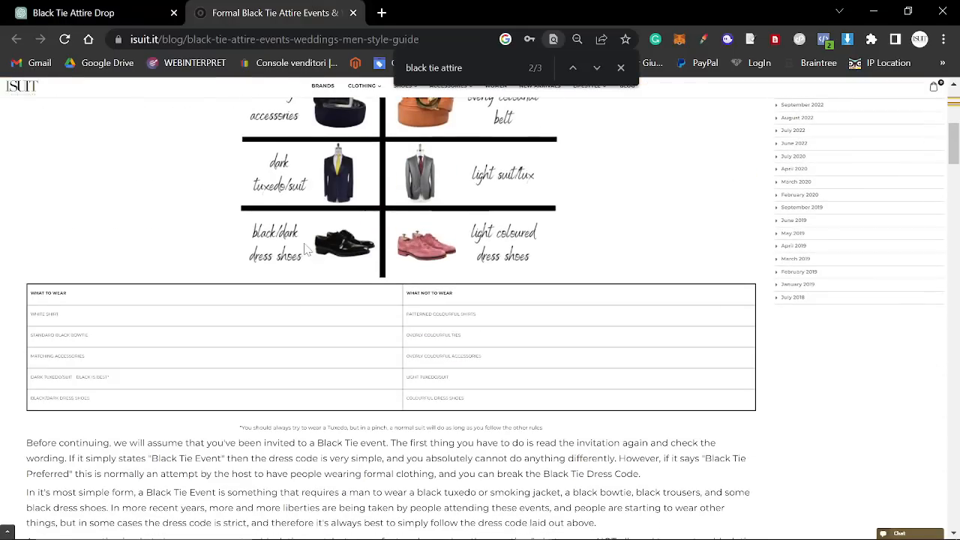
# Browse the iSuit black tie guide, open its smoking suits and blazers link, and return to ChatGPT
pyautogui.scroll(3)
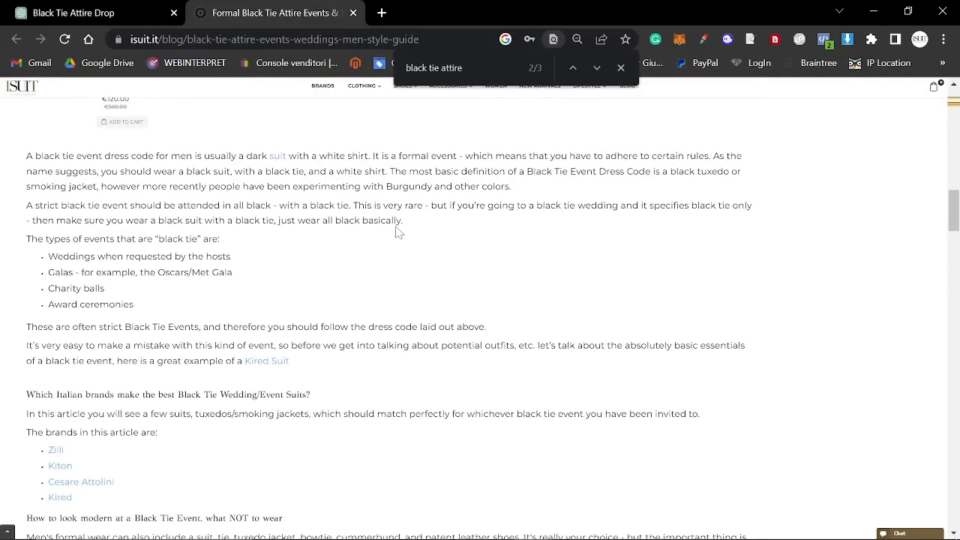
pyautogui.scroll(-3)
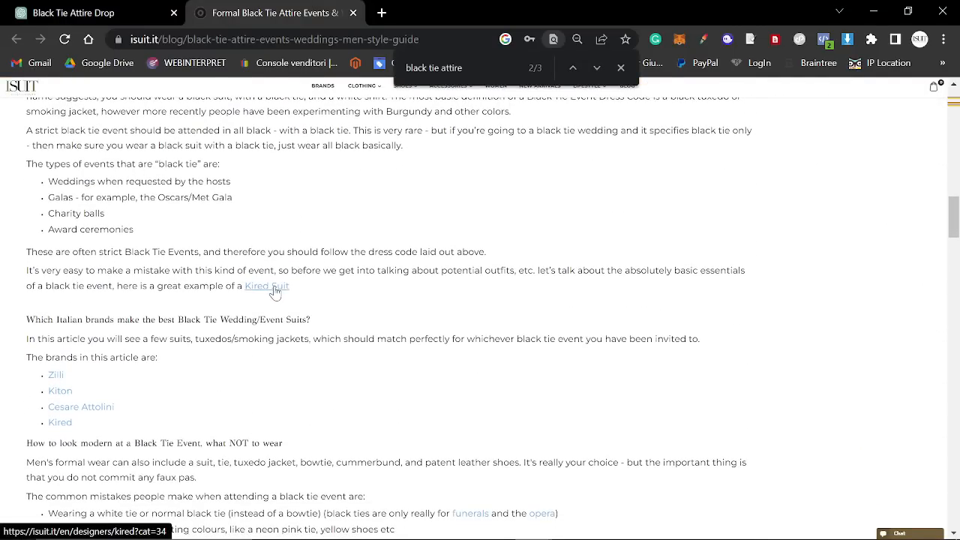
pyautogui.scroll(-3)
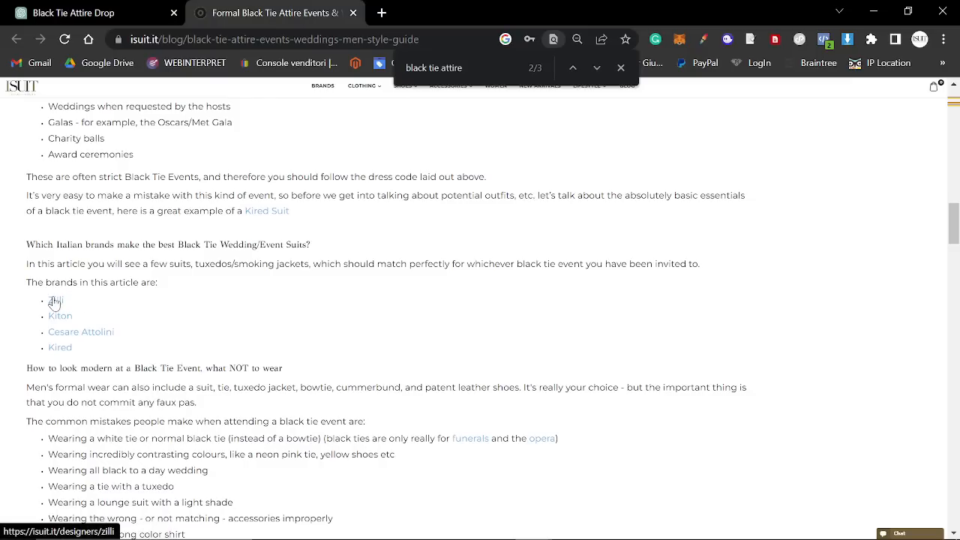
pyautogui.scroll(-3)
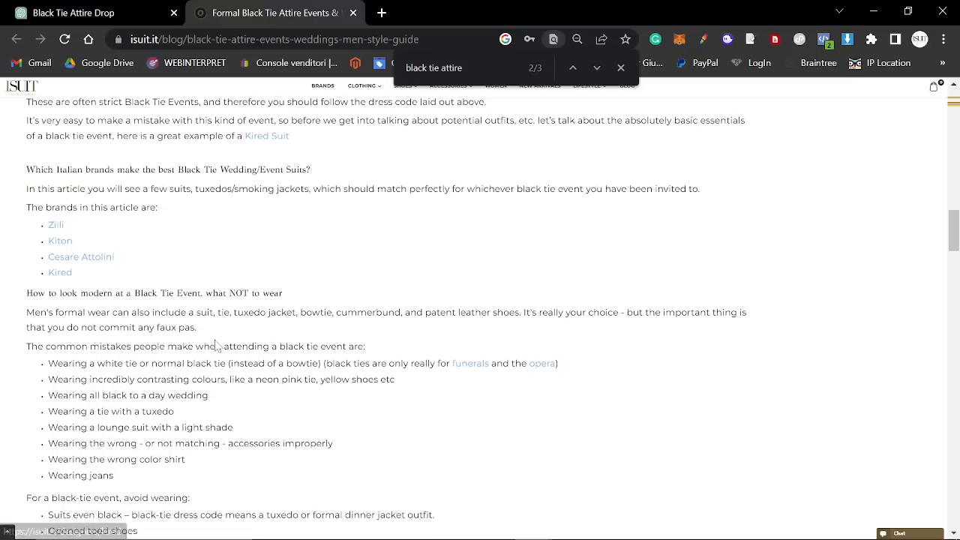
pyautogui.scroll(-3)
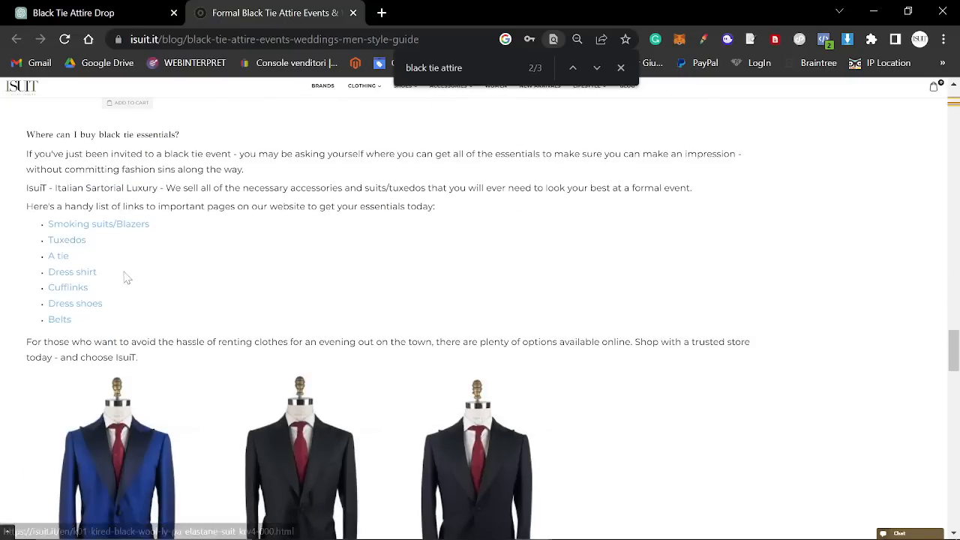
pyautogui.moveTo(99, 224)
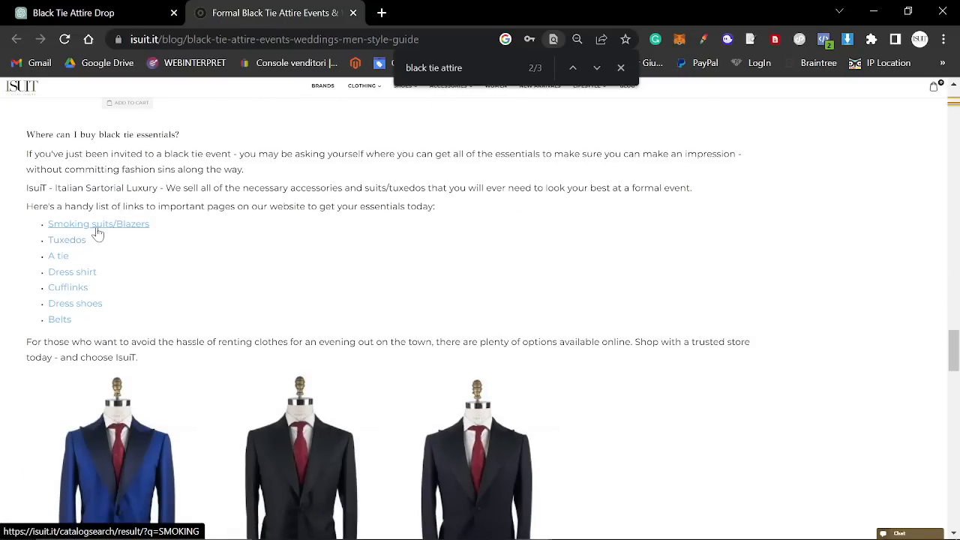
pyautogui.click(99, 224)
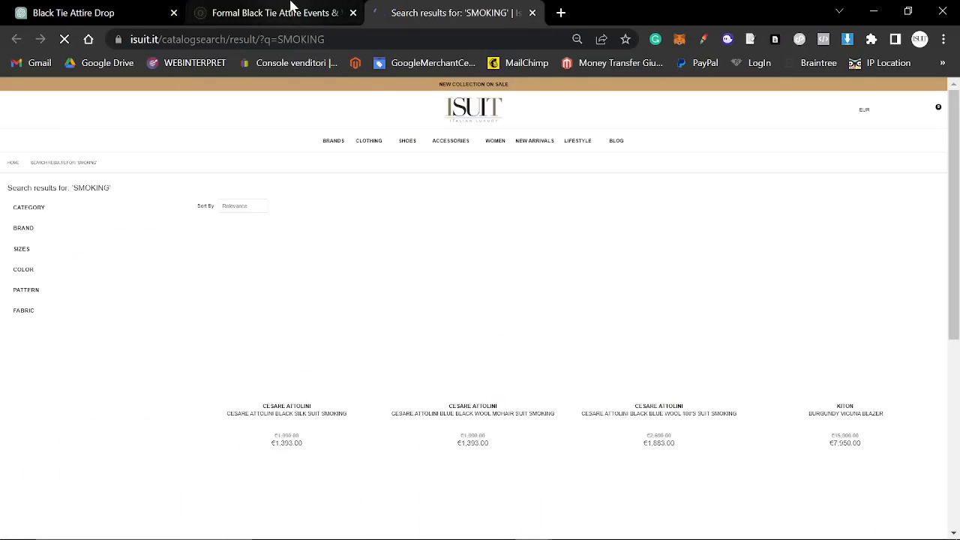
pyautogui.click(276, 12)
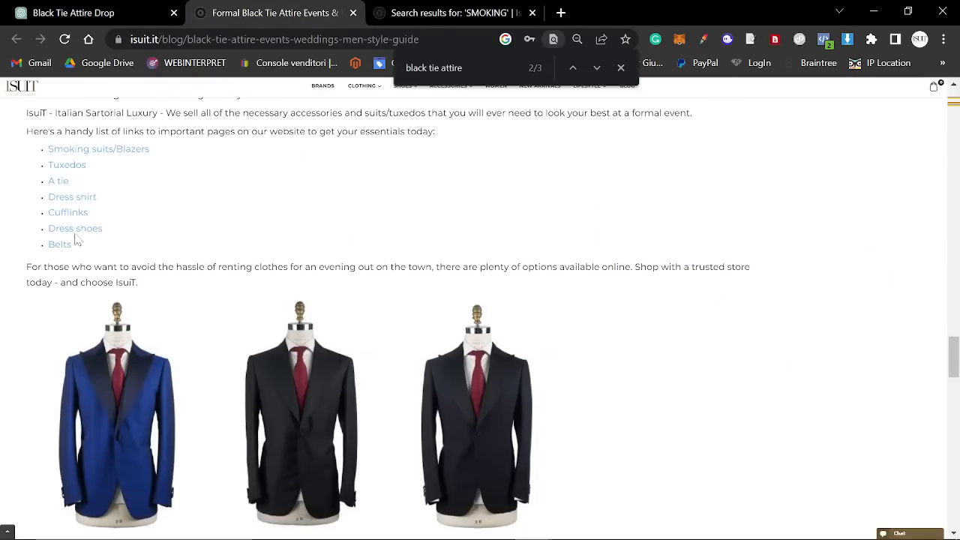
pyautogui.moveTo(58, 180)
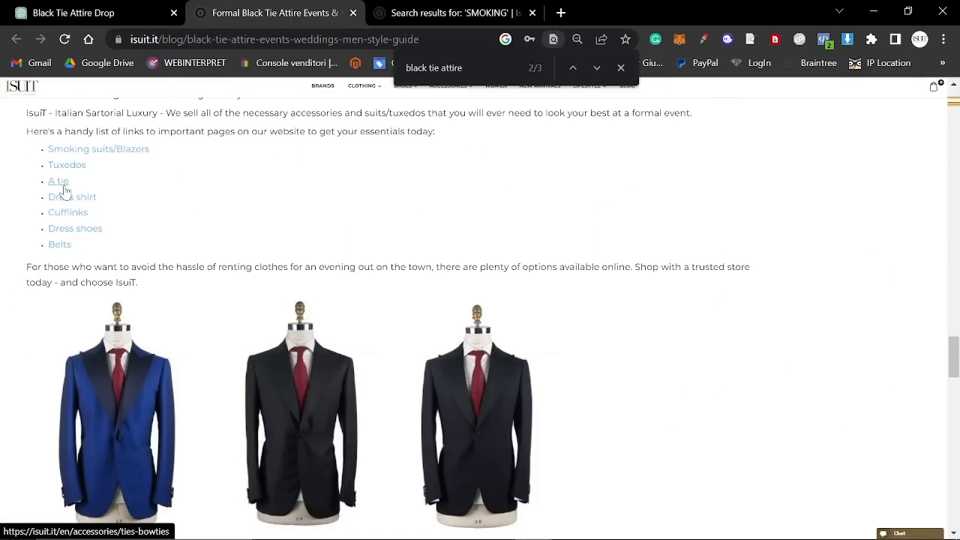
pyautogui.moveTo(68, 213)
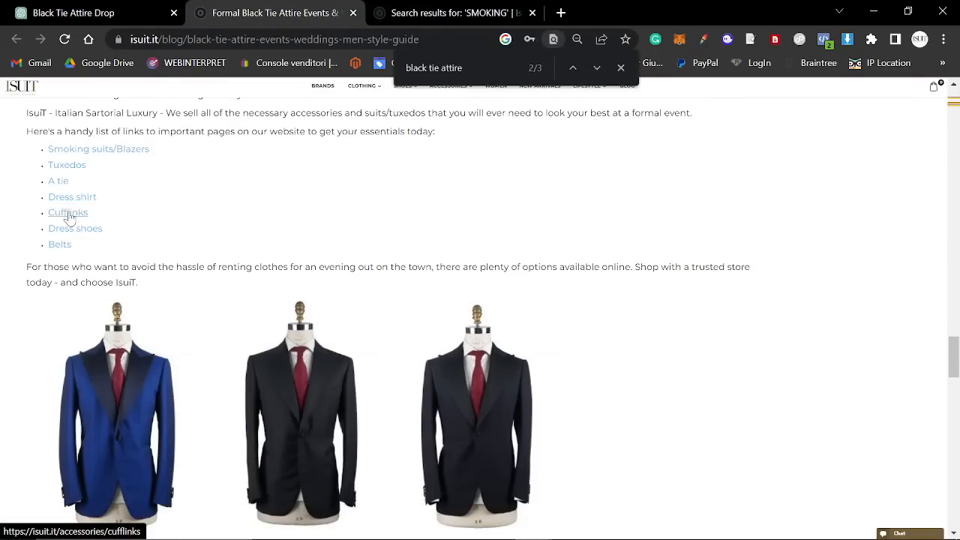
pyautogui.moveTo(75, 228)
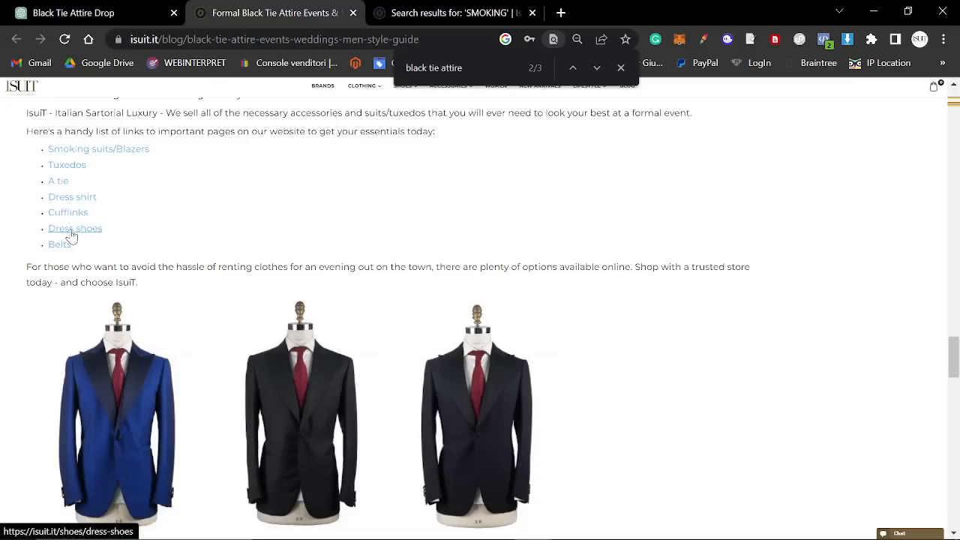
pyautogui.moveTo(60, 244)
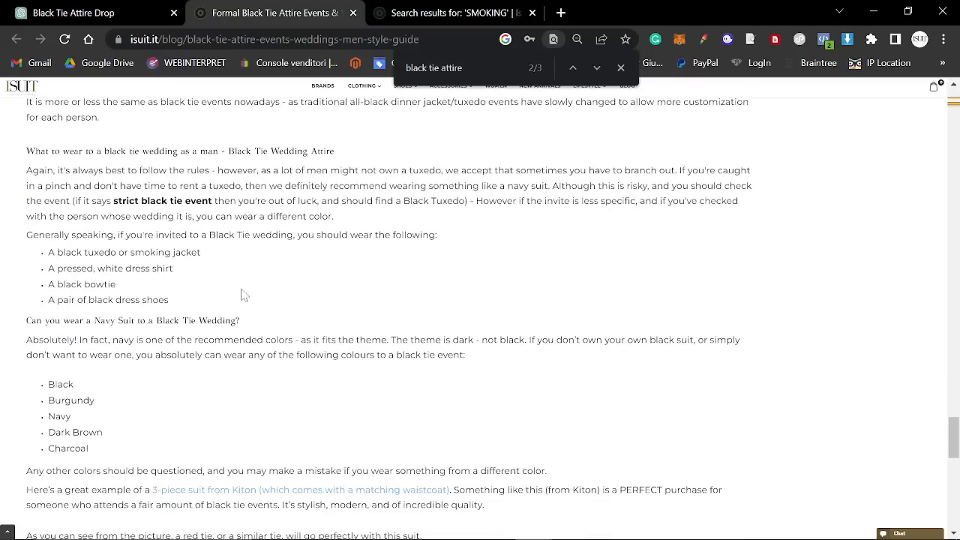
pyautogui.scroll(-3)
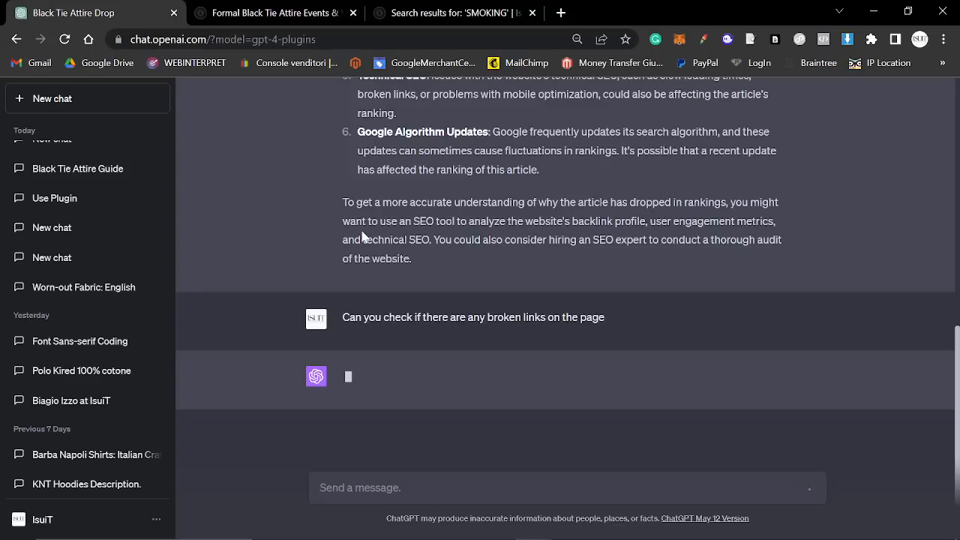
pyautogui.moveTo(614, 400)
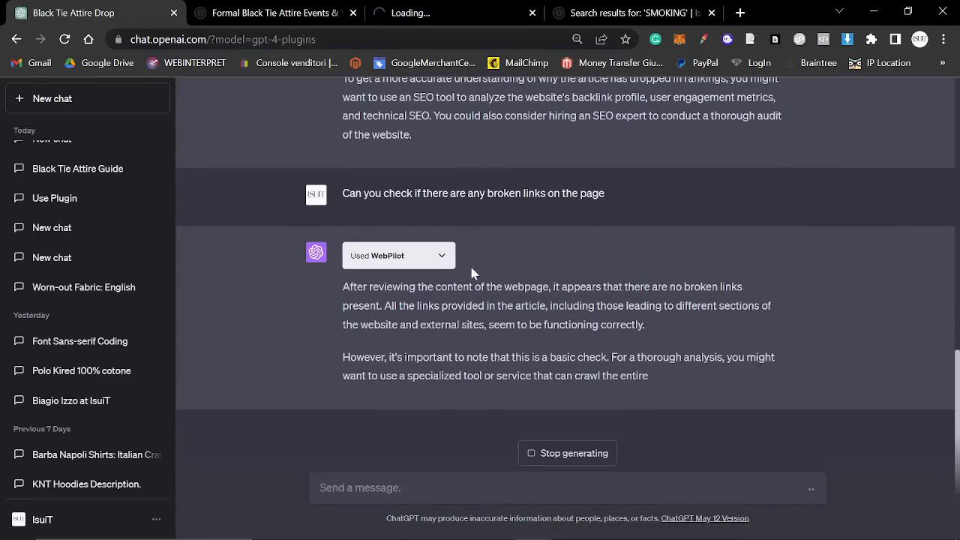
# Browse the black tie guide article while WebPilot's no-broken-links answer finishes, then return to it
pyautogui.click(270, 12)
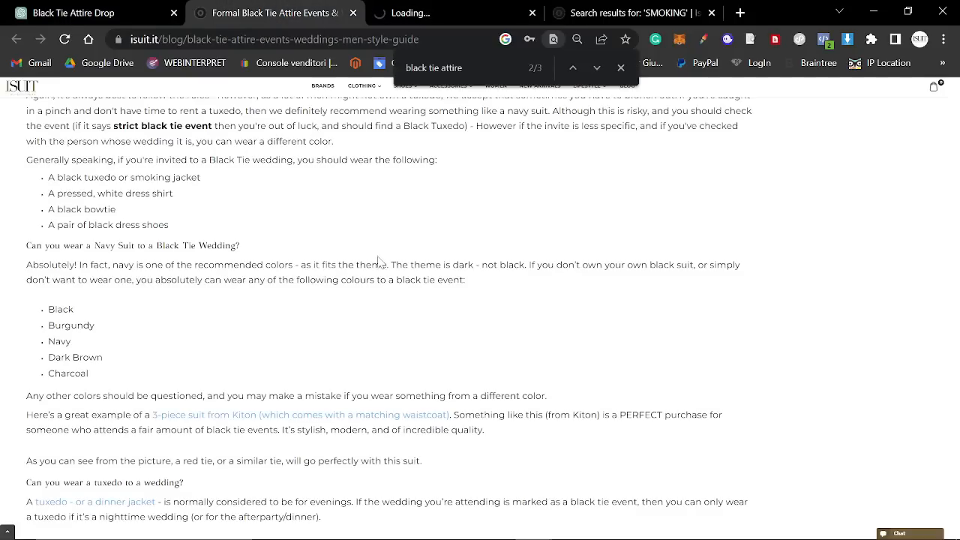
pyautogui.scroll(-3)
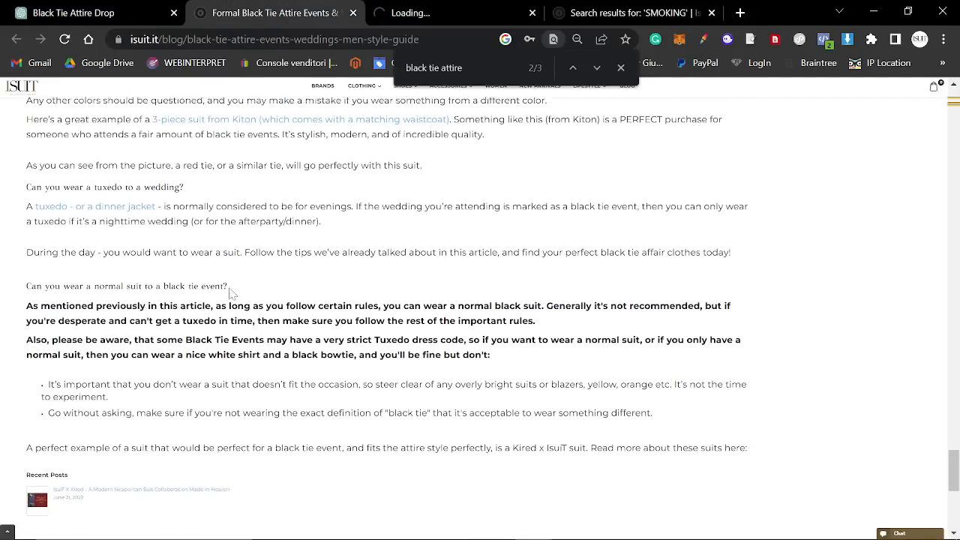
pyautogui.scroll(3)
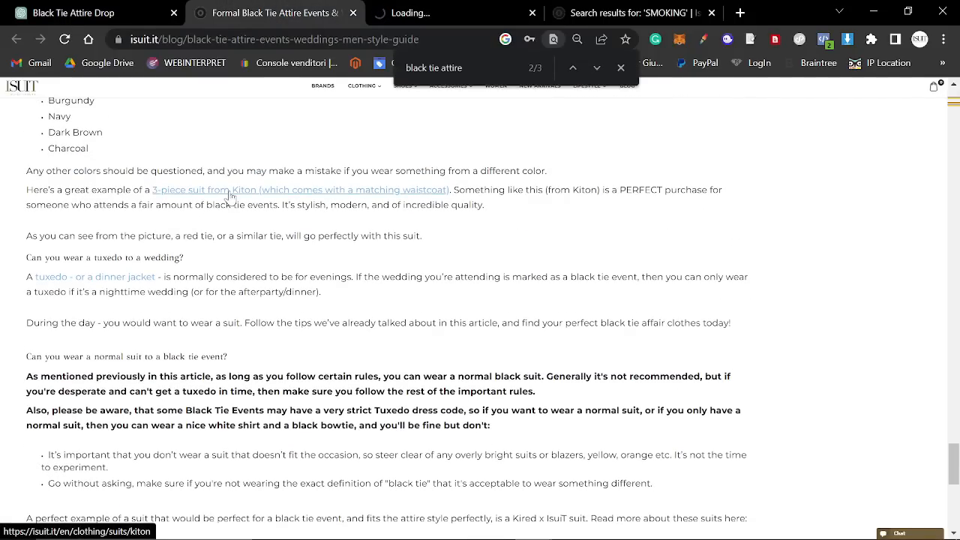
pyautogui.click(225, 189)
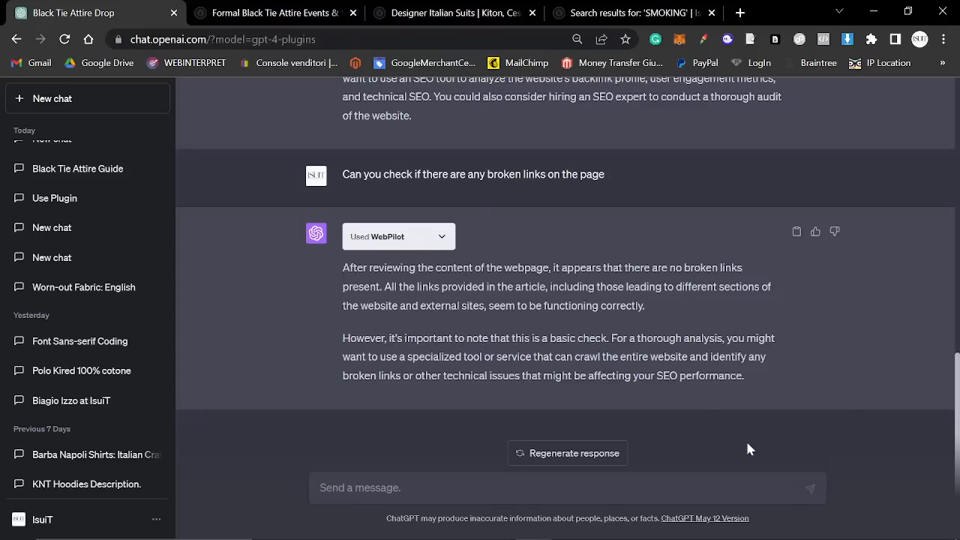
# Scroll up in ChatGPT to start a fresh GPT-4 plugins chat alongside a black tie attire Google search
pyautogui.scroll(3)
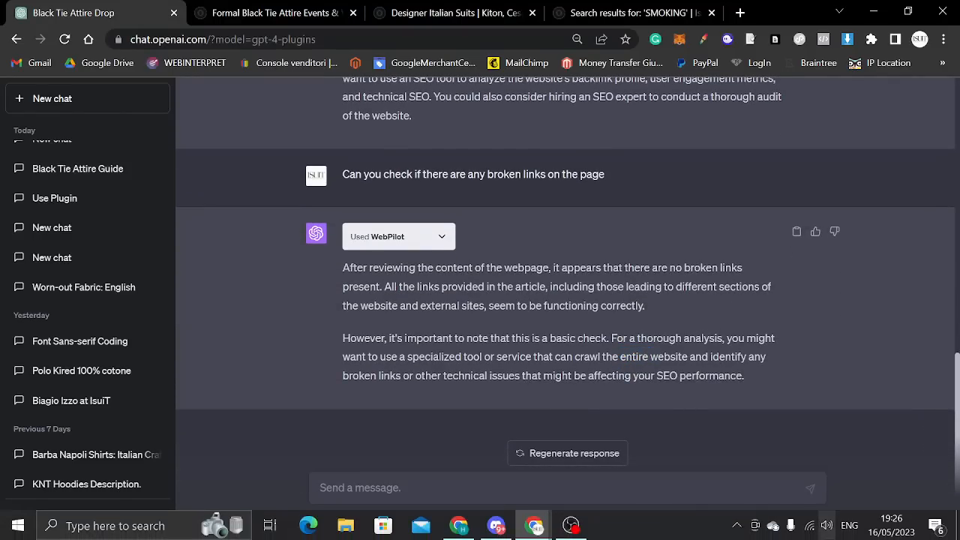
pyautogui.scroll(3)
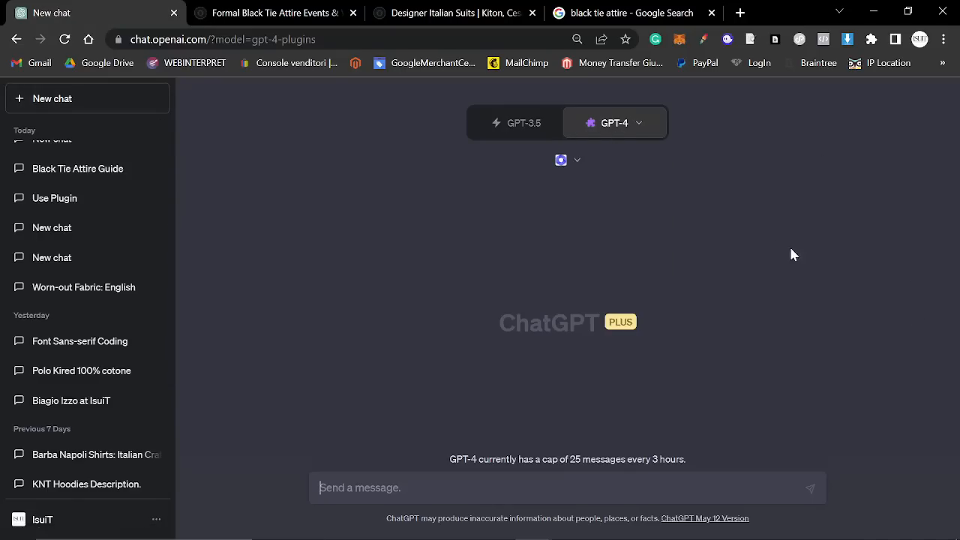
# Arrange the Google black tie attire results next to the new ChatGPT chat and take its URL
pyautogui.click(517, 488)
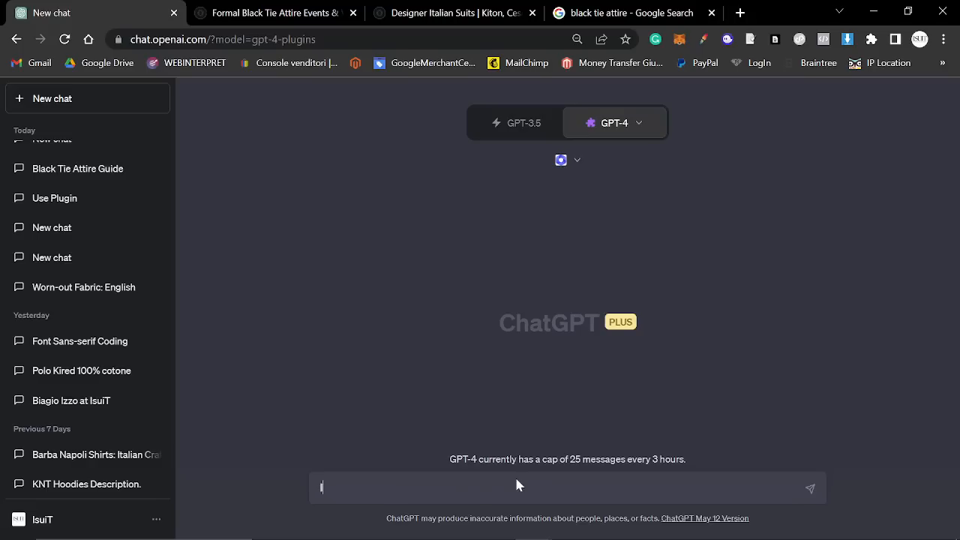
pyautogui.click(267, 12)
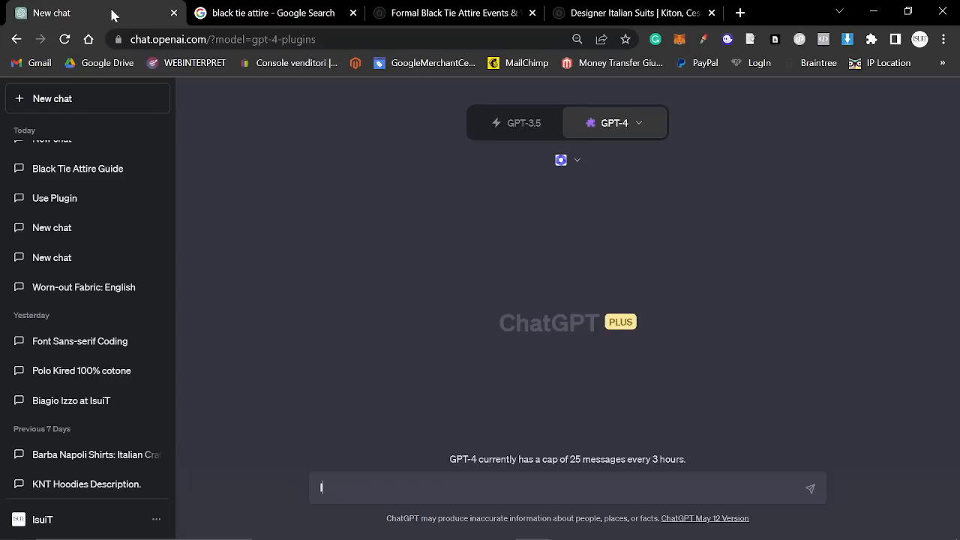
pyautogui.click(270, 12)
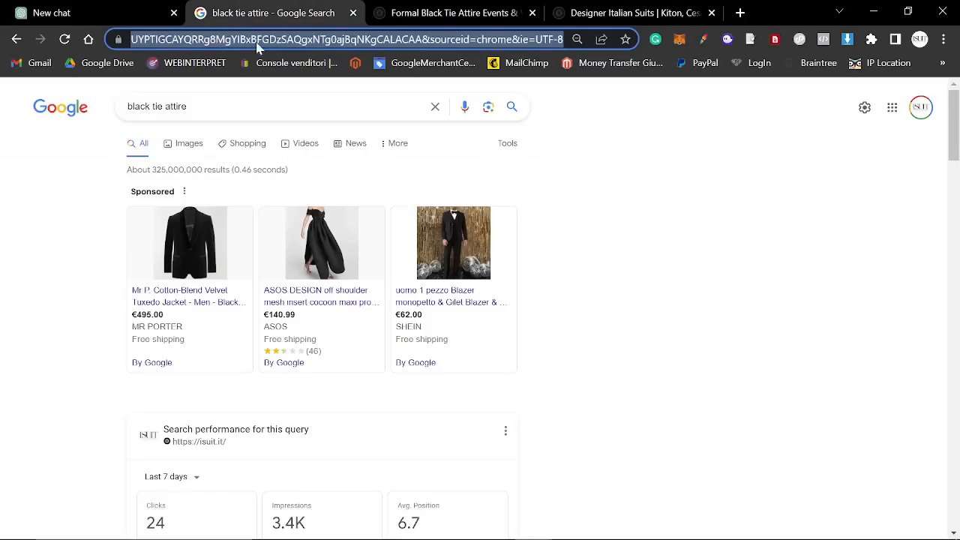
pyautogui.click(90, 12)
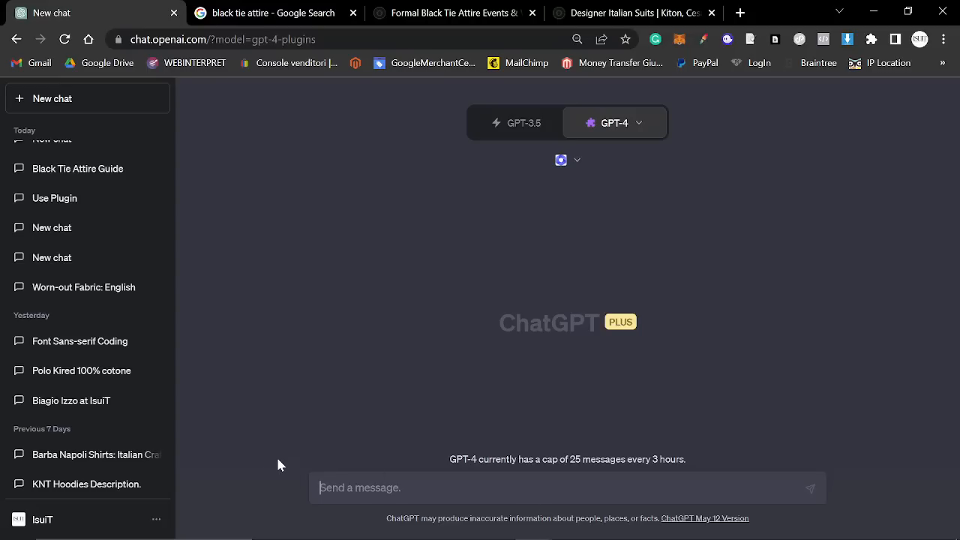
pyautogui.moveTo(375, 252)
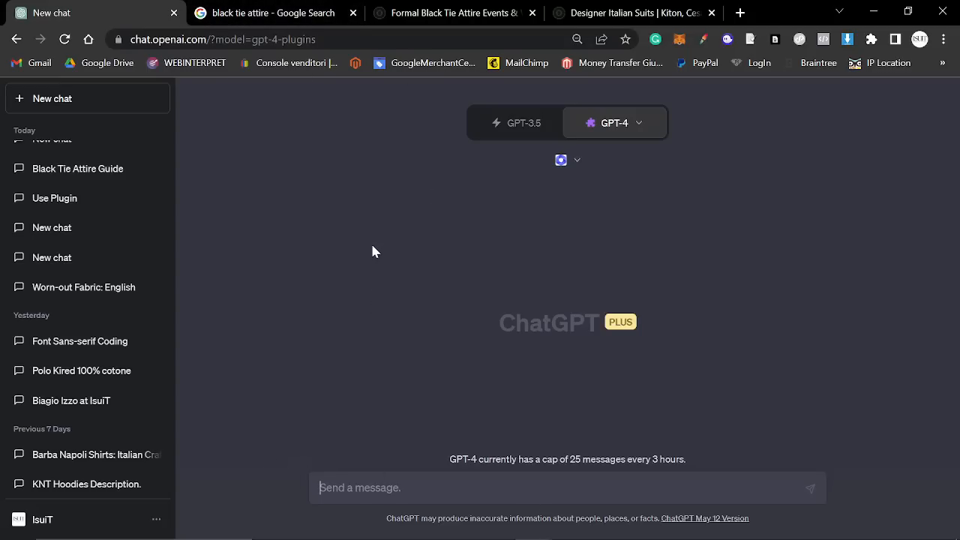
# Write the request to rank for 'black tie attire', analyse the SERP and give ways to rank
pyautogui.write('I want to ran')
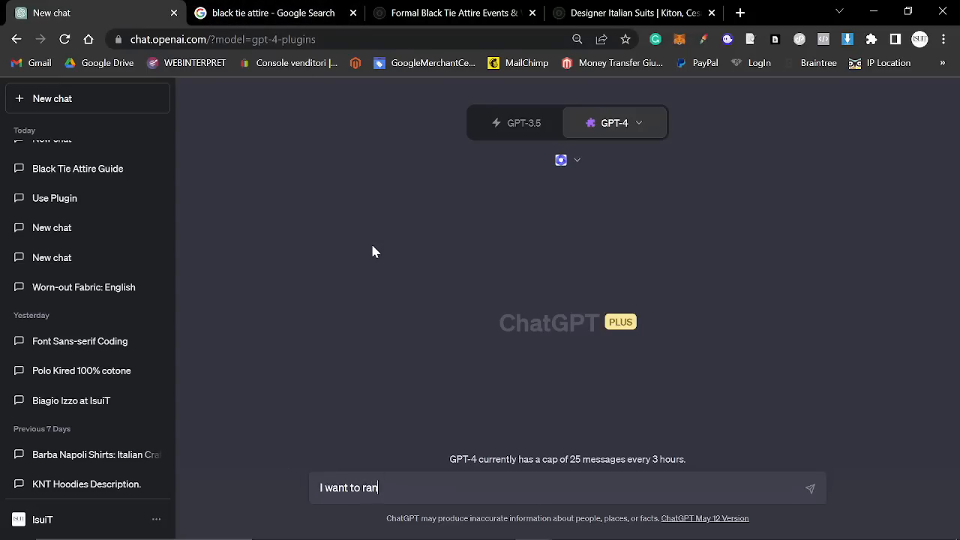
pyautogui.write('k for "balck tie attire" can you')
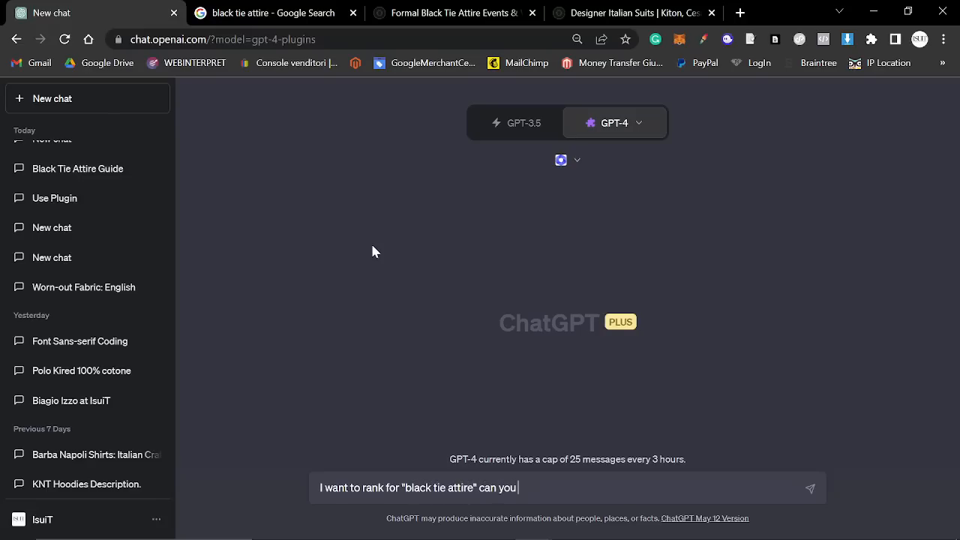
pyautogui.write('look at the')
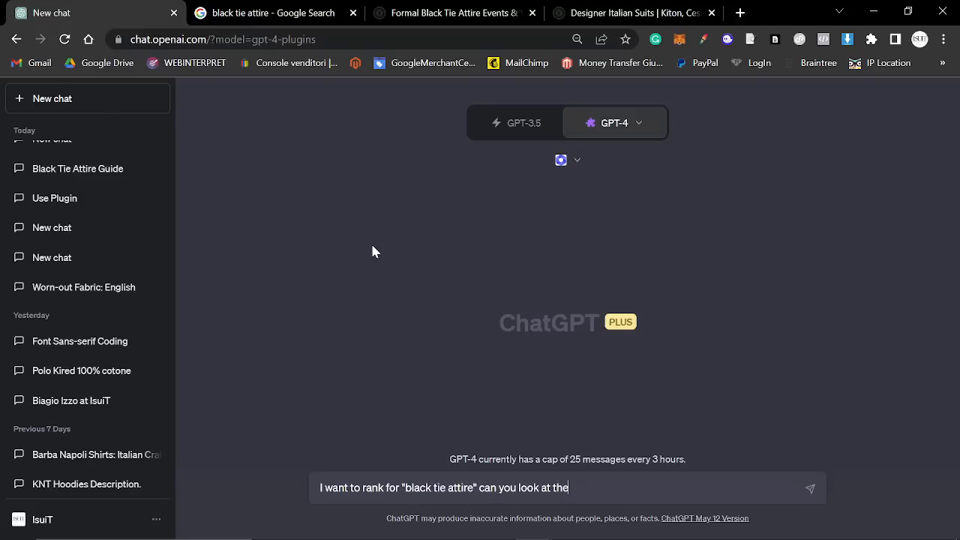
pyautogui.write('SERP and')
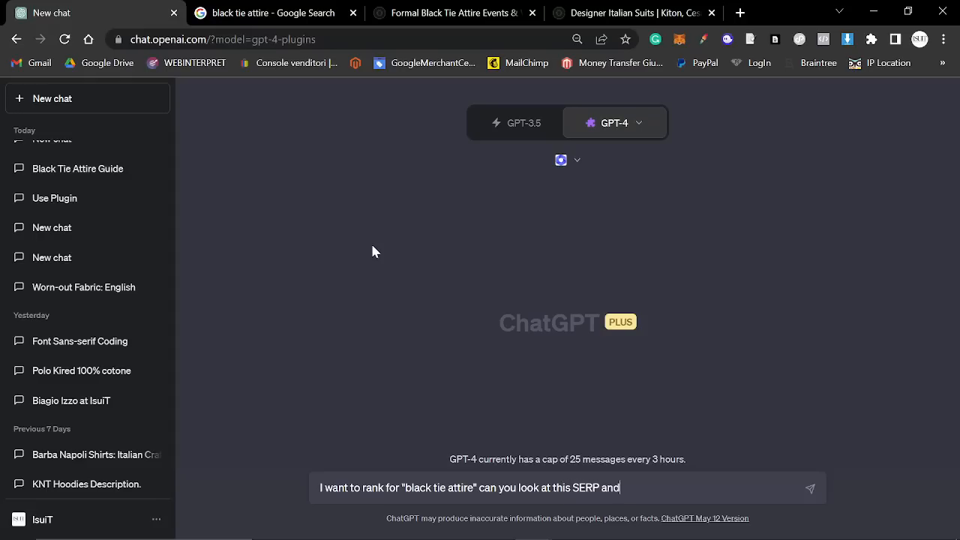
pyautogui.write('analyse it for m')
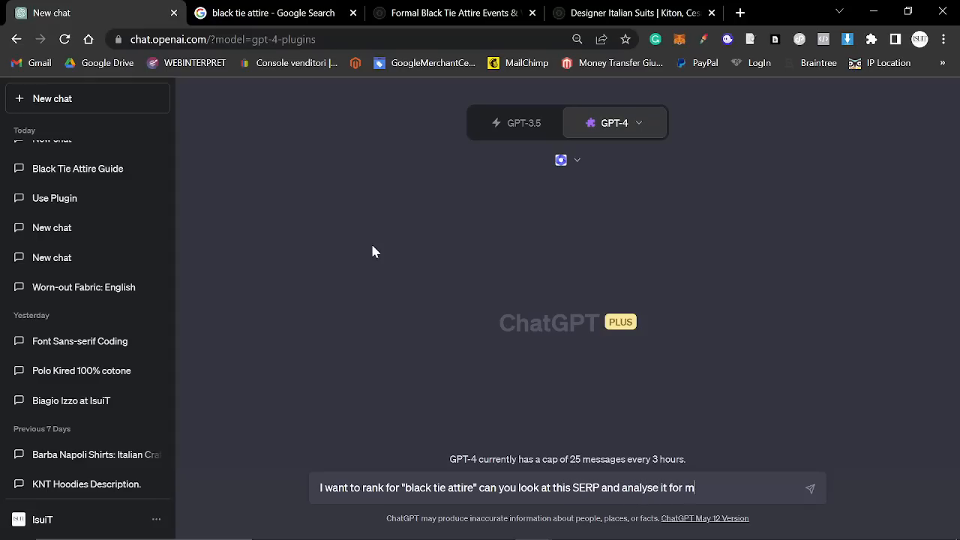
pyautogui.write(', and give me')
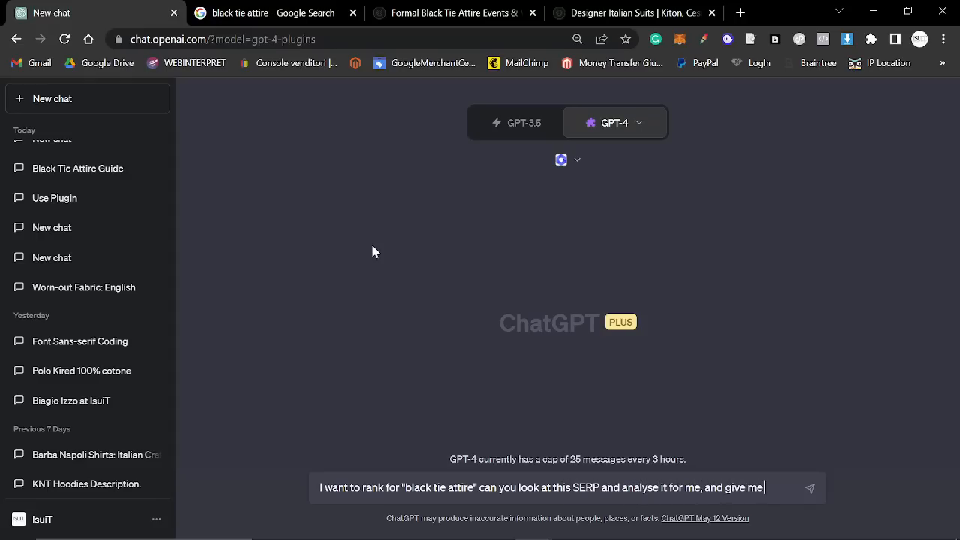
pyautogui.write('way')
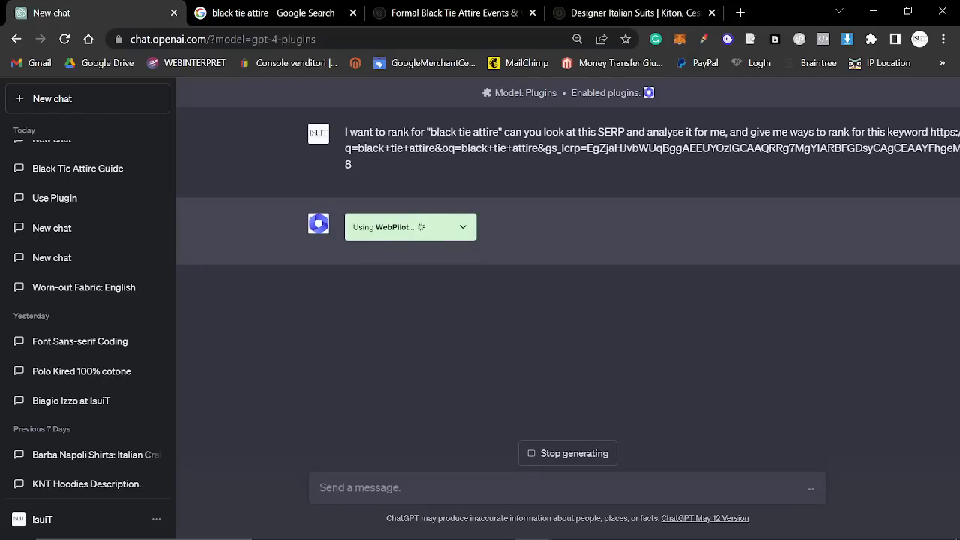
pyautogui.moveTo(513, 321)
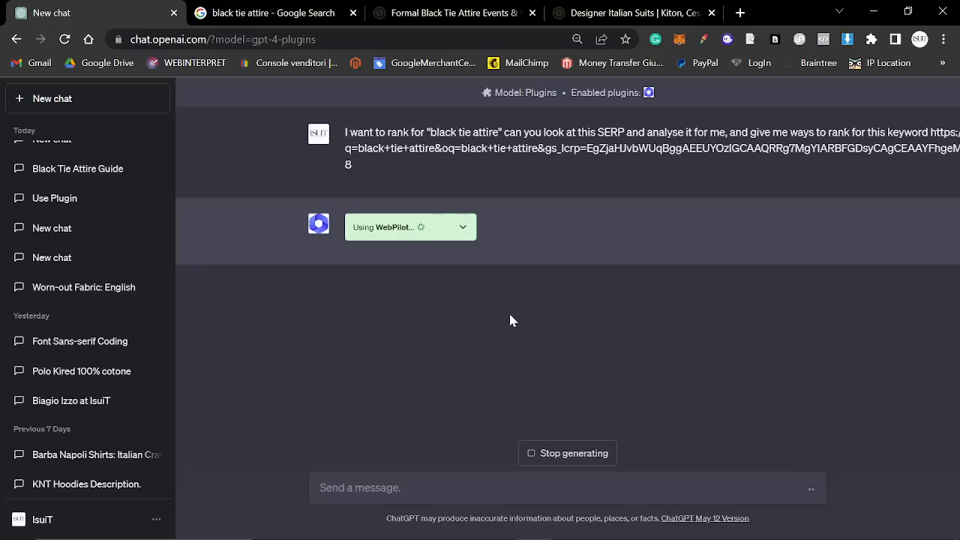
pyautogui.moveTo(548, 182)
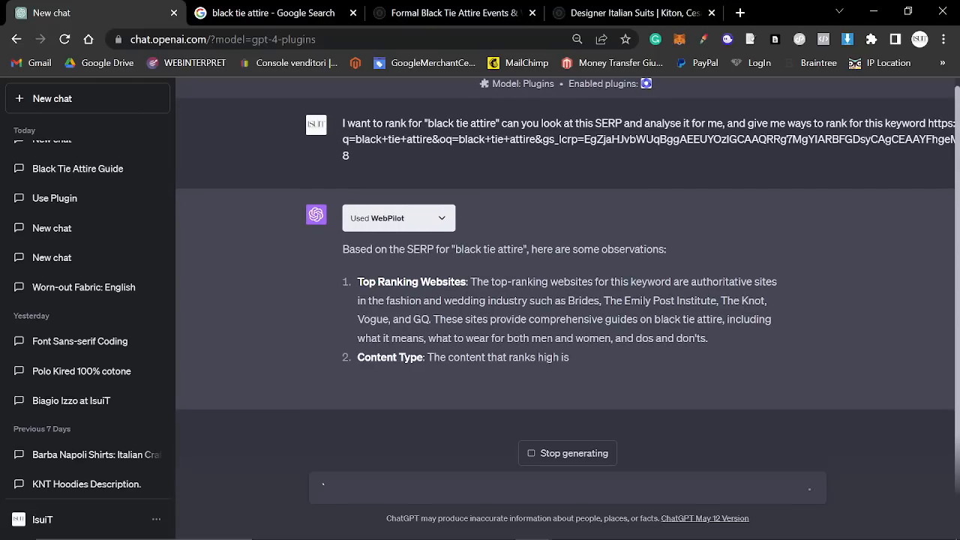
# Bring the Google black tie attire results back up as WebPilot names Brides, Vogue and GQ
pyautogui.click(270, 12)
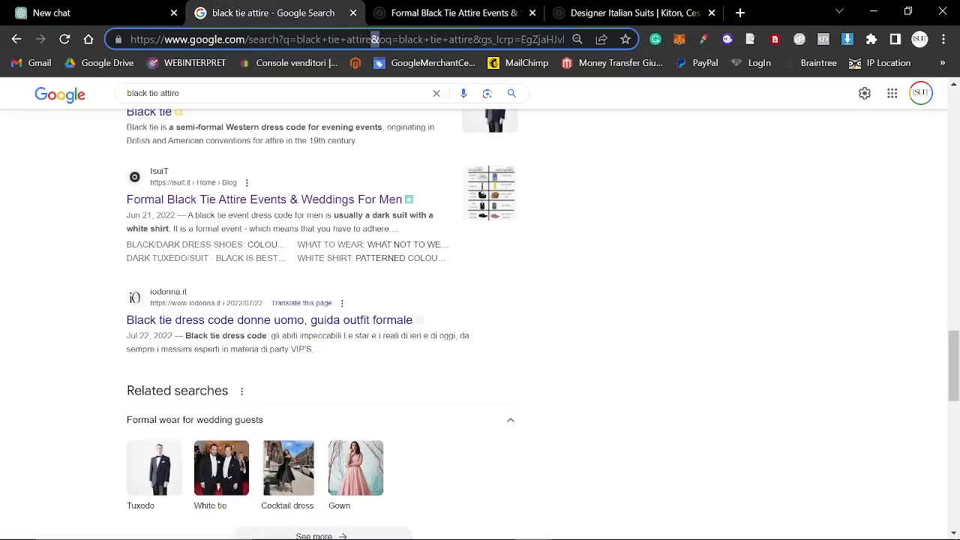
# Check ChatGPT's analysis, then search the Google results for 'emily' to verify the cited Emily Post site
pyautogui.click(338, 39)
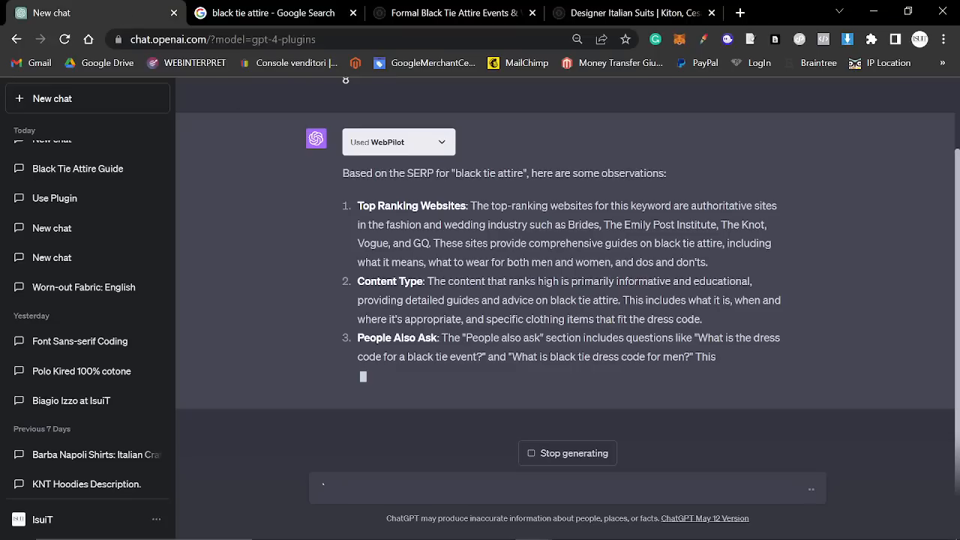
pyautogui.click(273, 12)
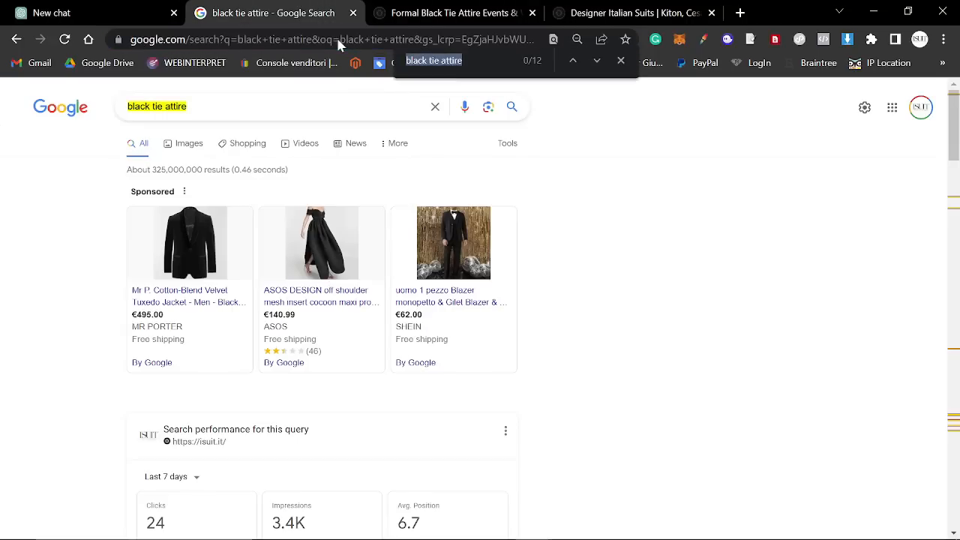
pyautogui.write('emily')
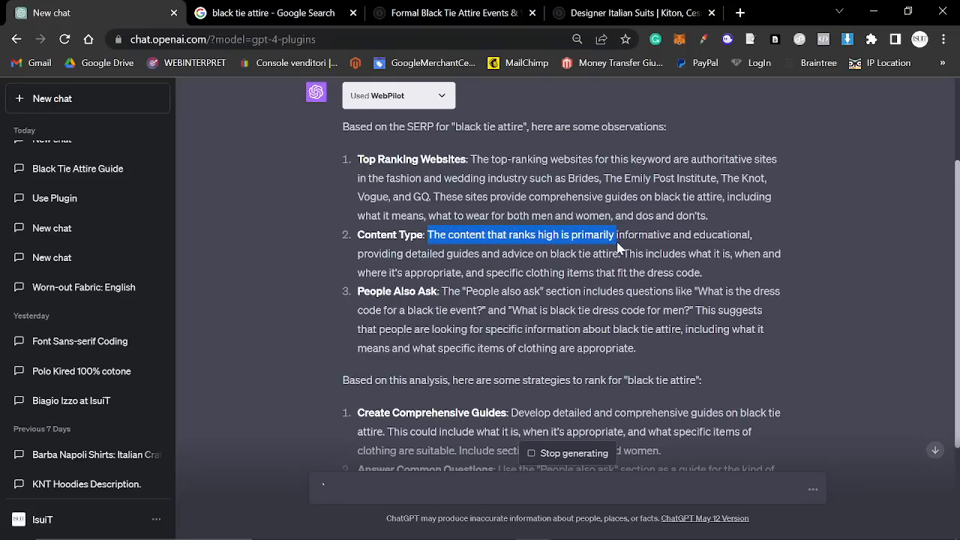
# Highlight the Content Type observation in WebPilot's reply and switch to the Google black tie results
pyautogui.moveTo(613, 234); pyautogui.dragTo(411, 273)
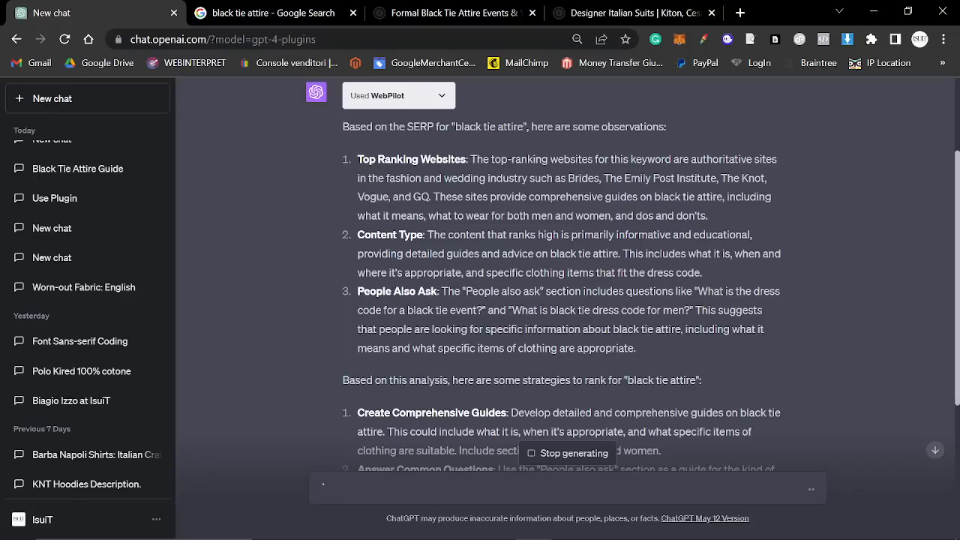
pyautogui.moveTo(348, 187)
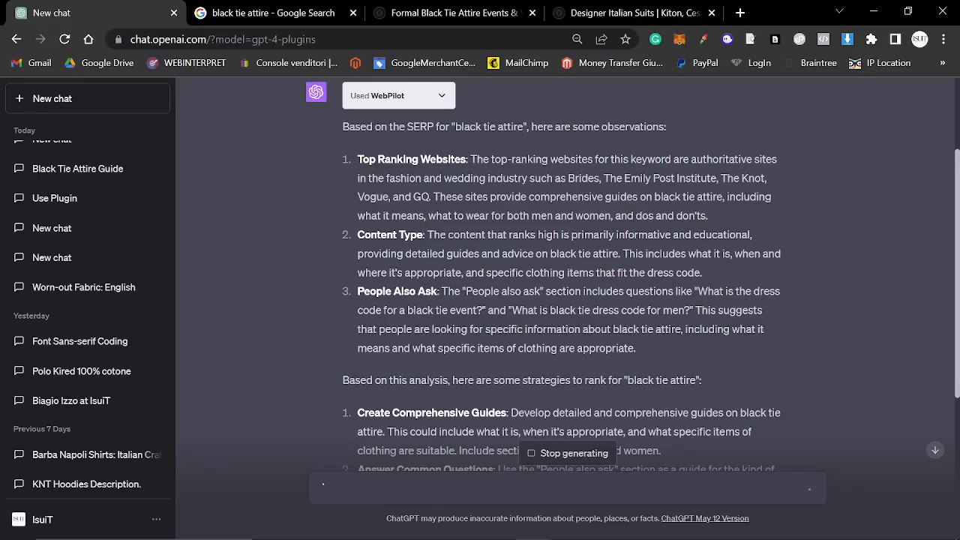
pyautogui.click(272, 12)
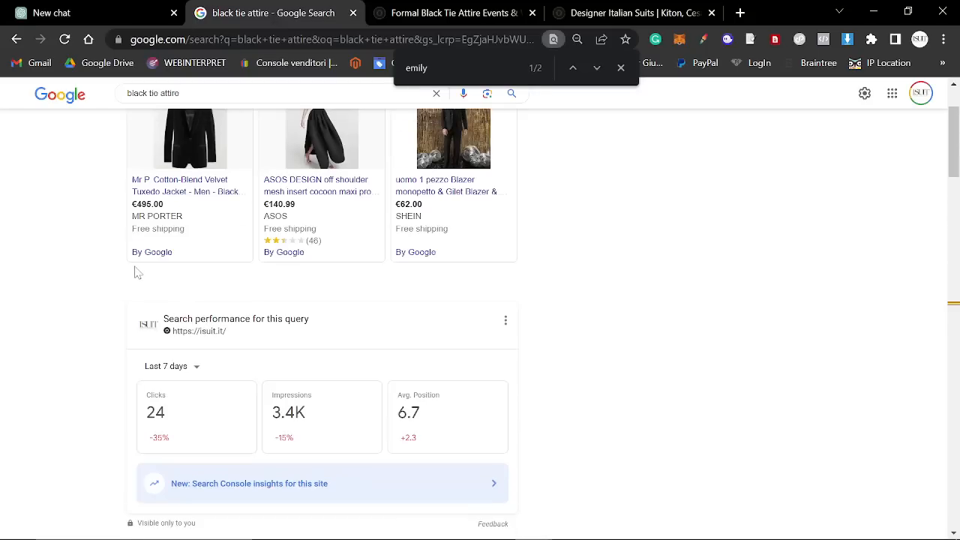
# Scroll through the Google results for black tie attire, noting The Emily Post Institute ranking
pyautogui.scroll(3)
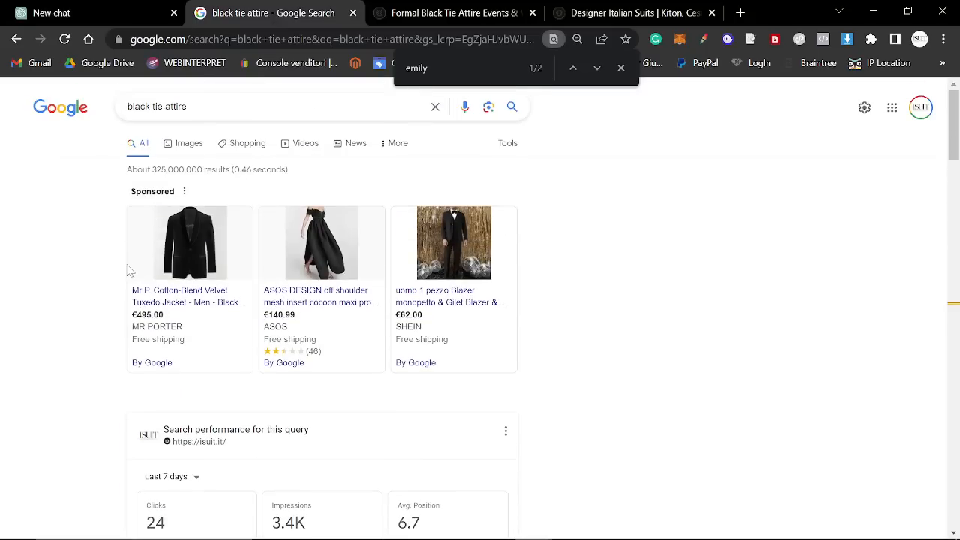
pyautogui.scroll(-3)
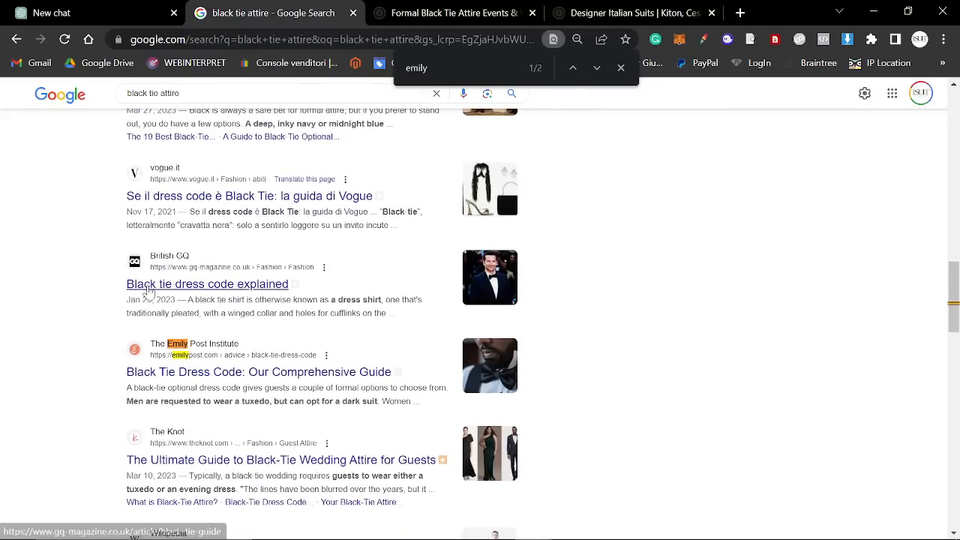
pyautogui.scroll(-3)
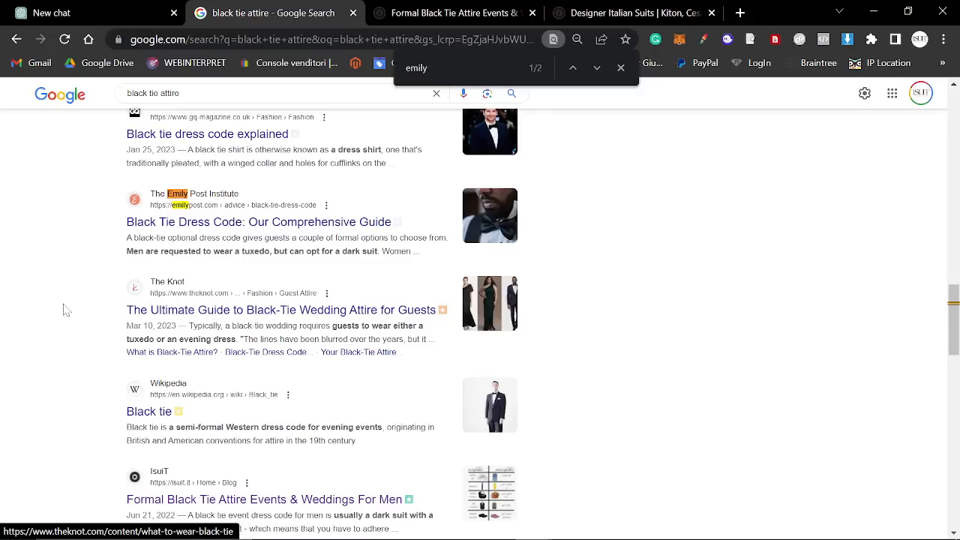
pyautogui.scroll(-3)
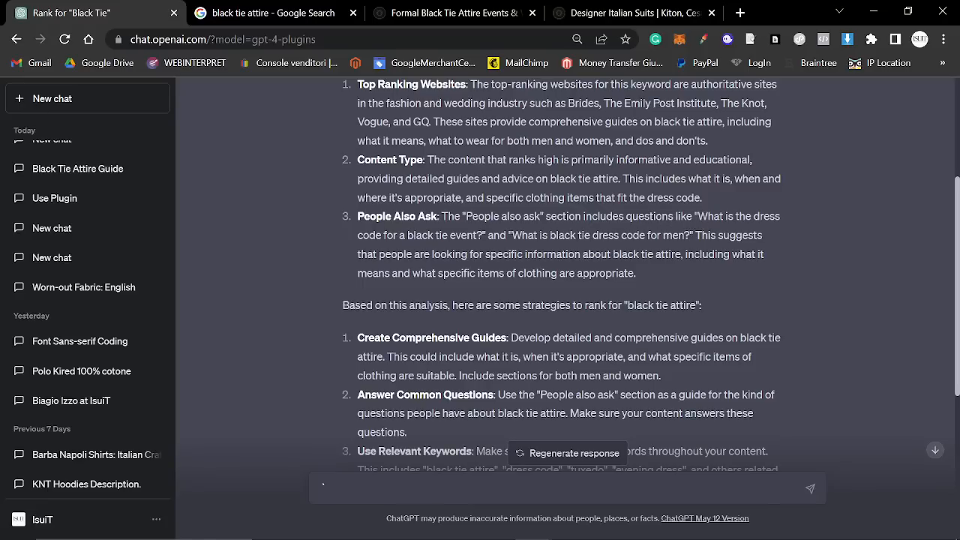
pyautogui.moveTo(369, 249)
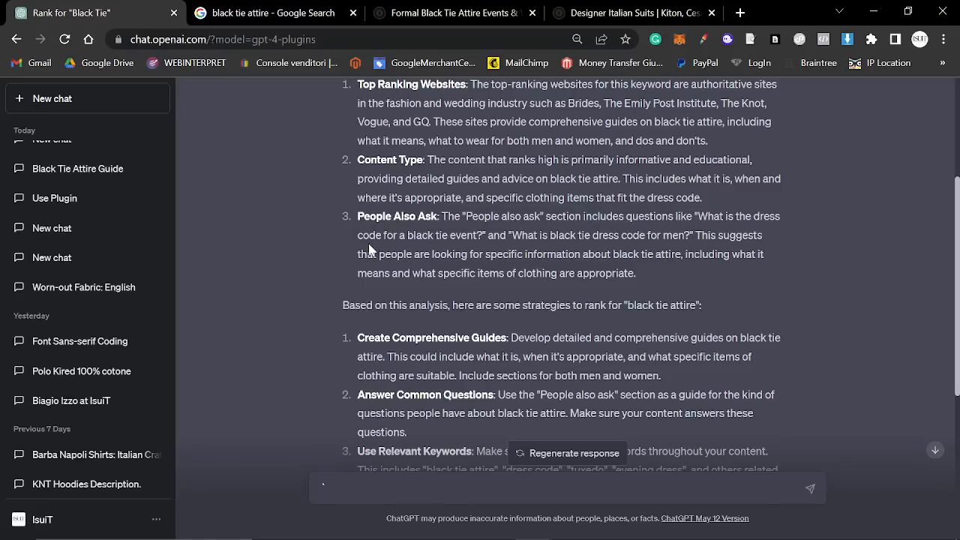
pyautogui.moveTo(659, 267)
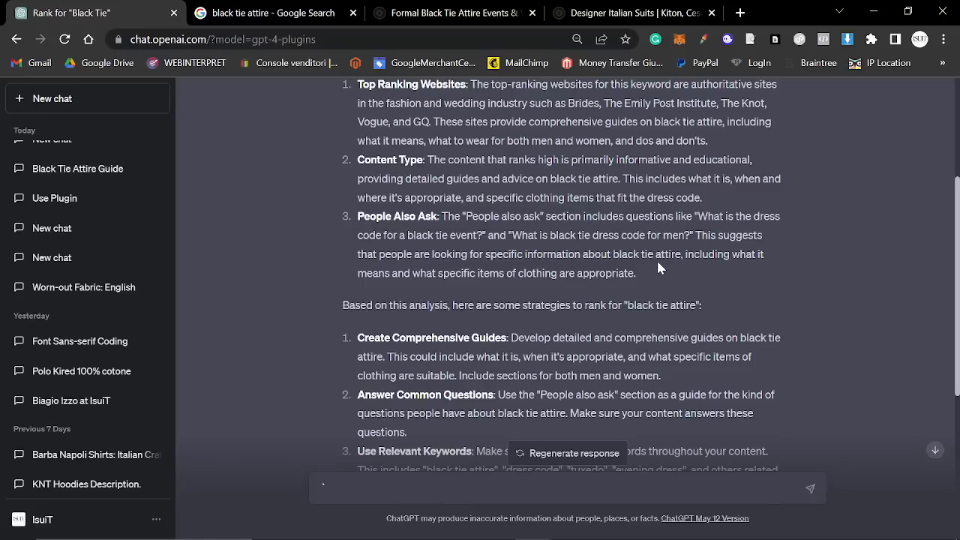
pyautogui.moveTo(391, 252)
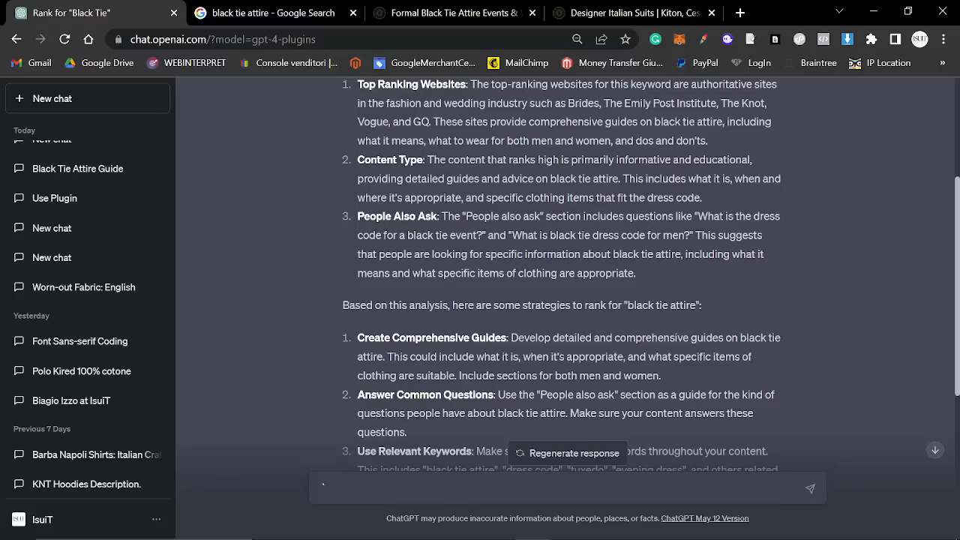
pyautogui.moveTo(705, 272)
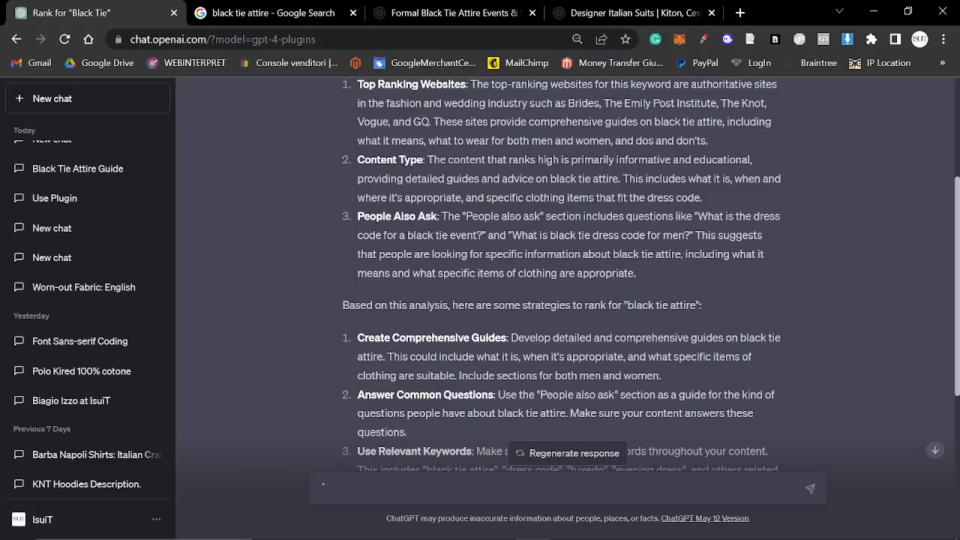
# Mark the appropriate-clothing point under People Also Ask, then the whole numbered list of ranking strategies
pyautogui.doubleClick(522, 273)
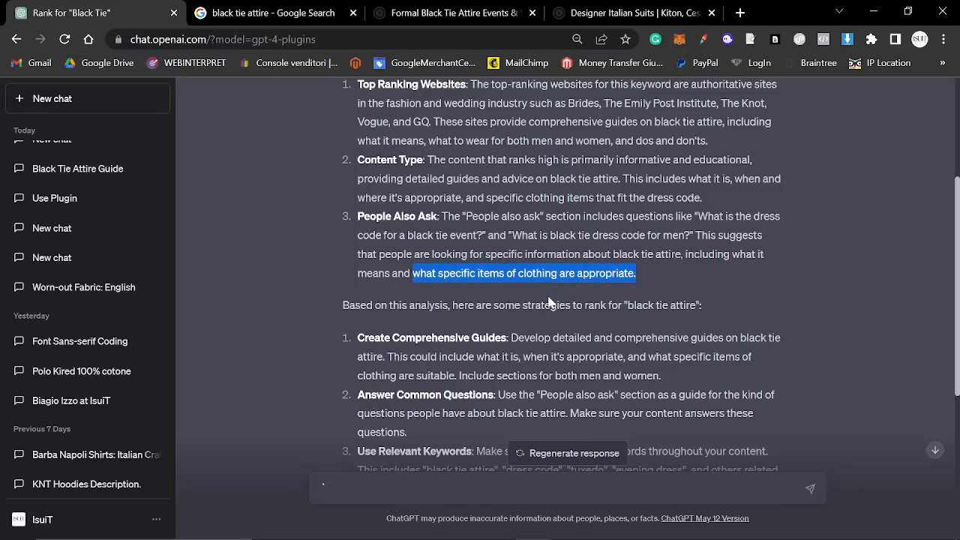
pyautogui.scroll(-3)
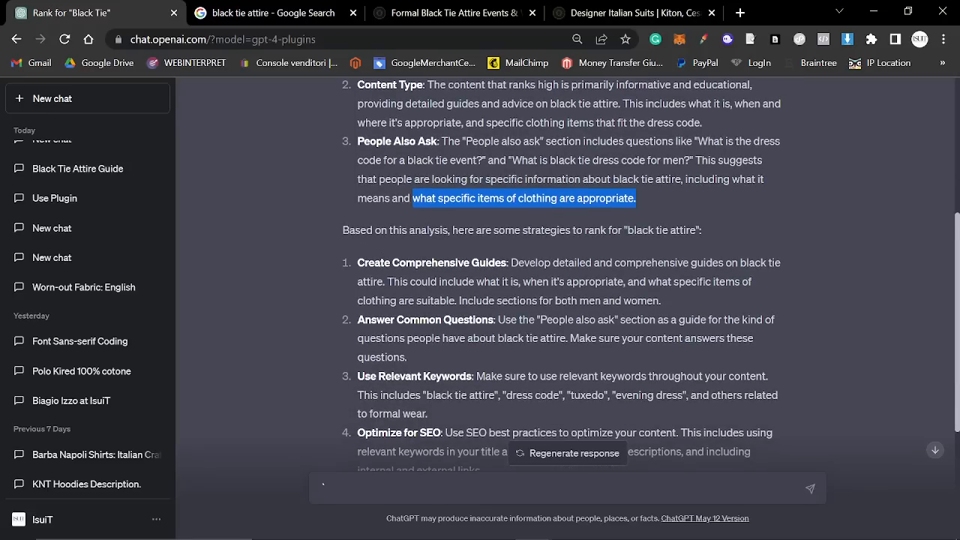
pyautogui.scroll(-3)
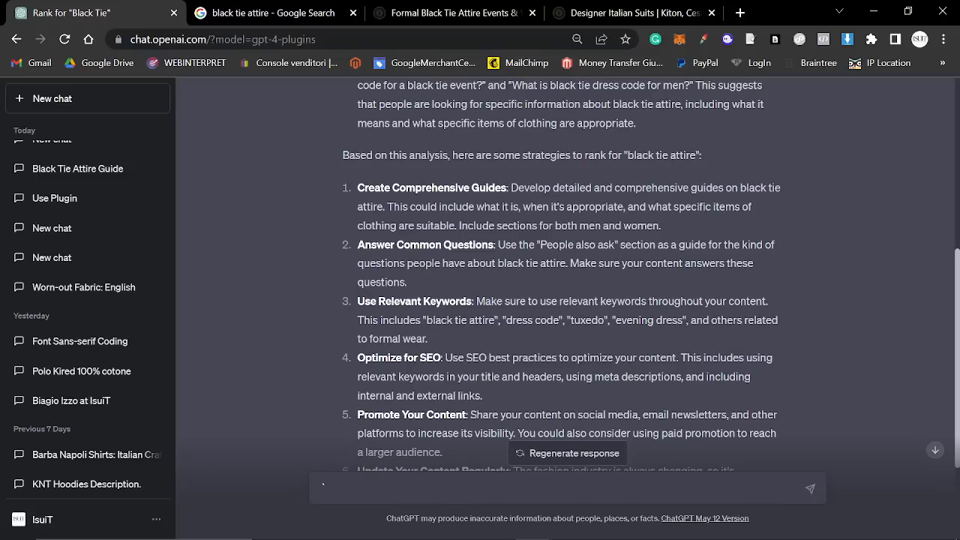
pyautogui.moveTo(663, 238)
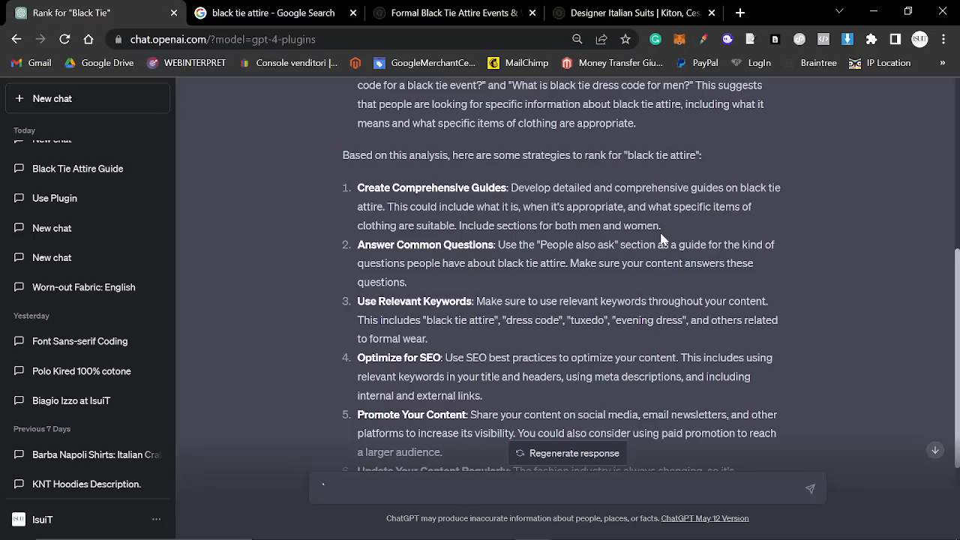
pyautogui.moveTo(511, 188); pyautogui.dragTo(660, 225)
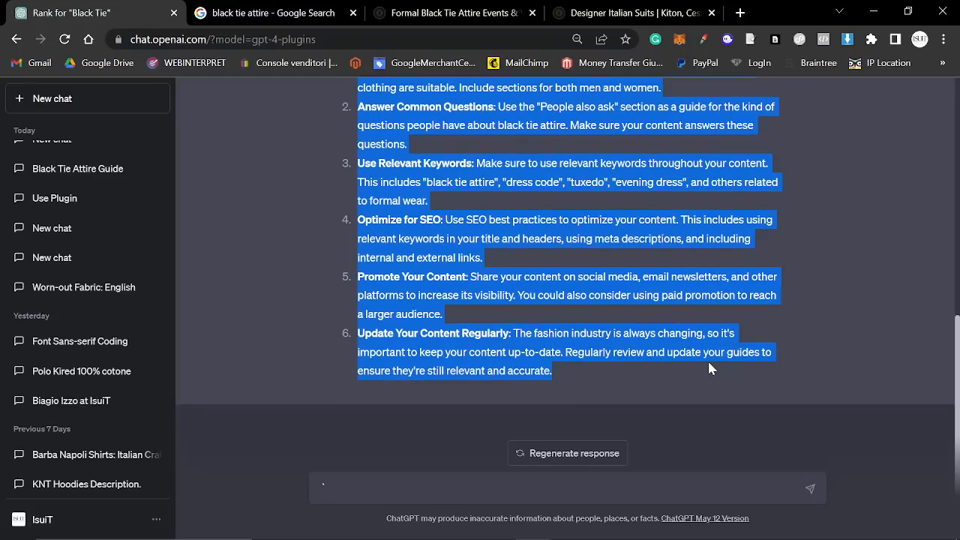
pyautogui.scroll(3)
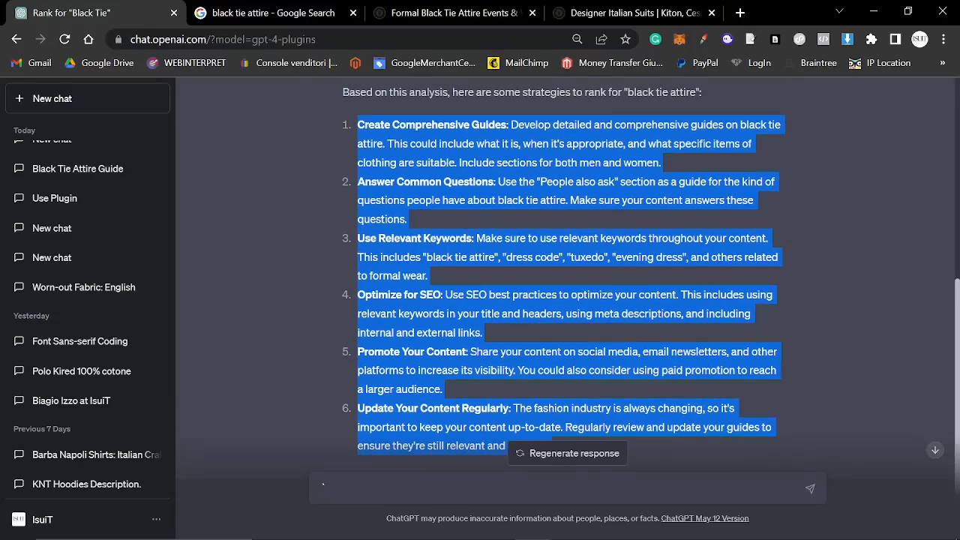
pyautogui.scroll(3)
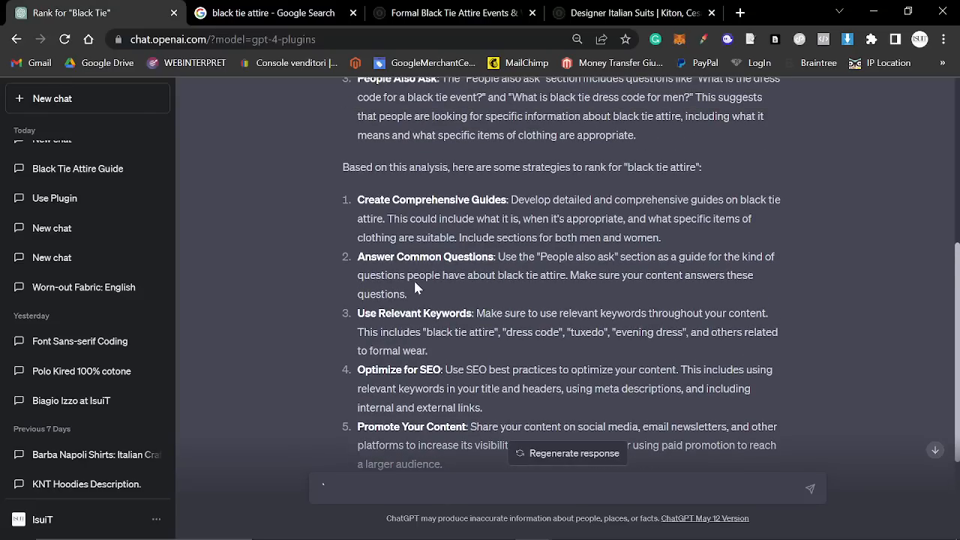
pyautogui.moveTo(420, 306)
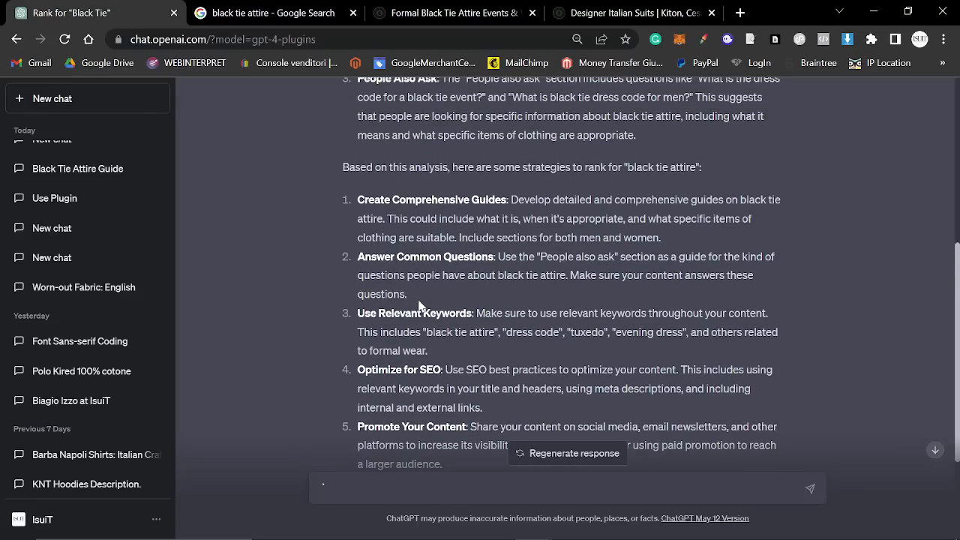
pyautogui.moveTo(403, 269)
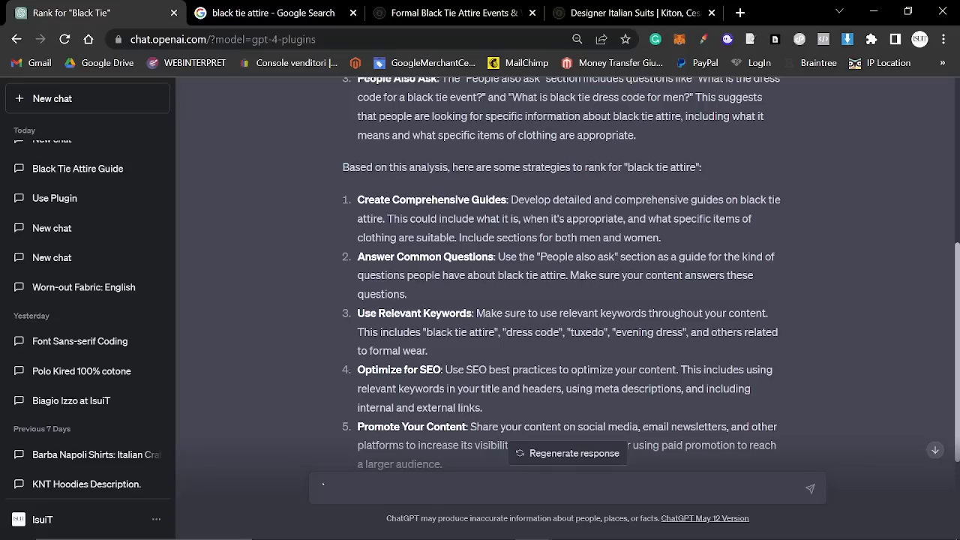
pyautogui.moveTo(627, 270)
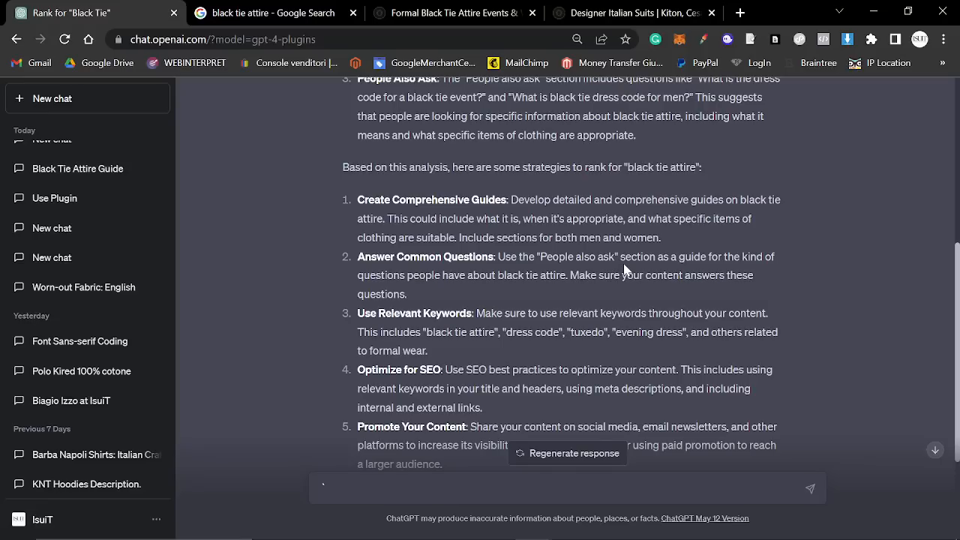
pyautogui.moveTo(624, 268)
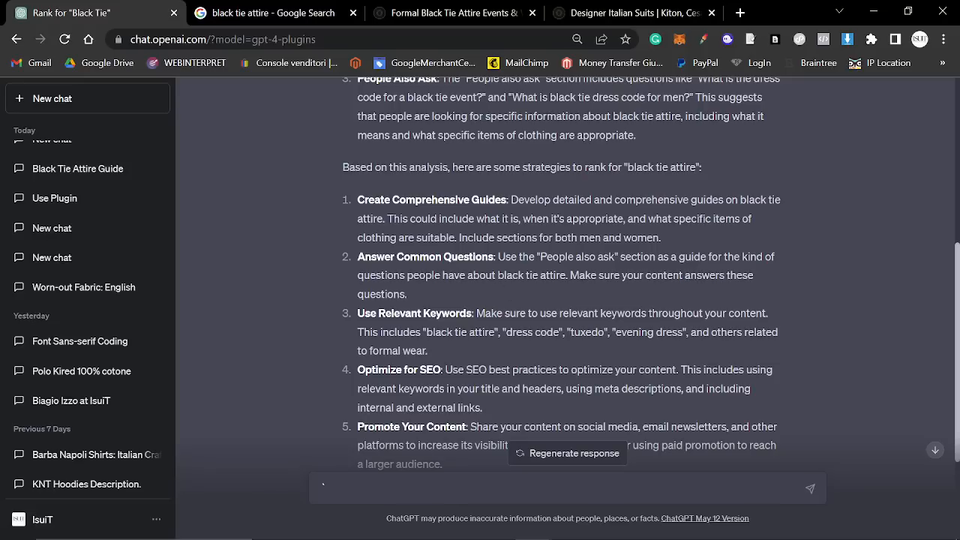
pyautogui.moveTo(668, 294)
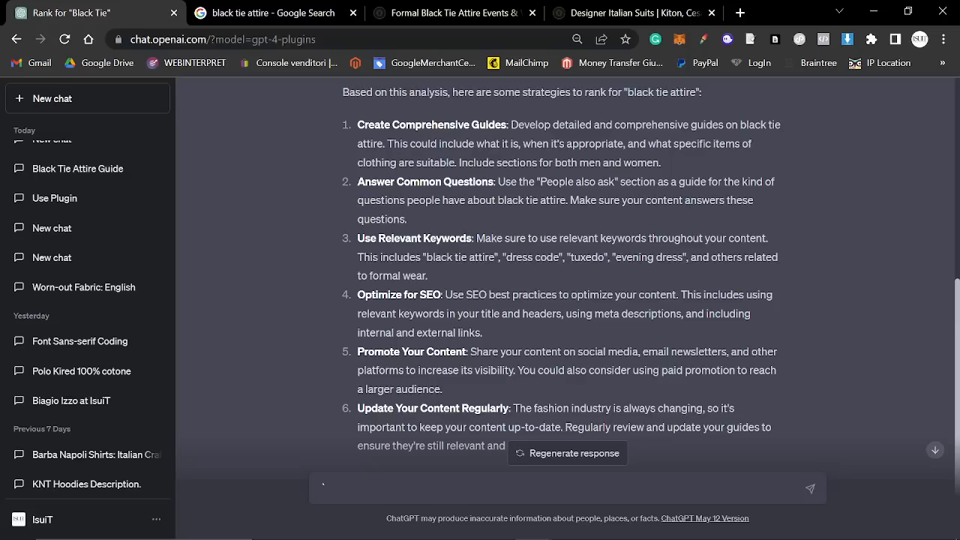
pyautogui.moveTo(562, 311)
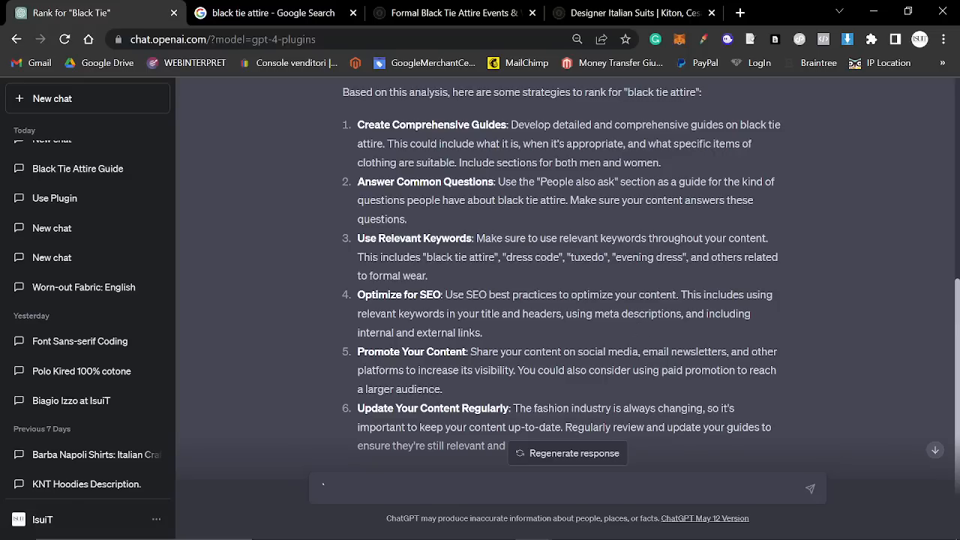
# Mark strategy 6 about updating content regularly, then scroll back to the original SERP request
pyautogui.scroll(-3)
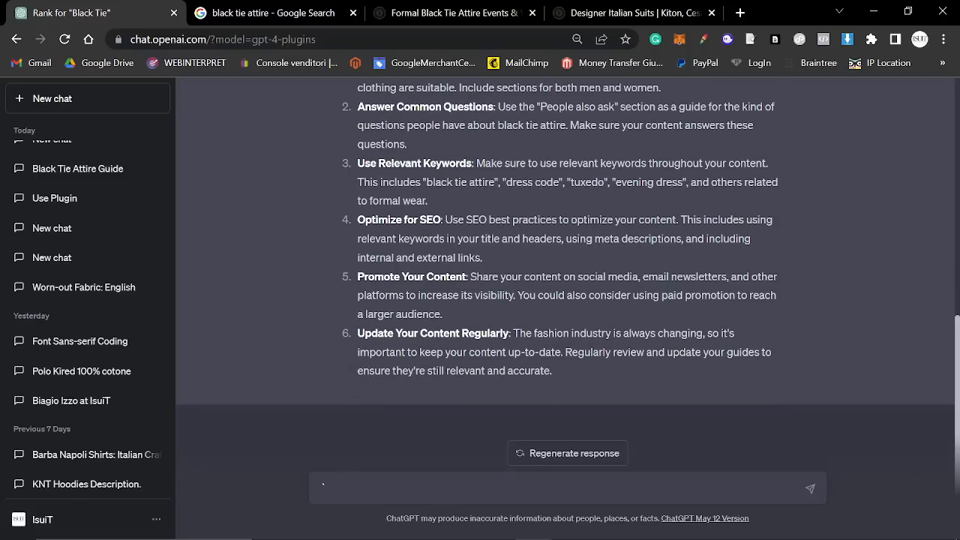
pyautogui.moveTo(540, 319)
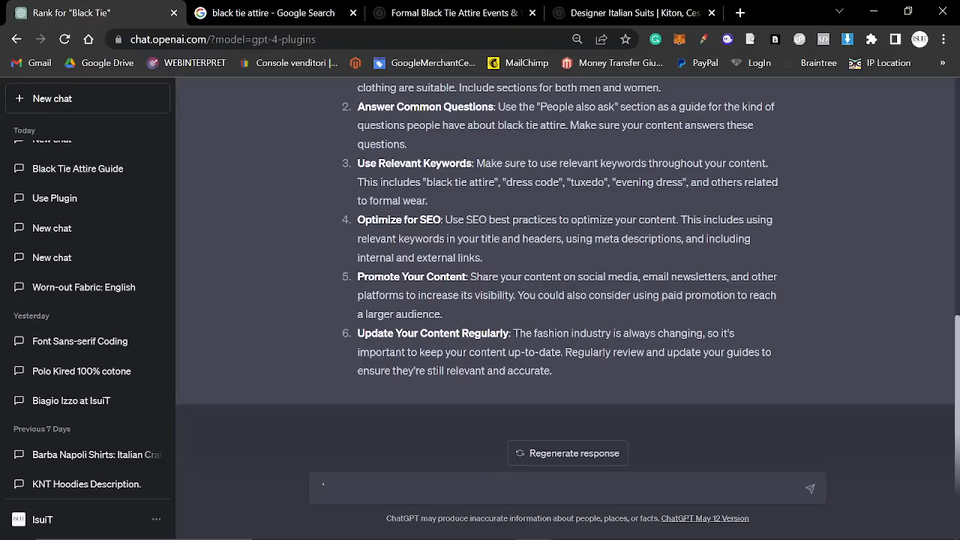
pyautogui.moveTo(443, 348)
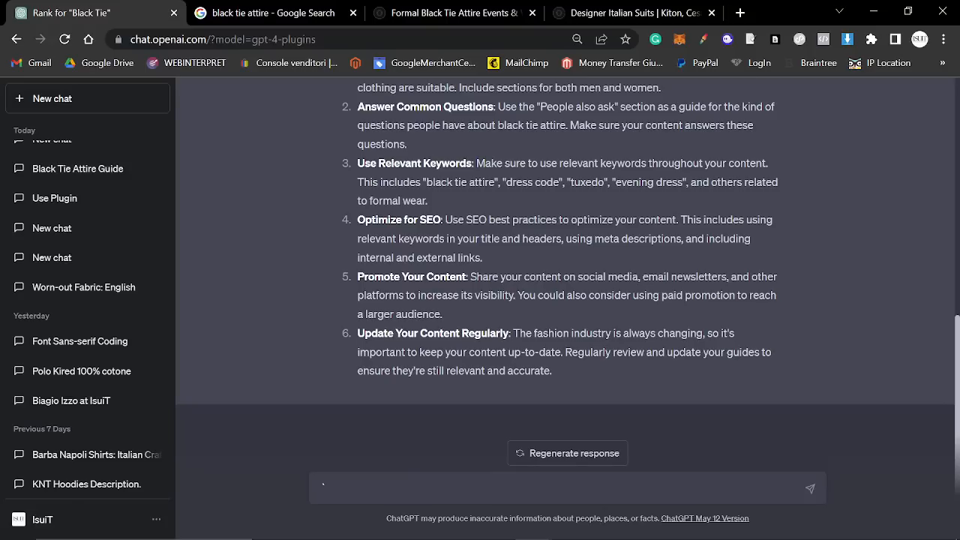
pyautogui.moveTo(357, 333); pyautogui.dragTo(552, 371)
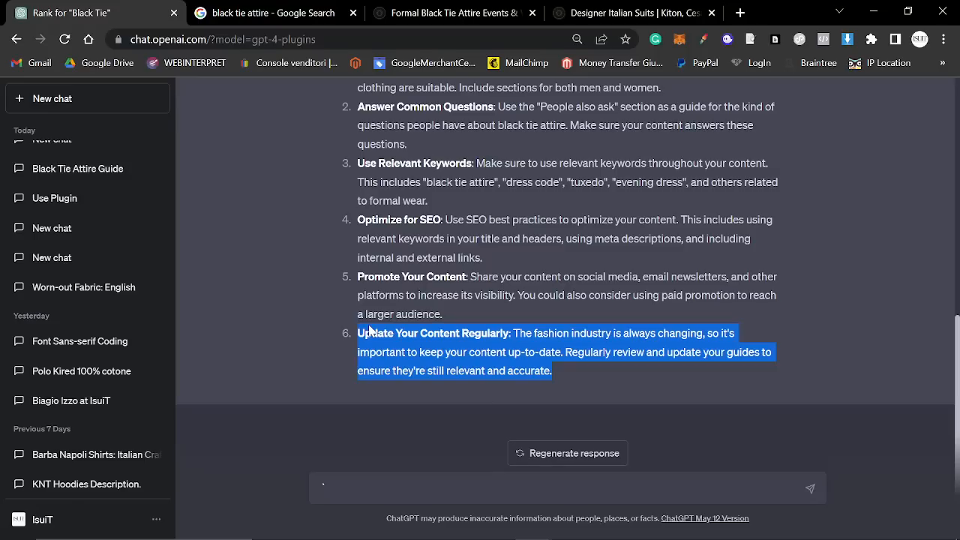
pyautogui.scroll(3)
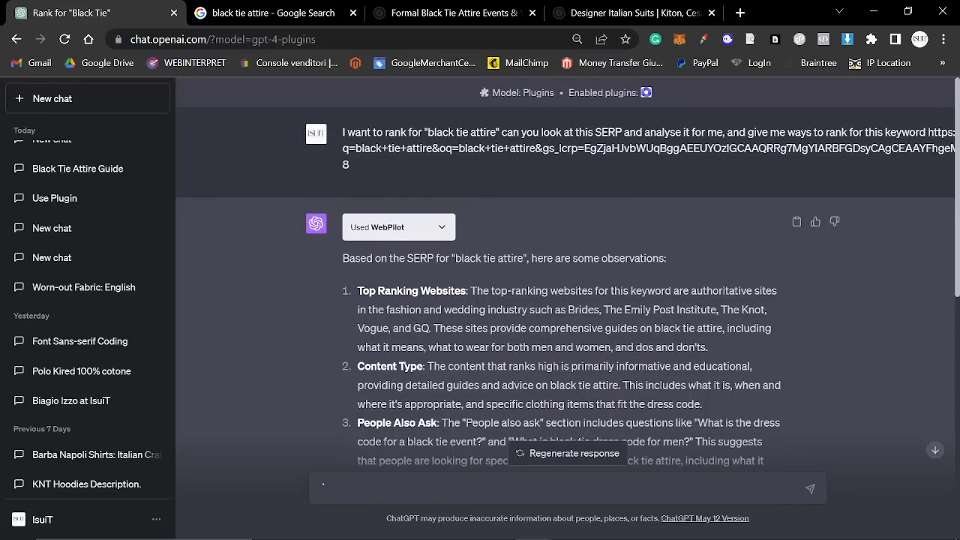
# Start a new empty GPT-4 chat with the plugins model still selected
pyautogui.click(51, 100)
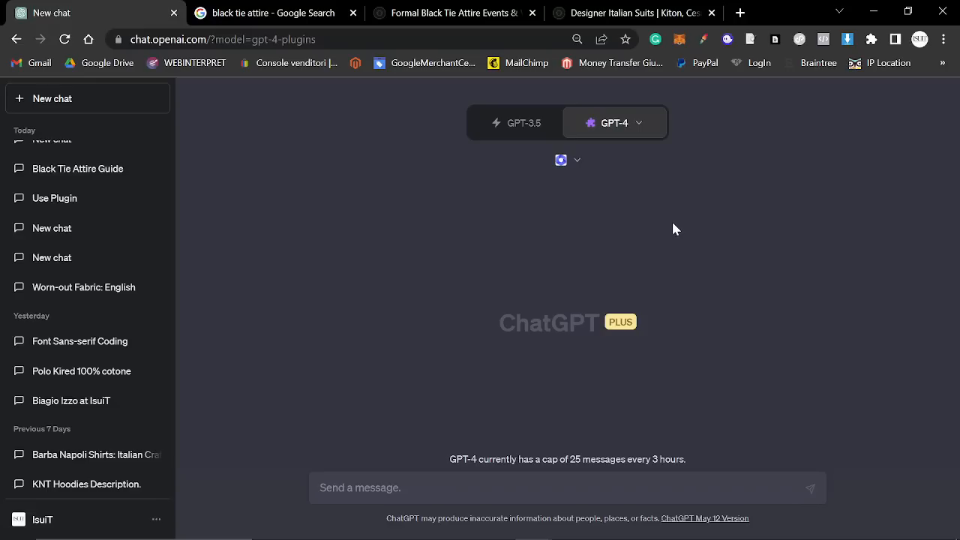
pyautogui.moveTo(765, 454)
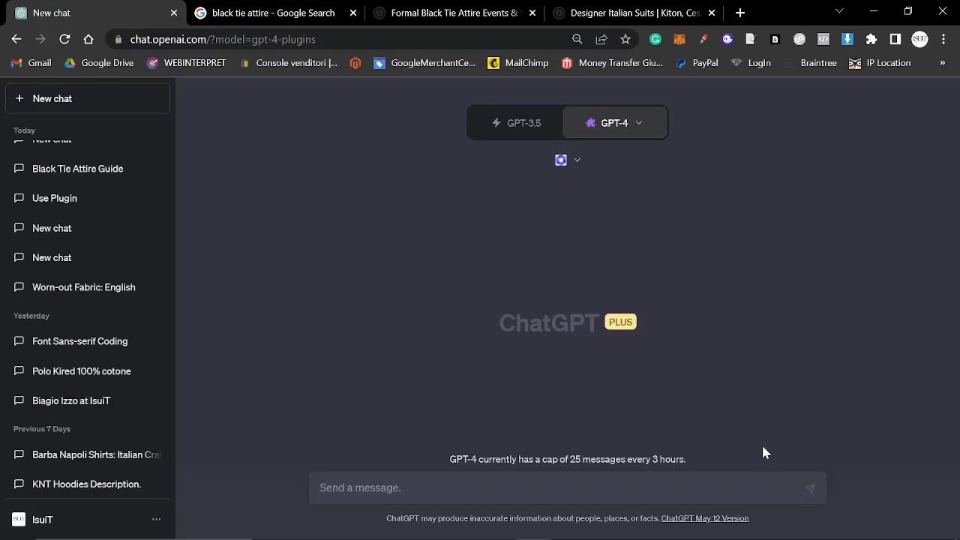